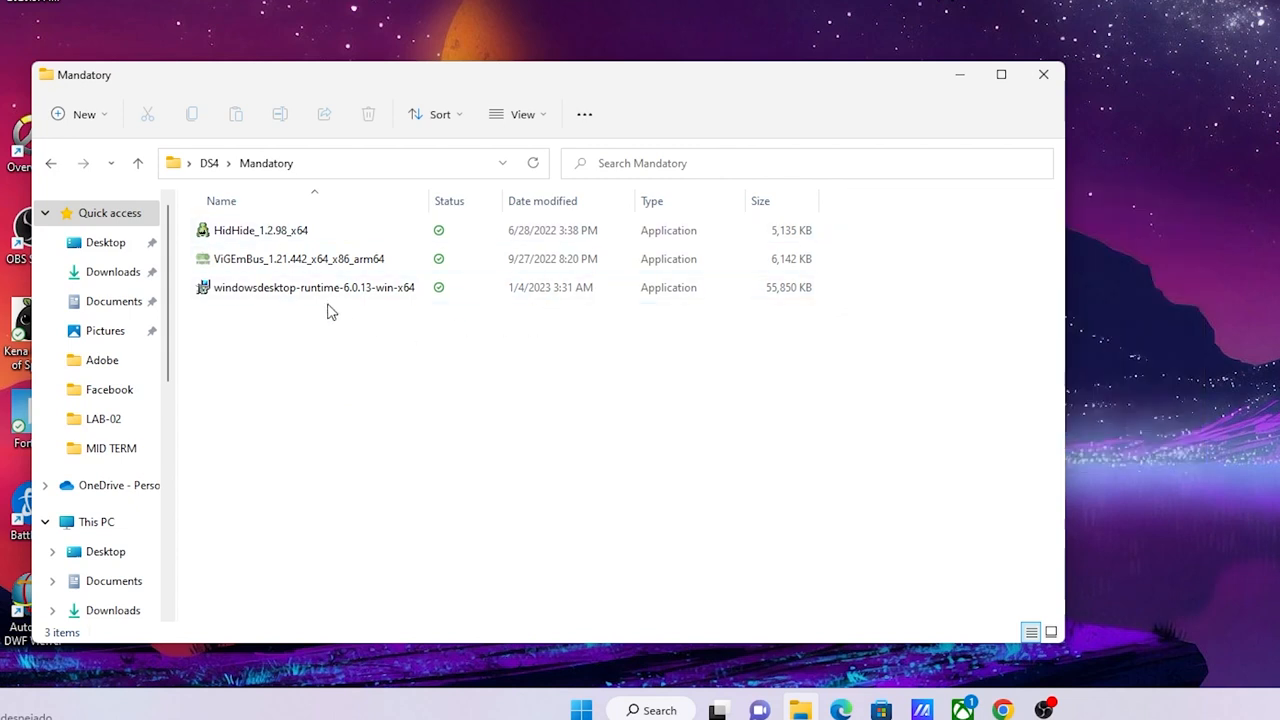
pyautogui.moveTo(558, 405)
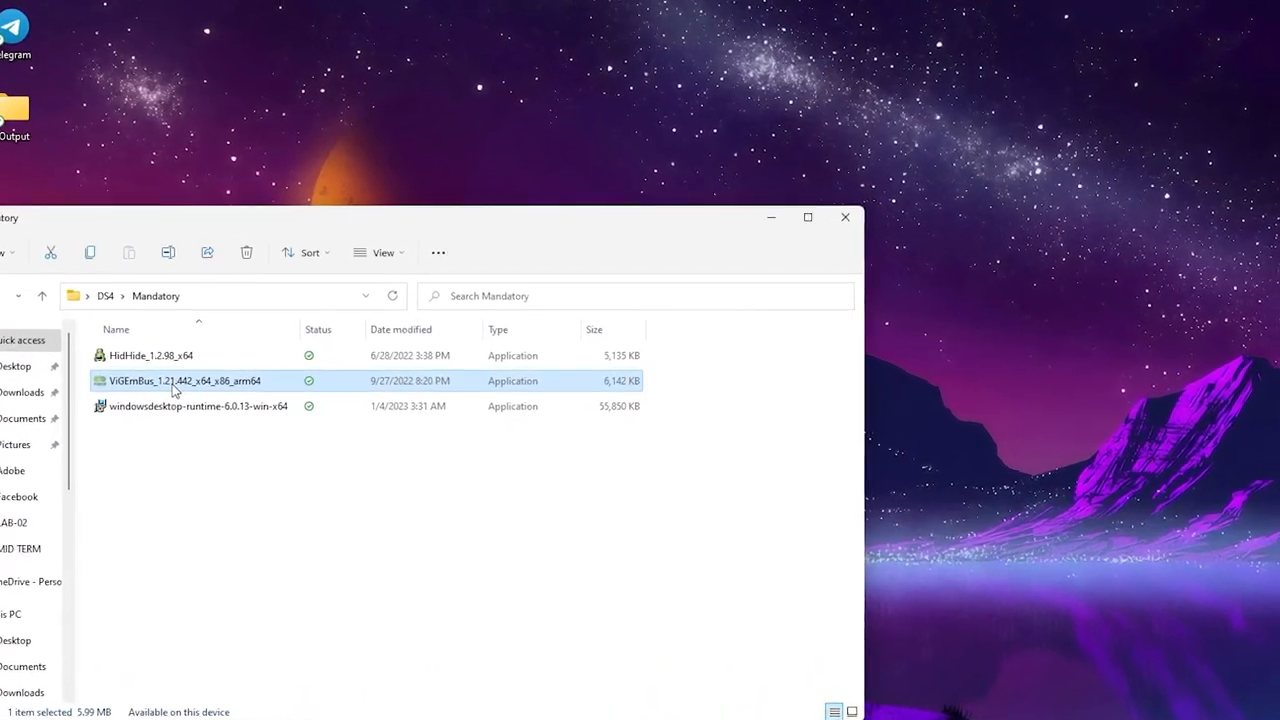
# Step: Launch the ViGEmBus driver installer and advance past welcome to the license terms page
pyautogui.doubleClick(180, 381)
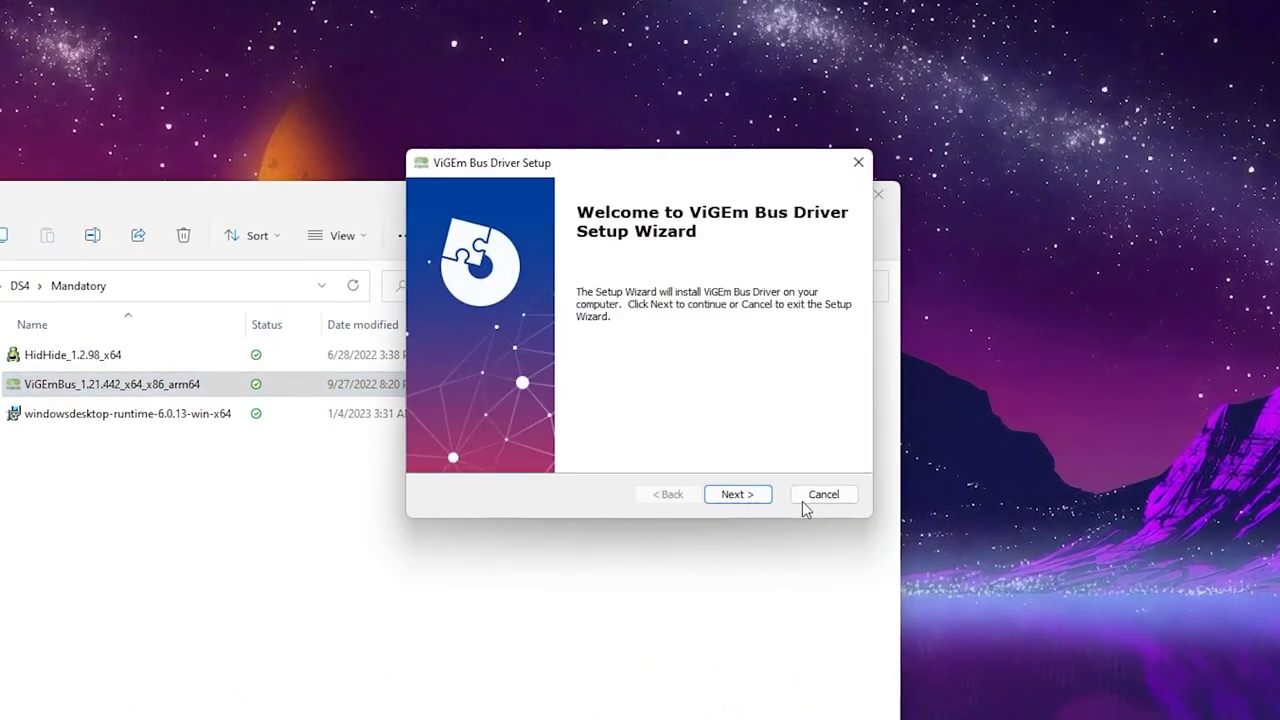
pyautogui.click(737, 494)
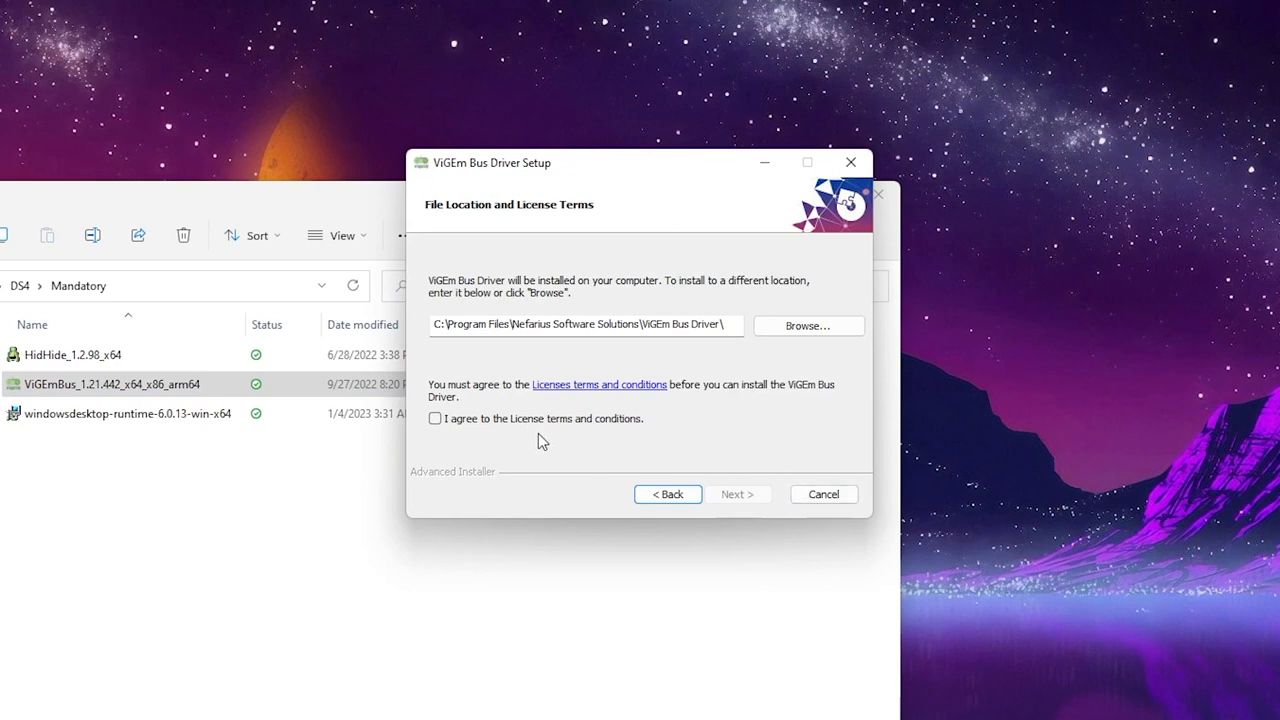
pyautogui.click(738, 494)
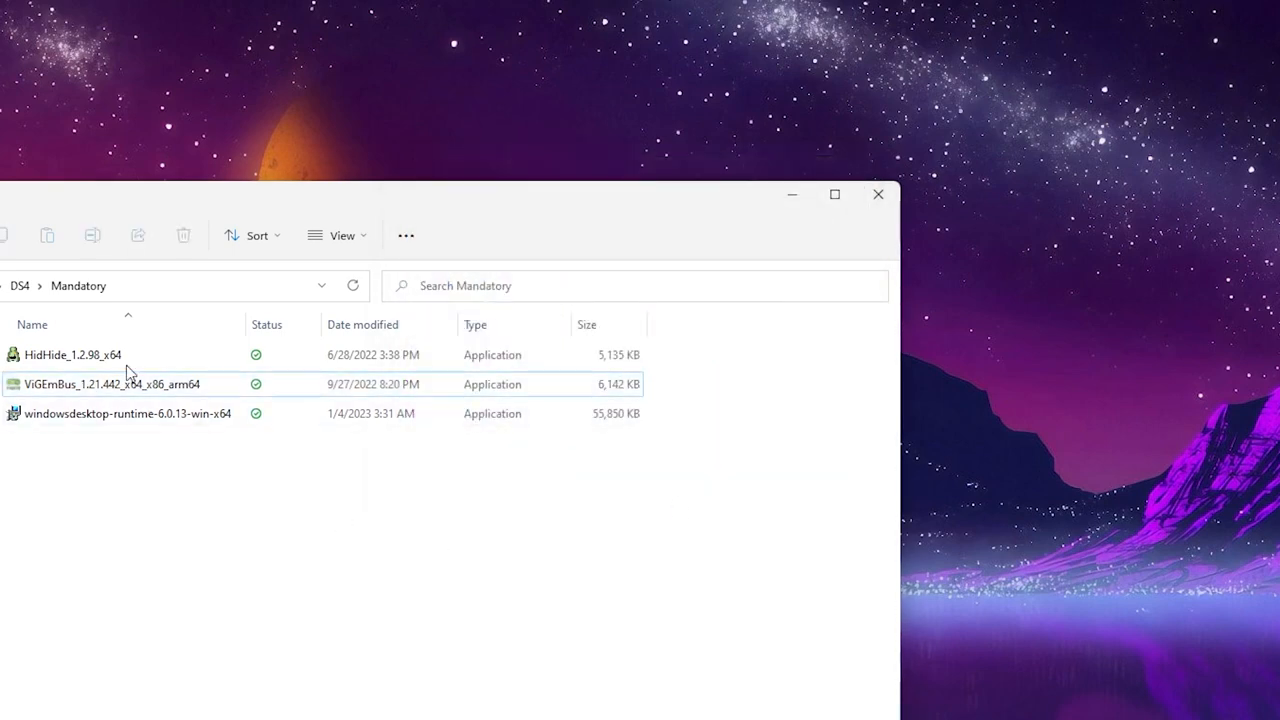
# Step: Run the HidHide installer, accept the license, finish setup and agree to restart
pyautogui.click(73, 354)
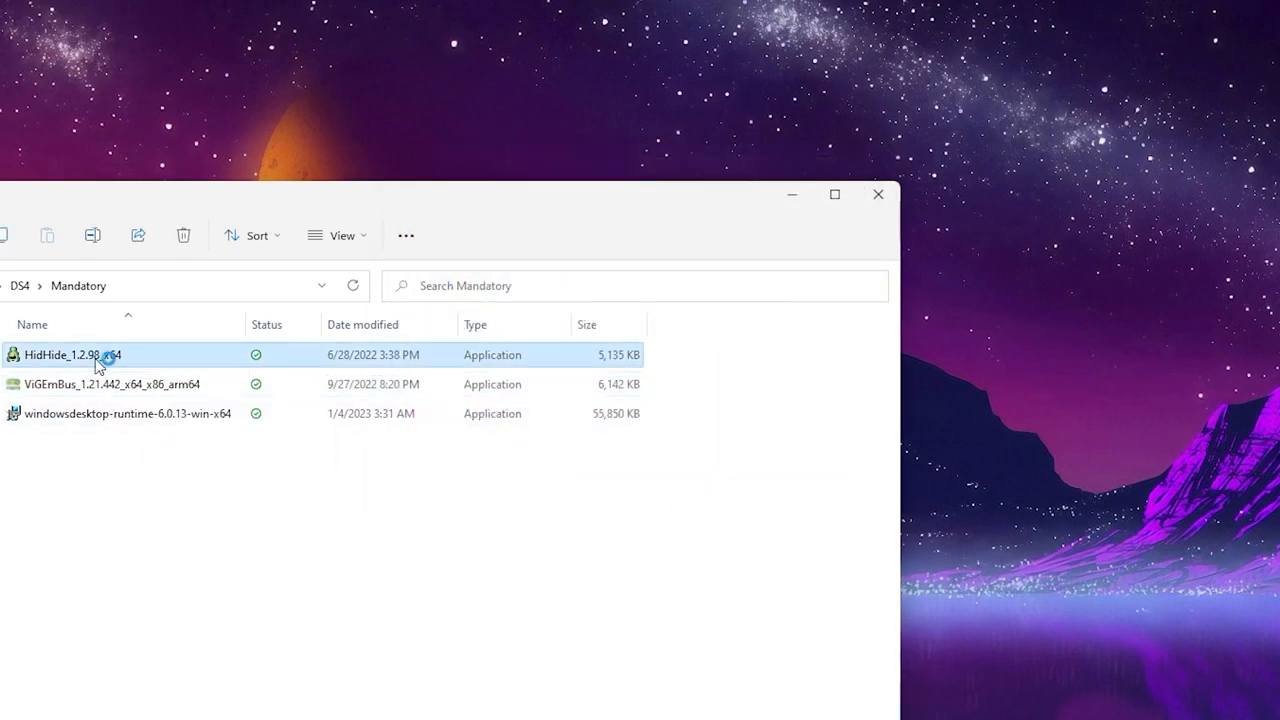
pyautogui.doubleClick(65, 354)
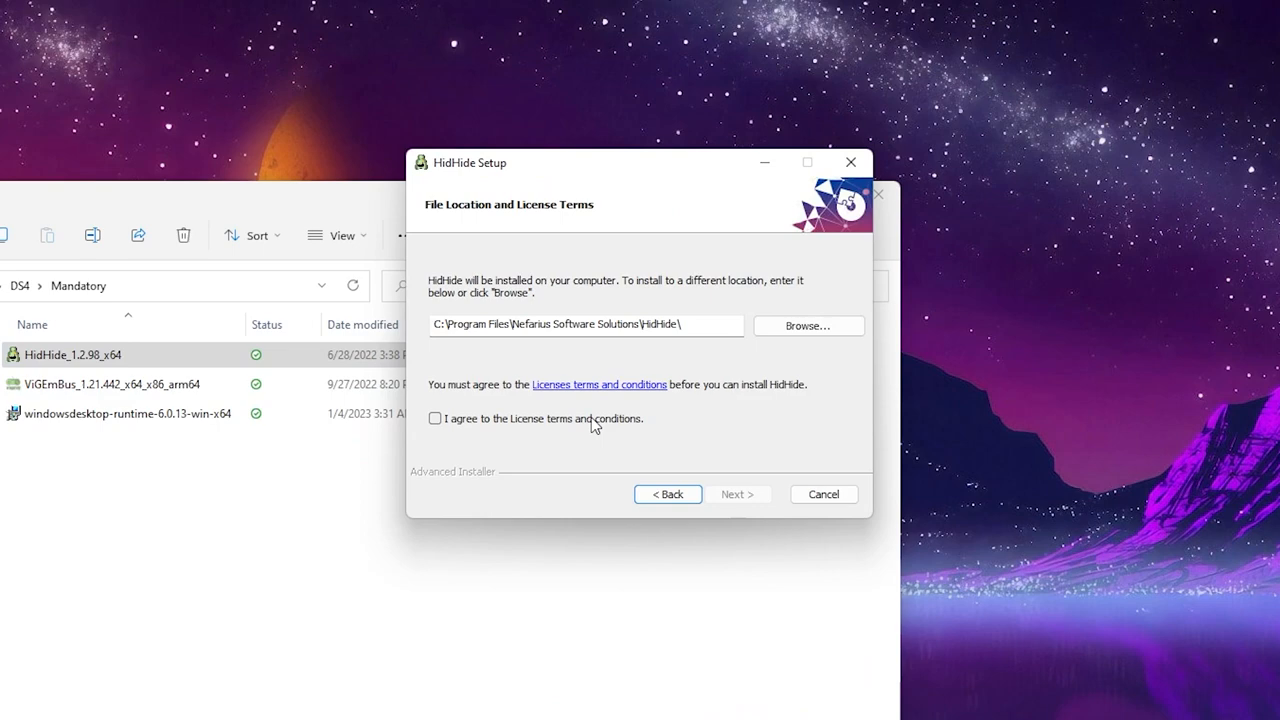
pyautogui.click(738, 494)
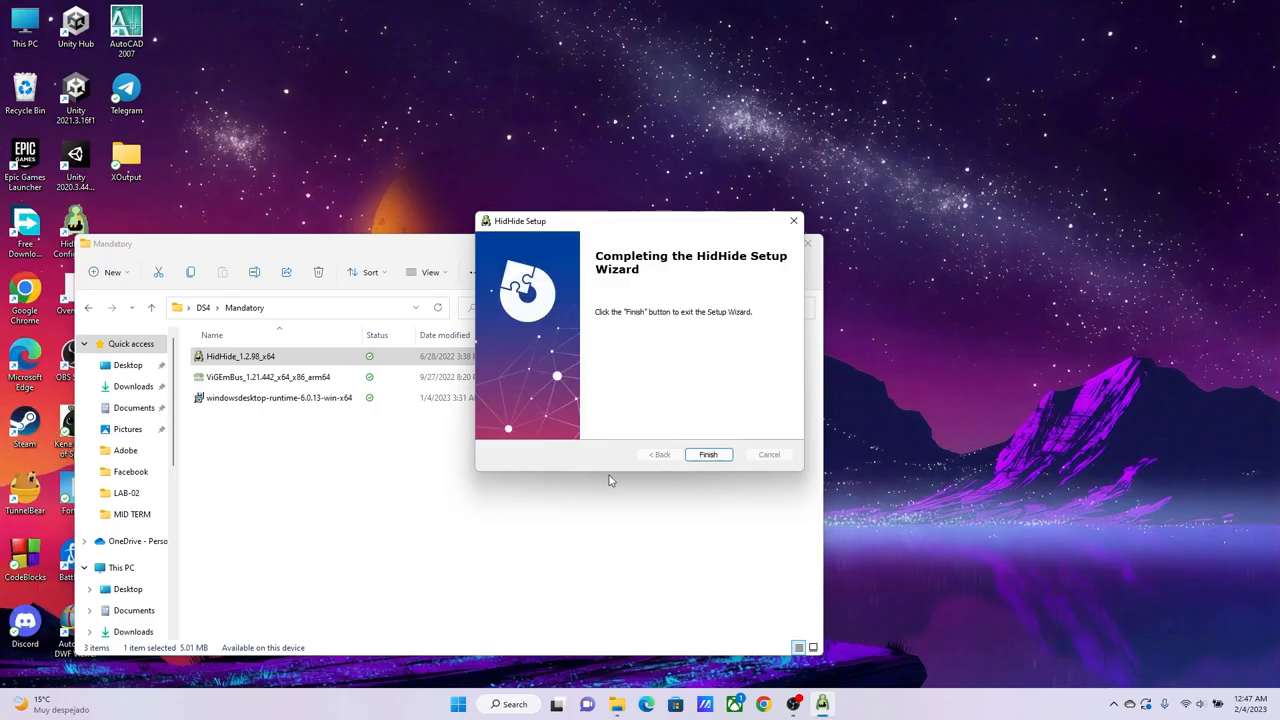
pyautogui.click(708, 454)
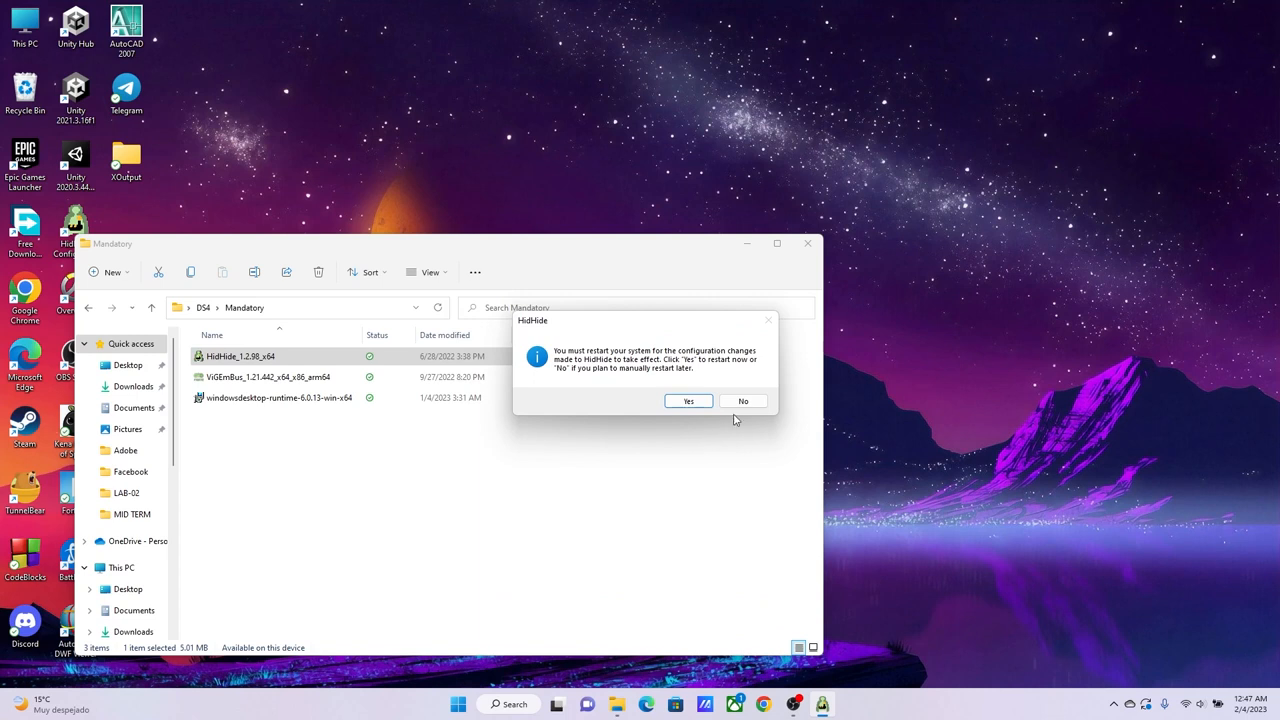
pyautogui.moveTo(619, 374)
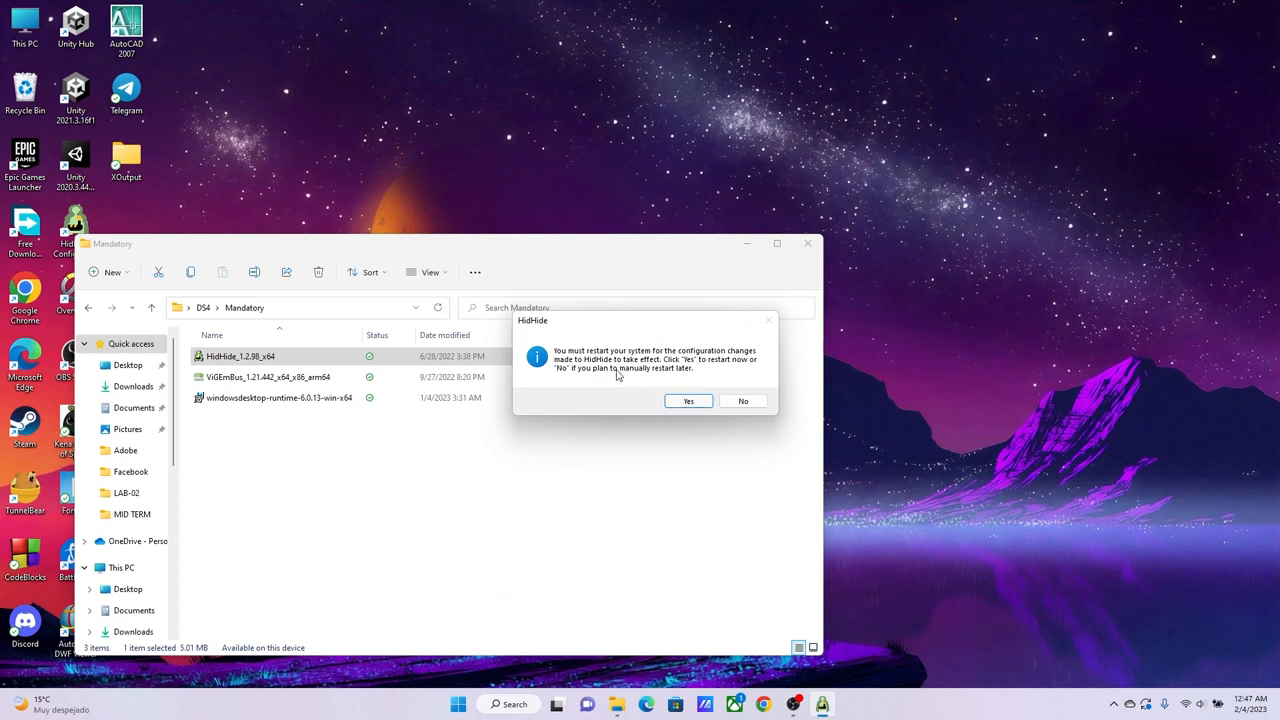
pyautogui.moveTo(645, 385)
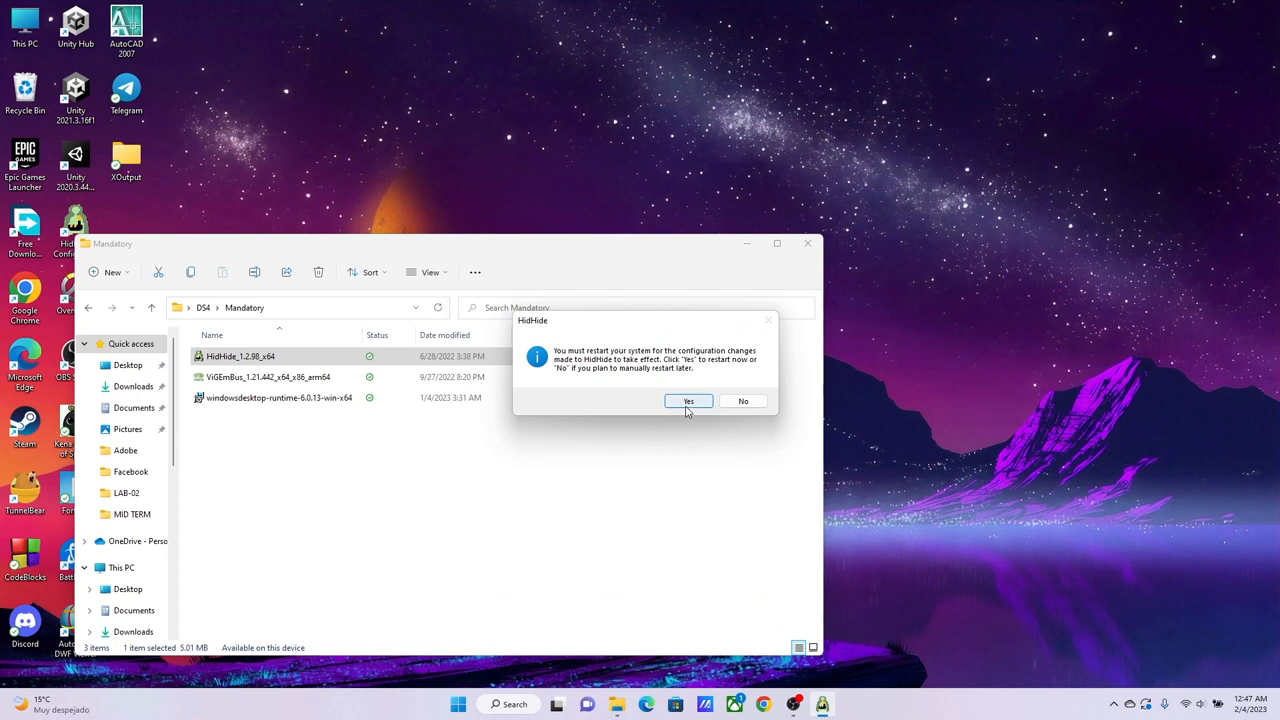
pyautogui.click(742, 401)
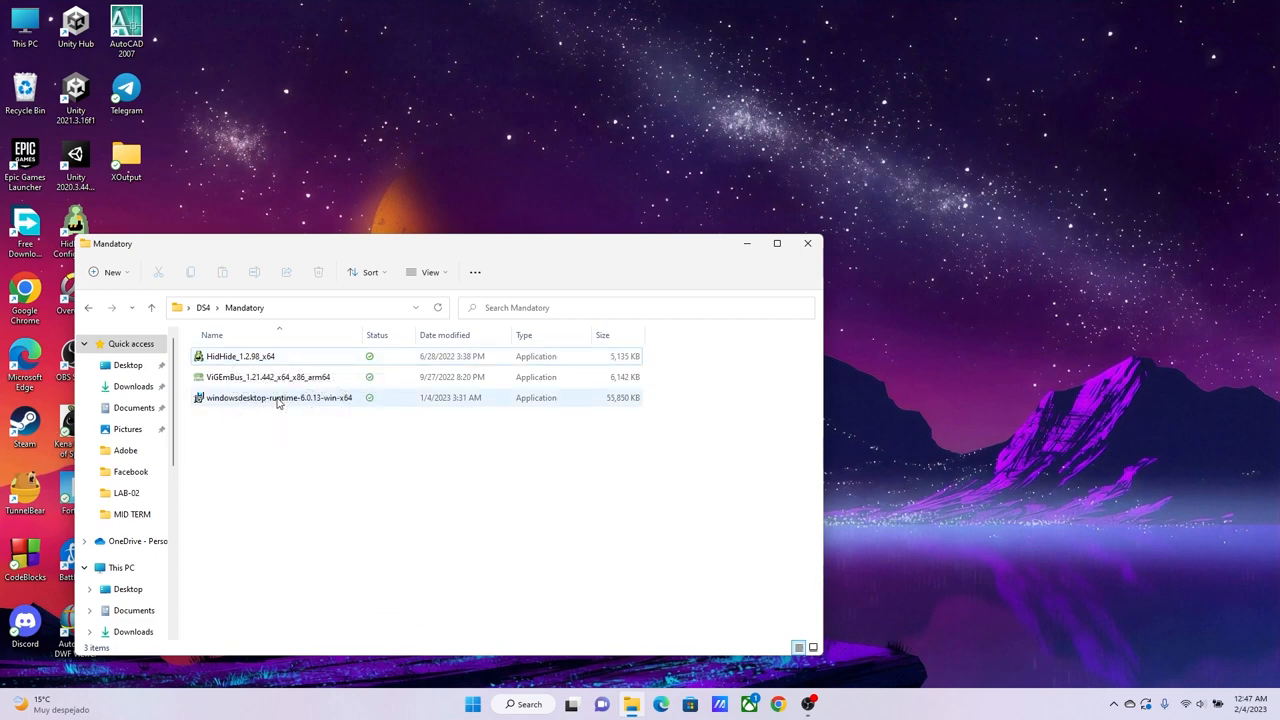
# Step: Run the desktop runtime installer, then browse DS4 into the DS4Windows_3.2.7_x64 folder
pyautogui.doubleClick(278, 397)
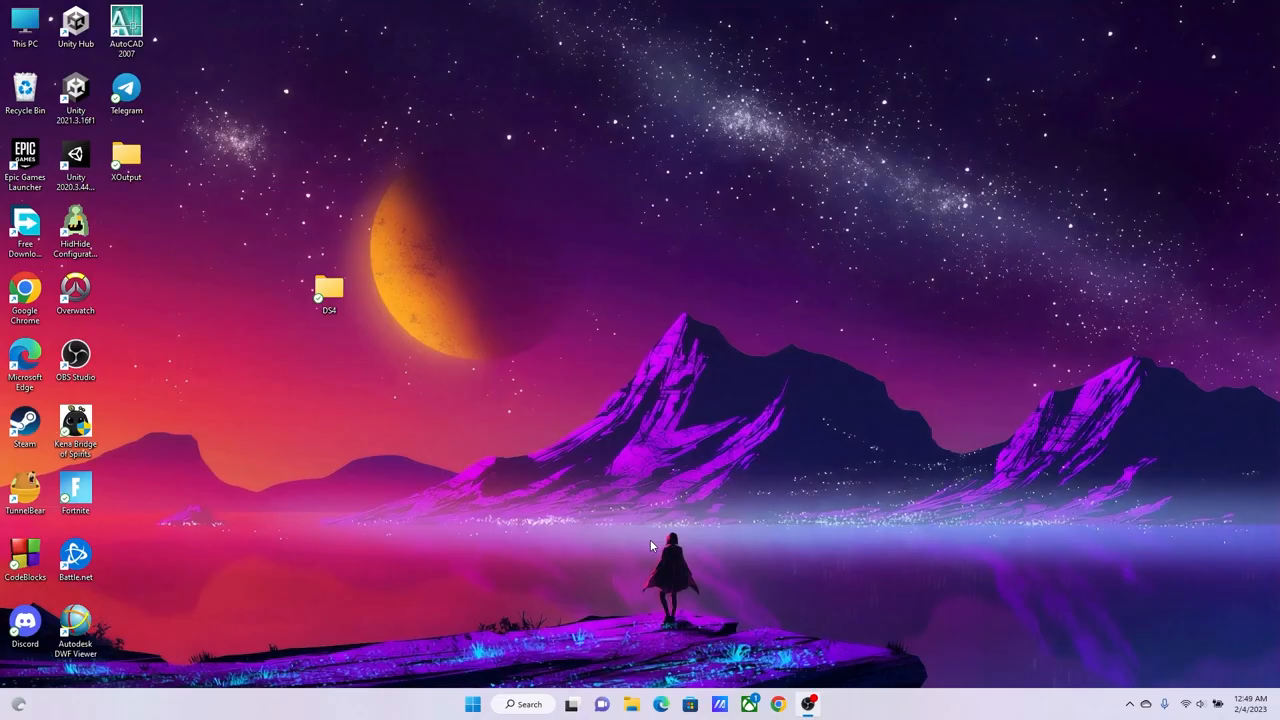
pyautogui.moveTo(423, 357)
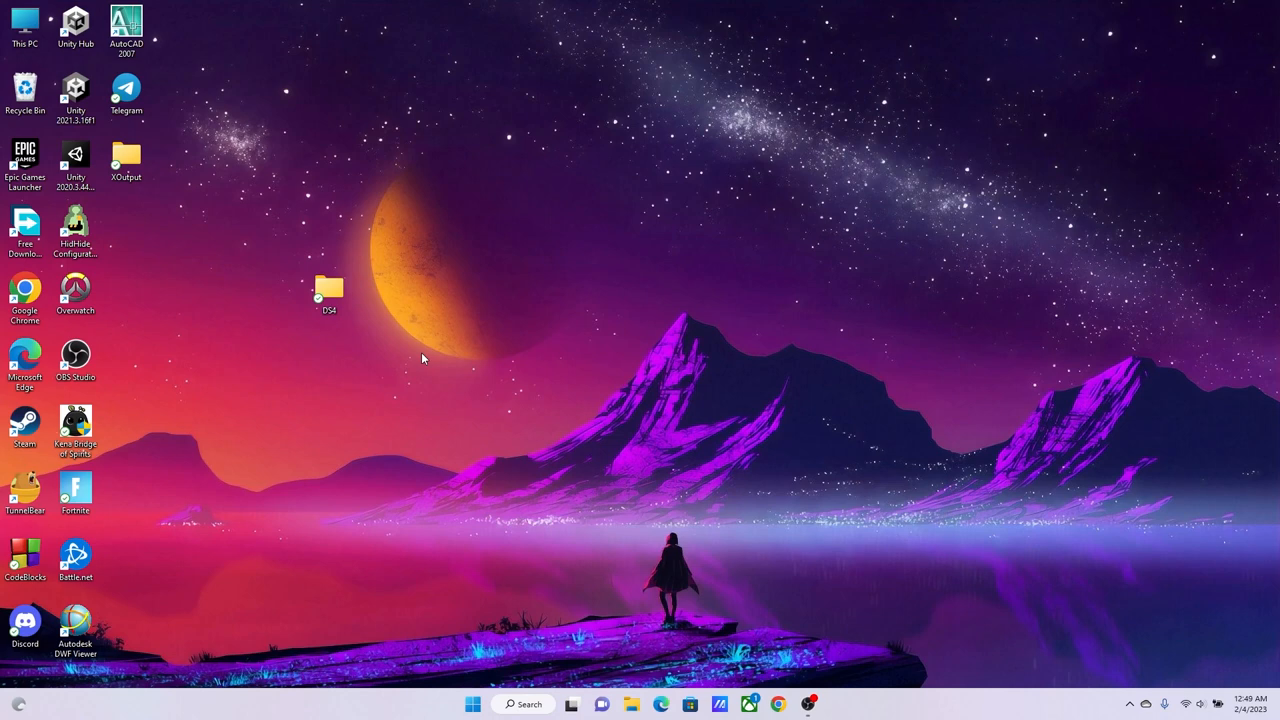
pyautogui.doubleClick(329, 288)
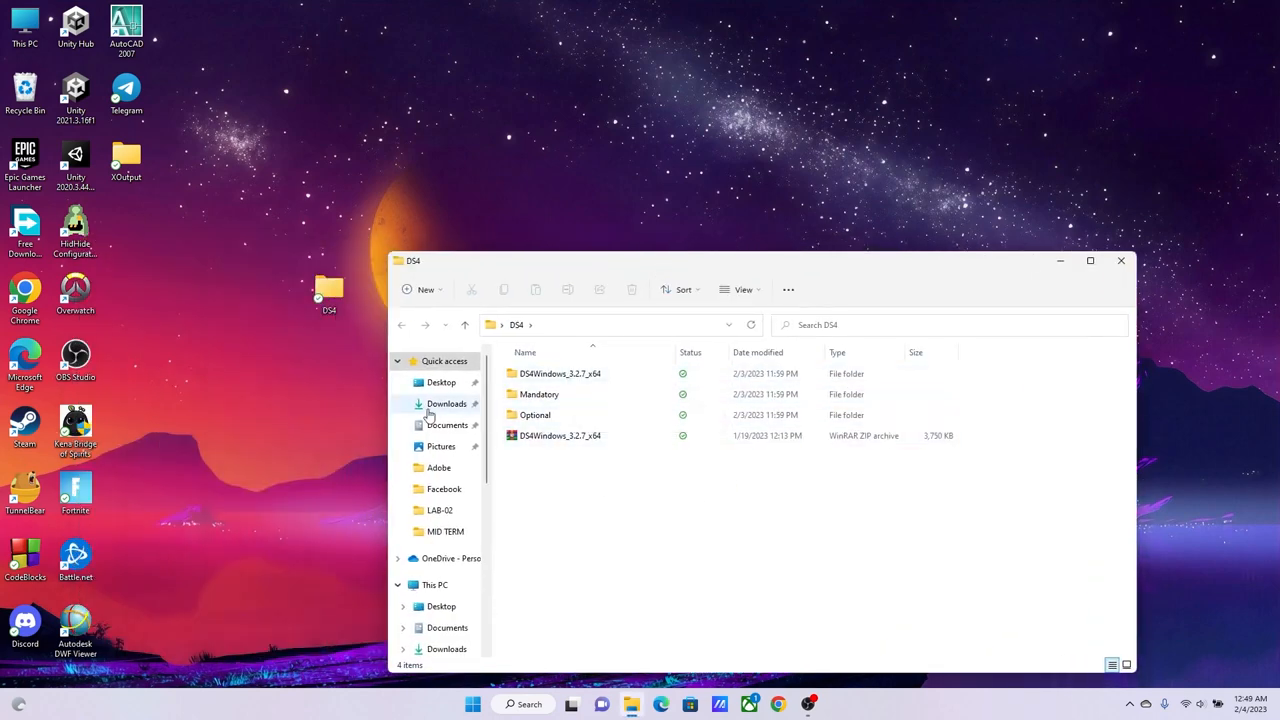
pyautogui.click(572, 373)
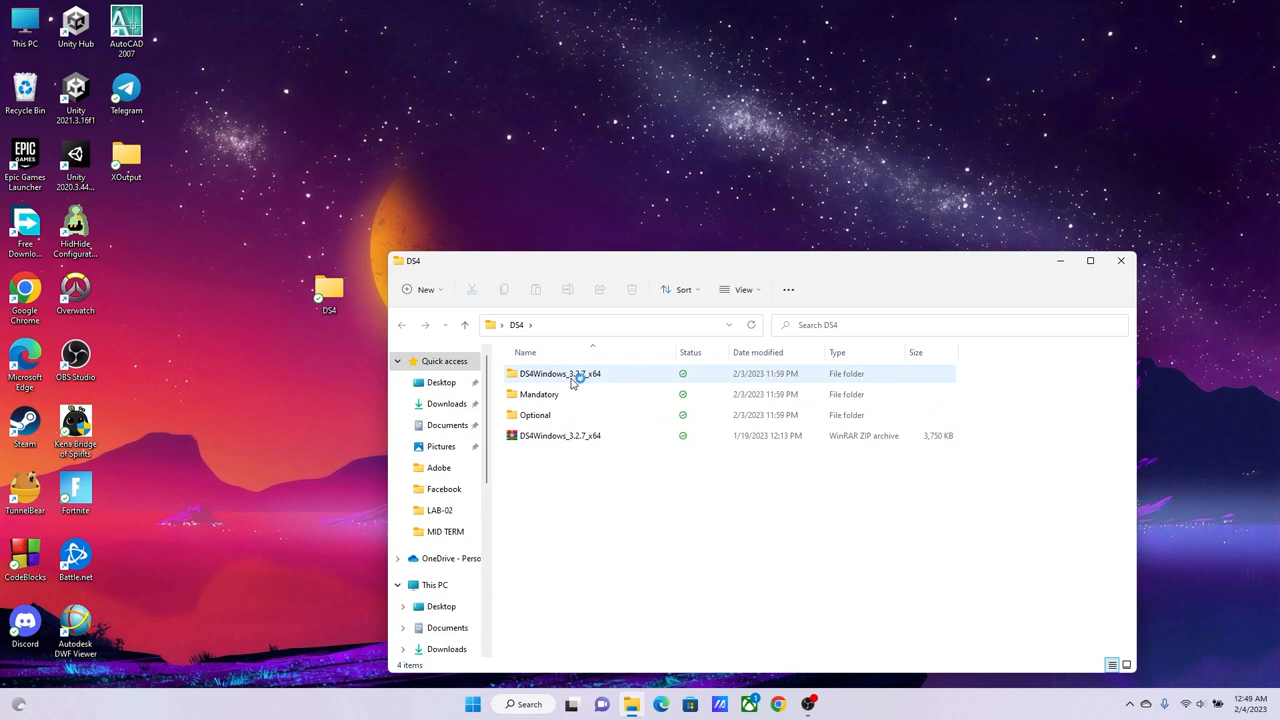
pyautogui.doubleClick(557, 373)
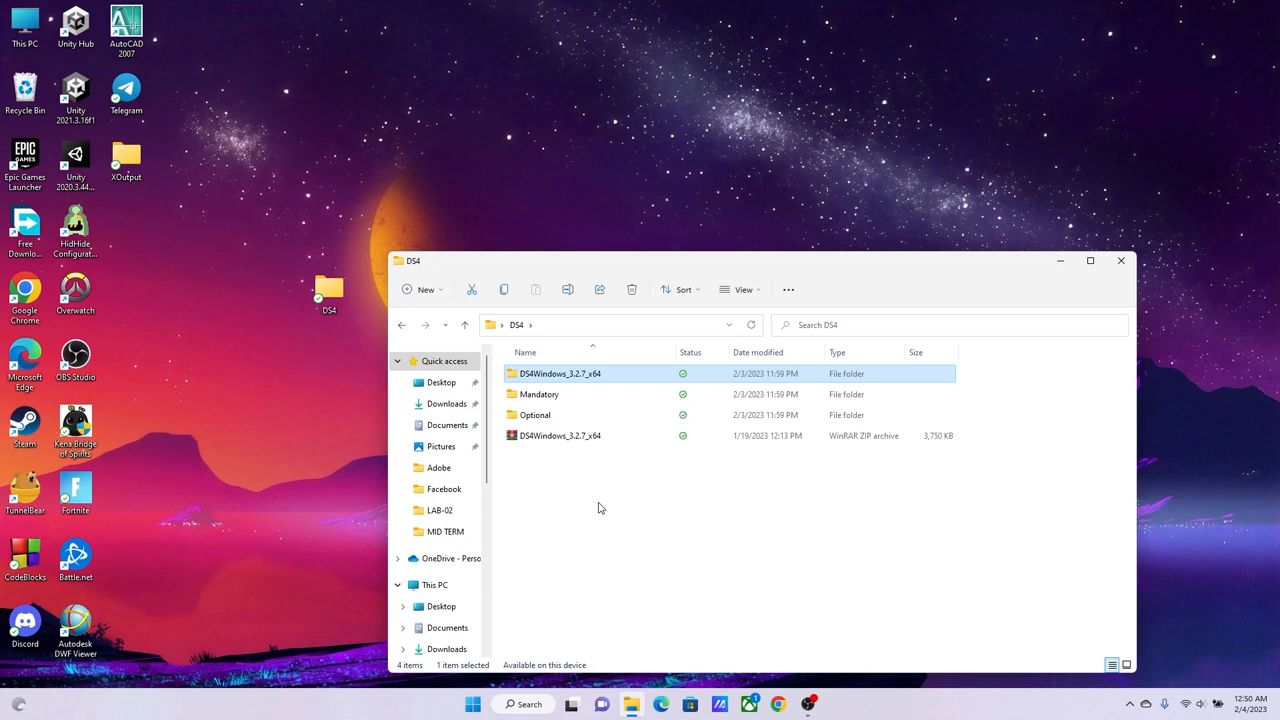
pyautogui.moveTo(547, 415)
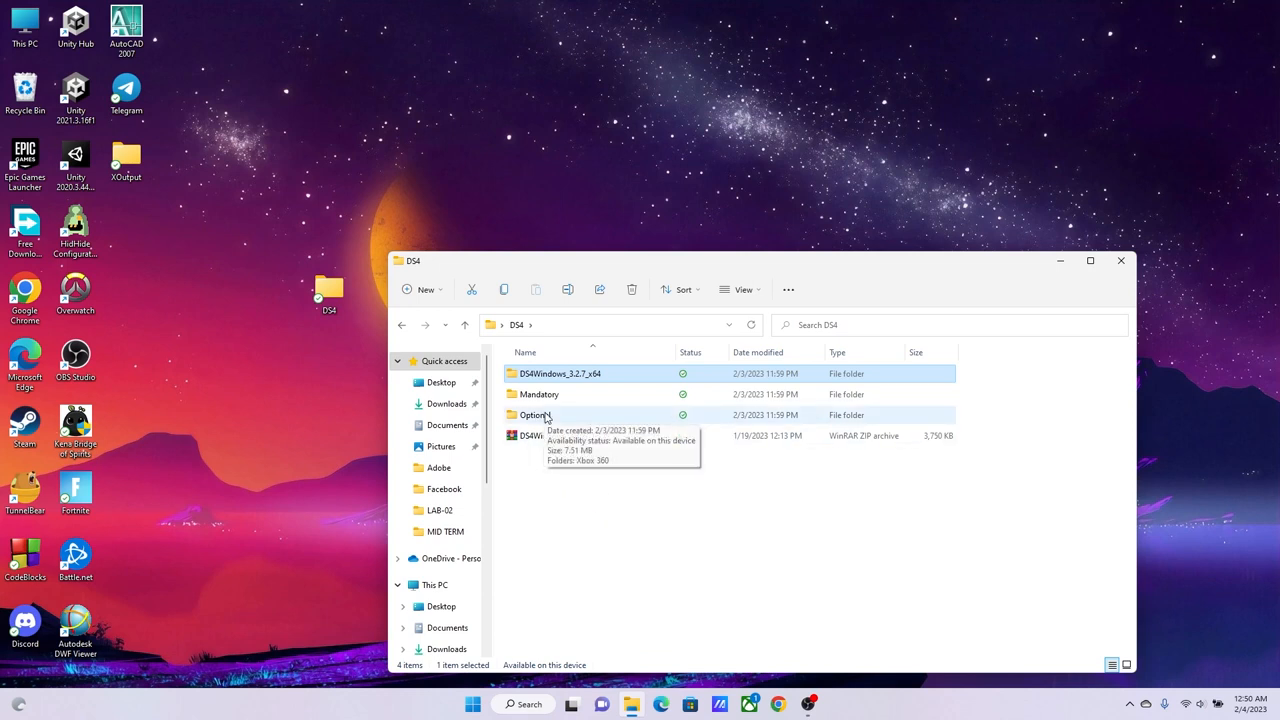
pyautogui.doubleClick(533, 414)
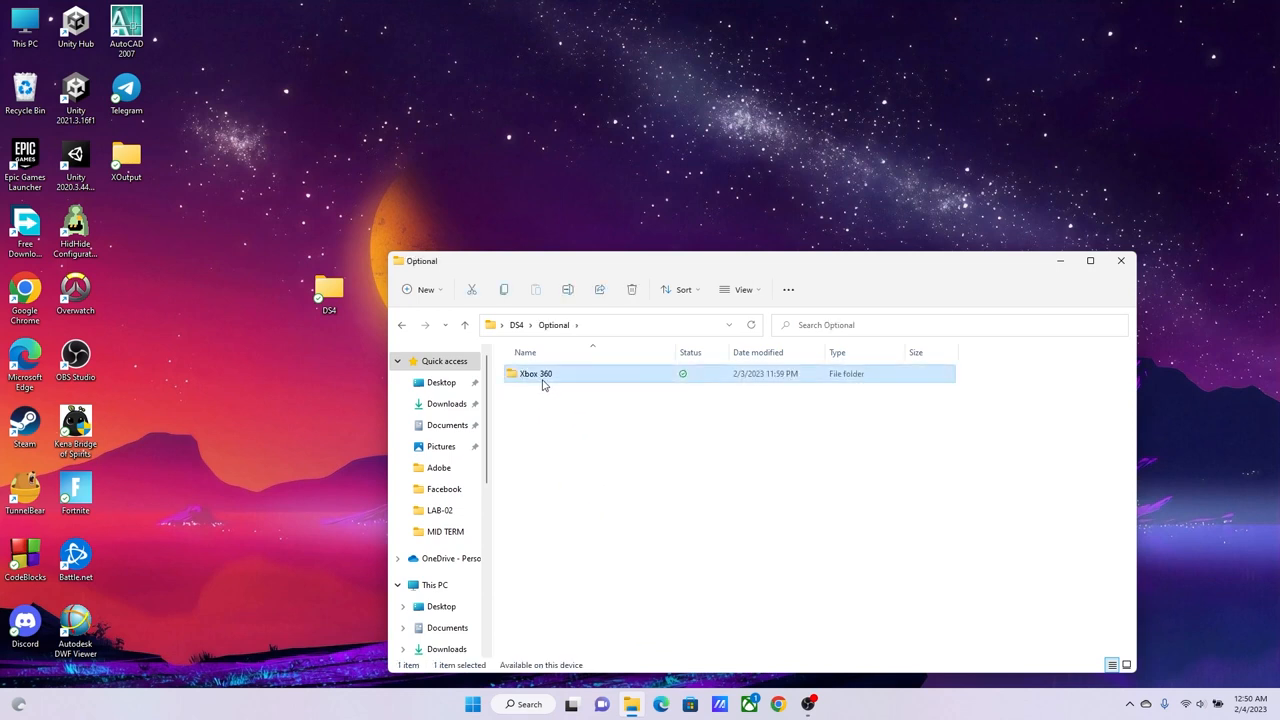
pyautogui.doubleClick(537, 373)
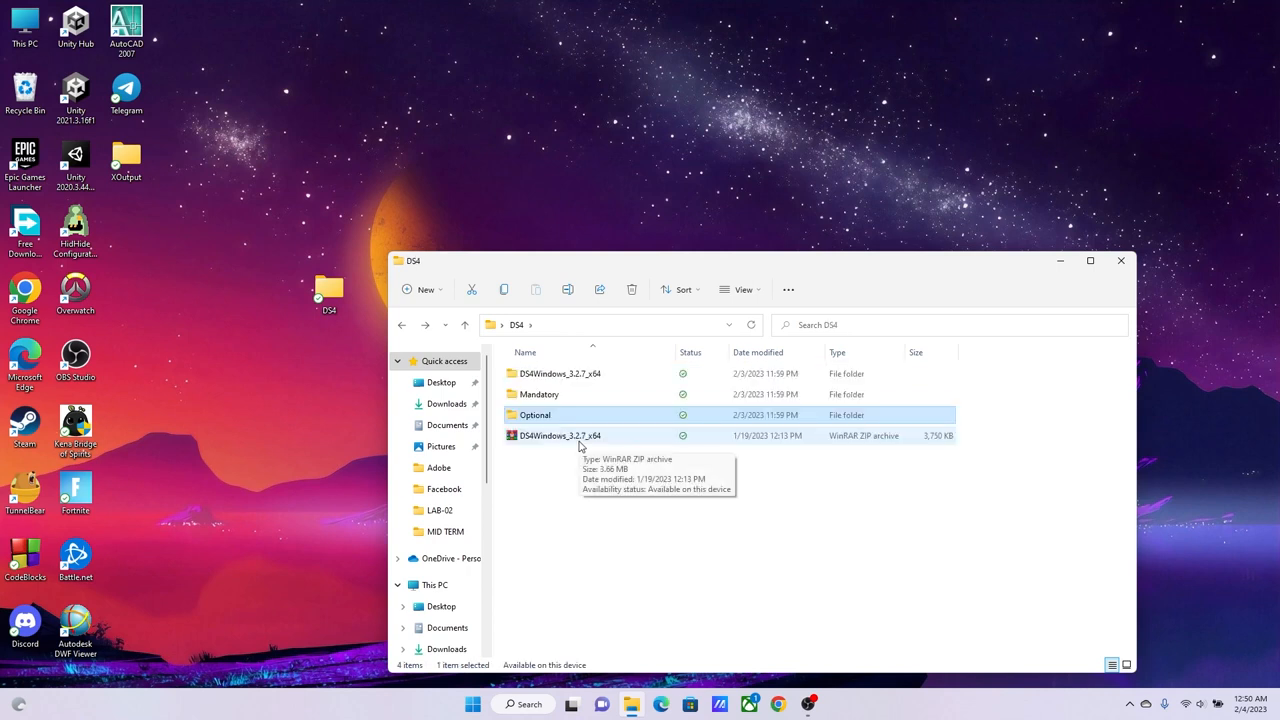
pyautogui.doubleClick(560, 373)
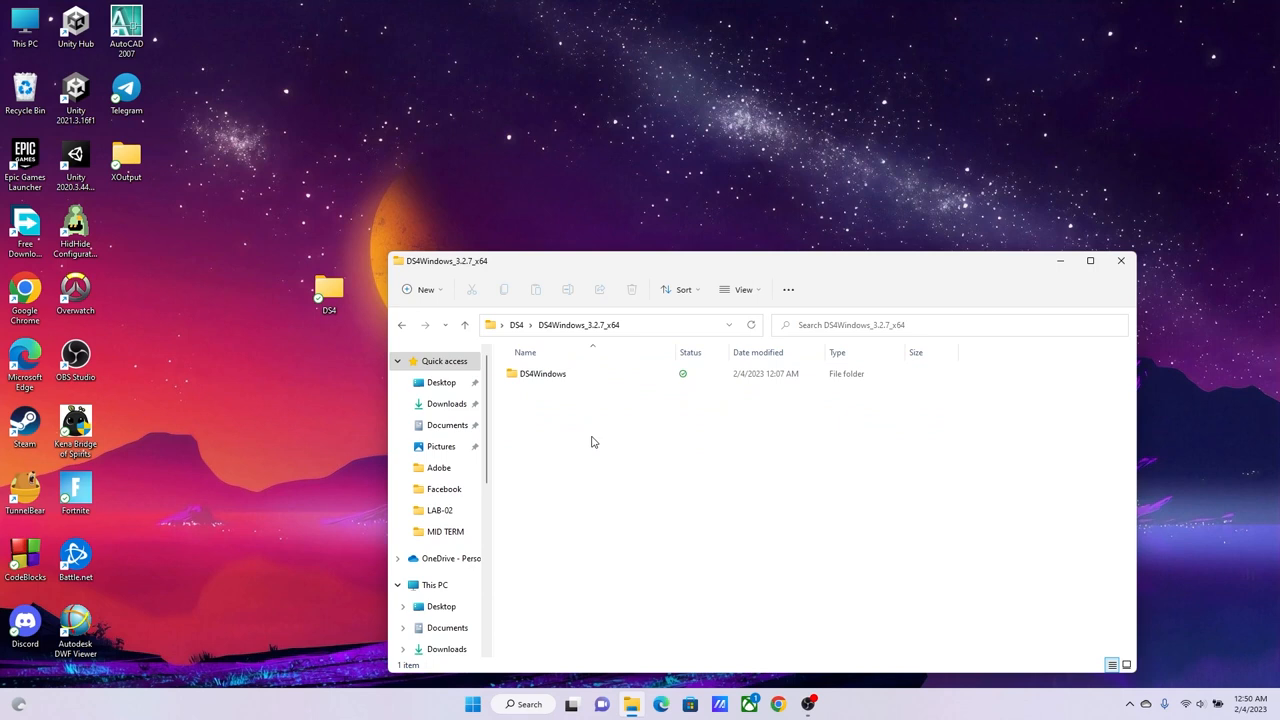
# Step: Launch DS4Windows from its subfolder, start the controller service, then stop it
pyautogui.doubleClick(543, 373)
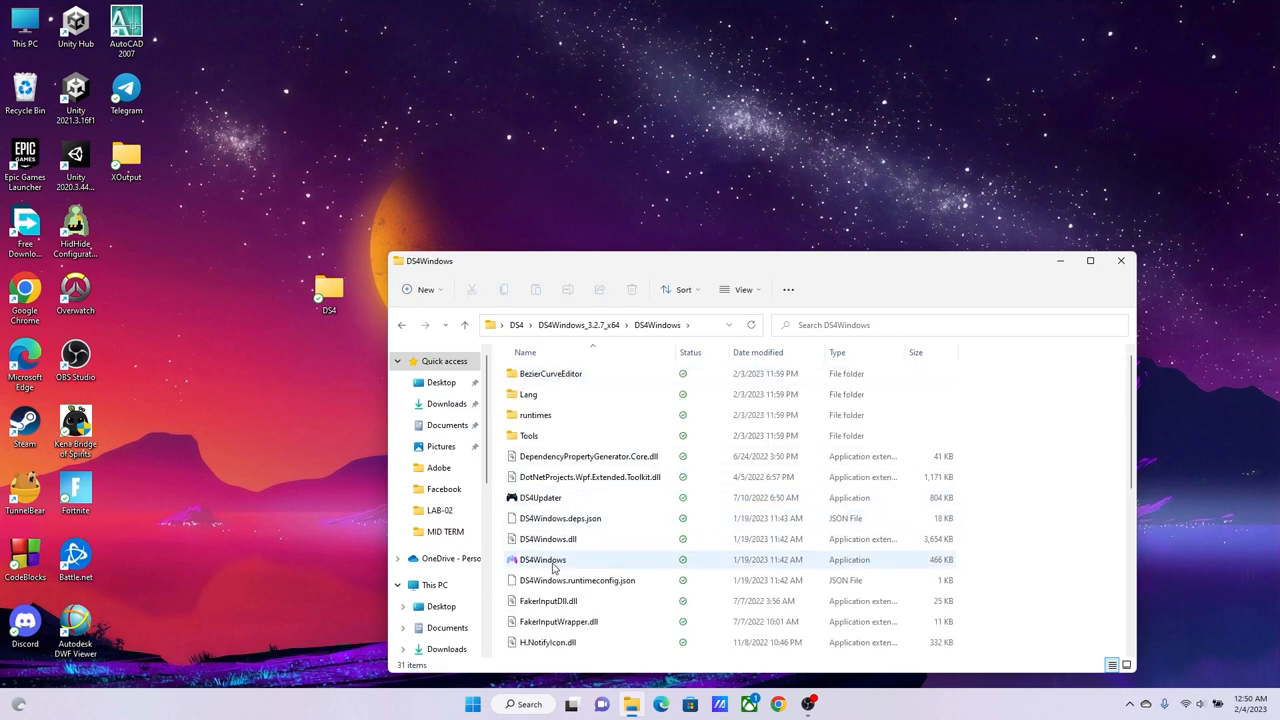
pyautogui.click(538, 559)
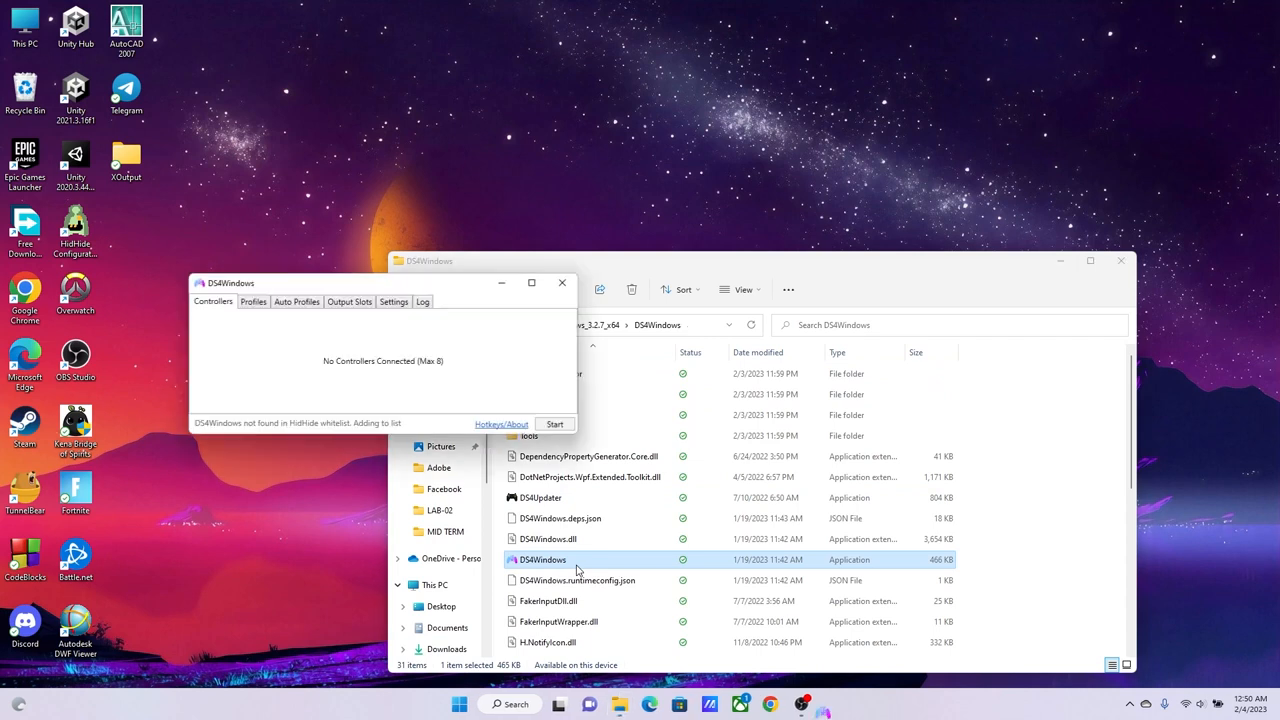
pyautogui.click(554, 424)
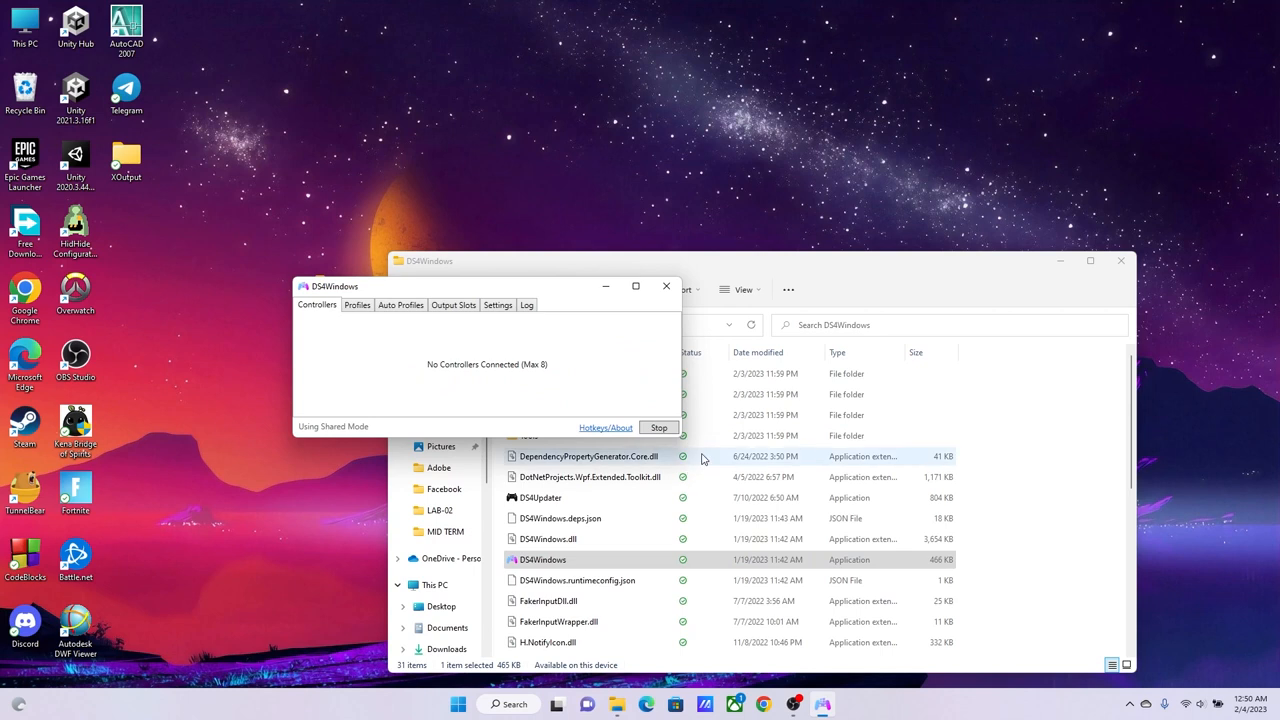
pyautogui.moveTo(625, 405)
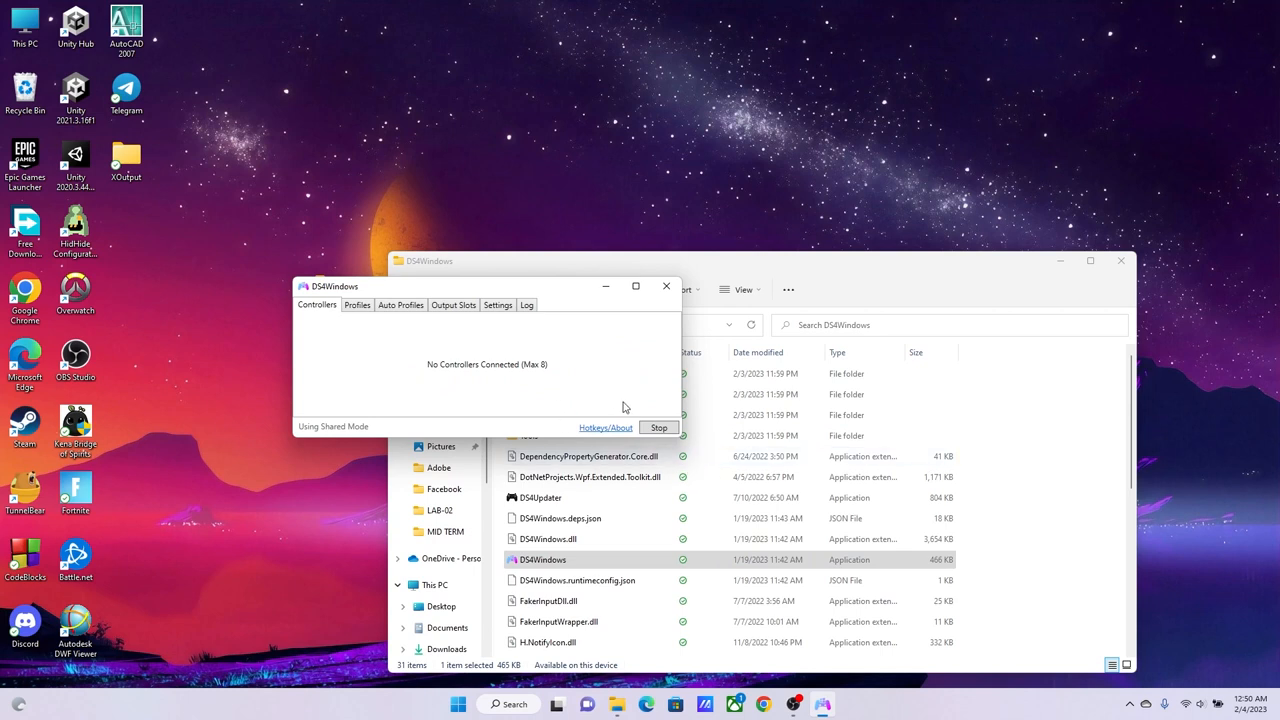
pyautogui.moveTo(709, 427)
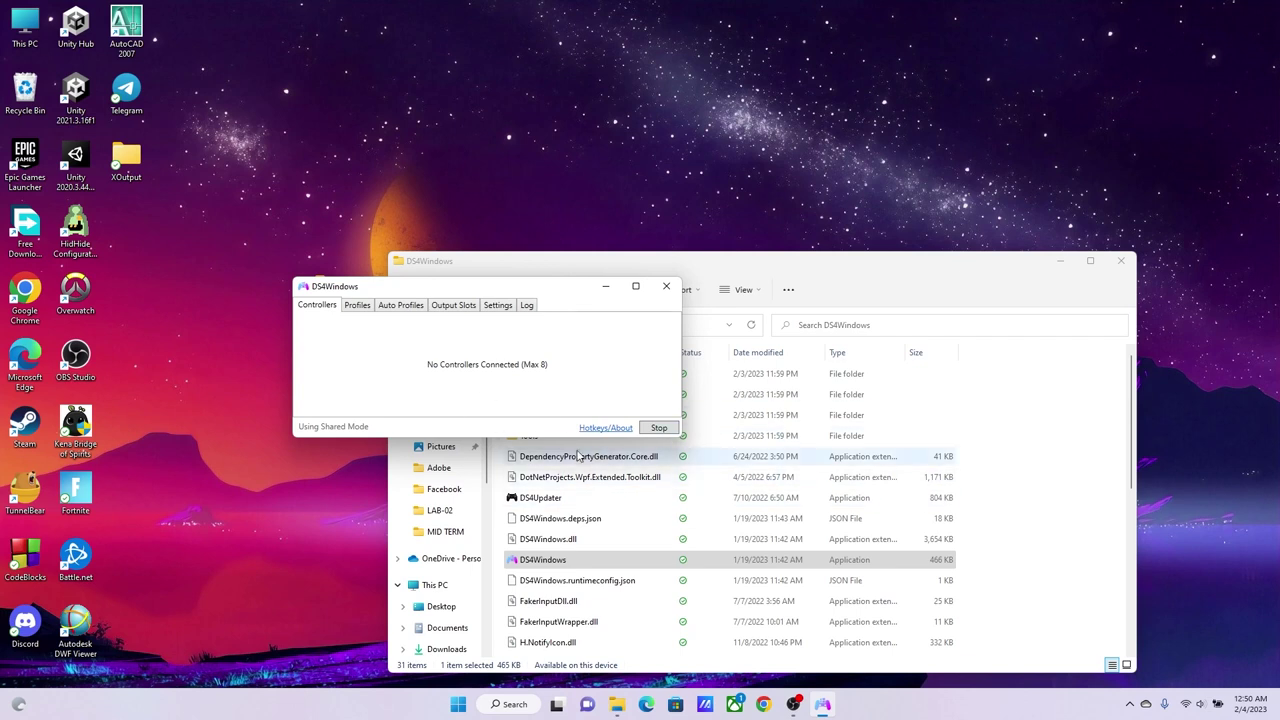
pyautogui.moveTo(605, 428)
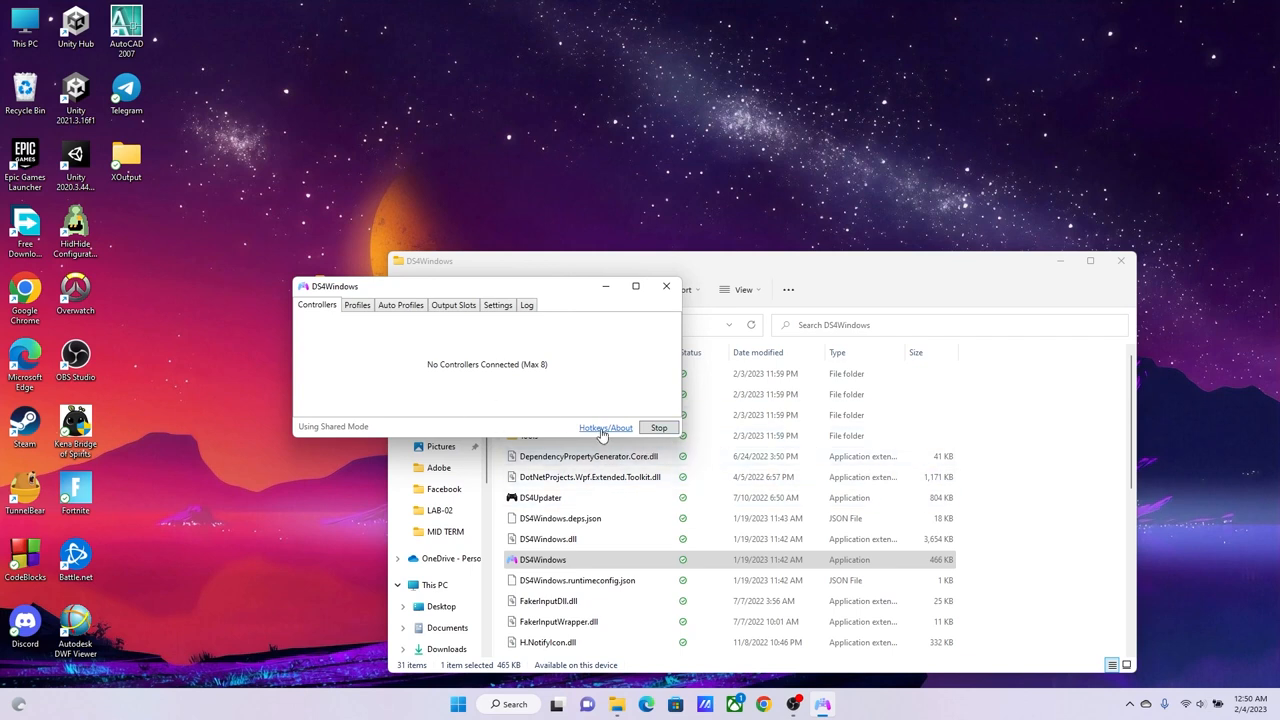
pyautogui.click(658, 427)
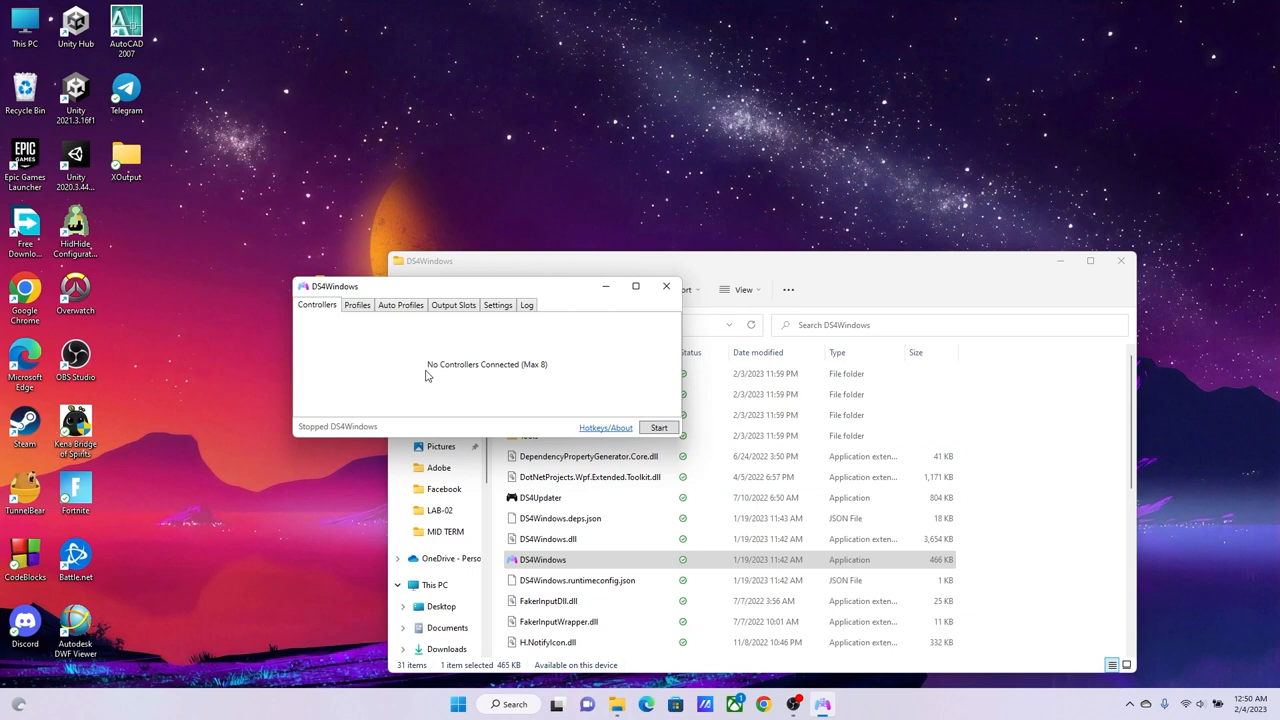
pyautogui.moveTo(506, 381)
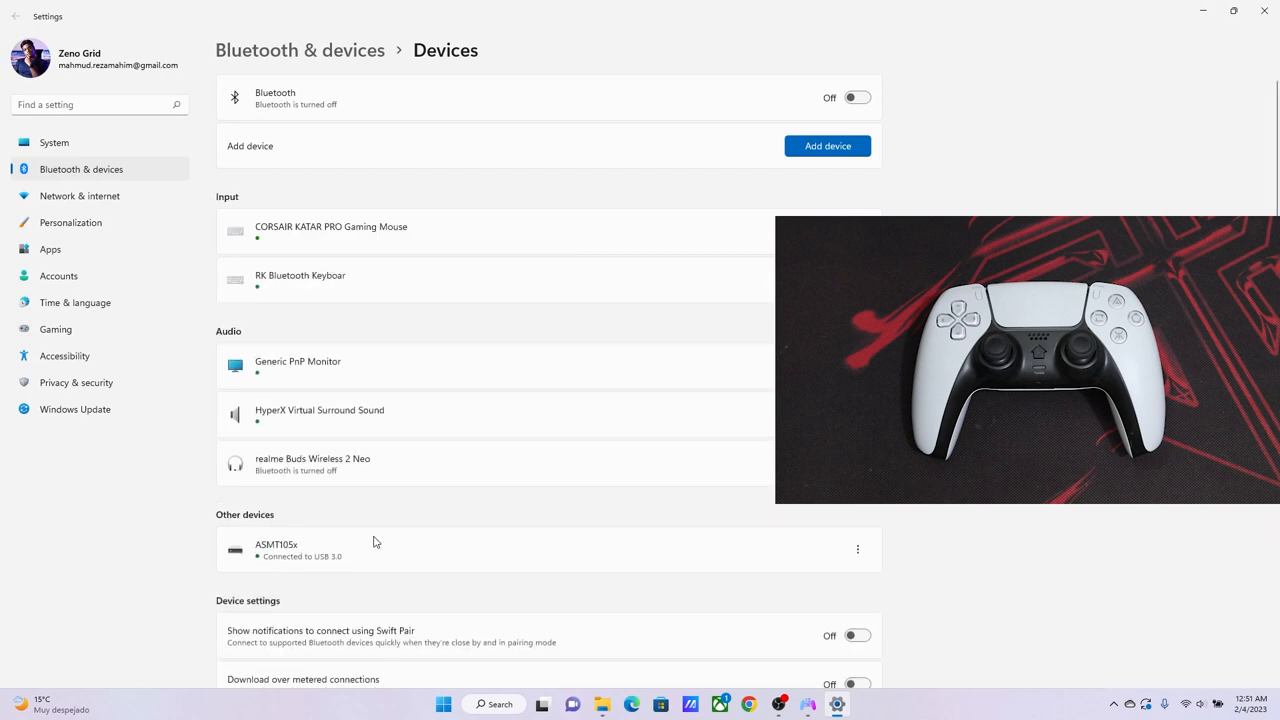
# Step: Try adding a Bluetooth device and dismiss the failed connection message
pyautogui.click(827, 146)
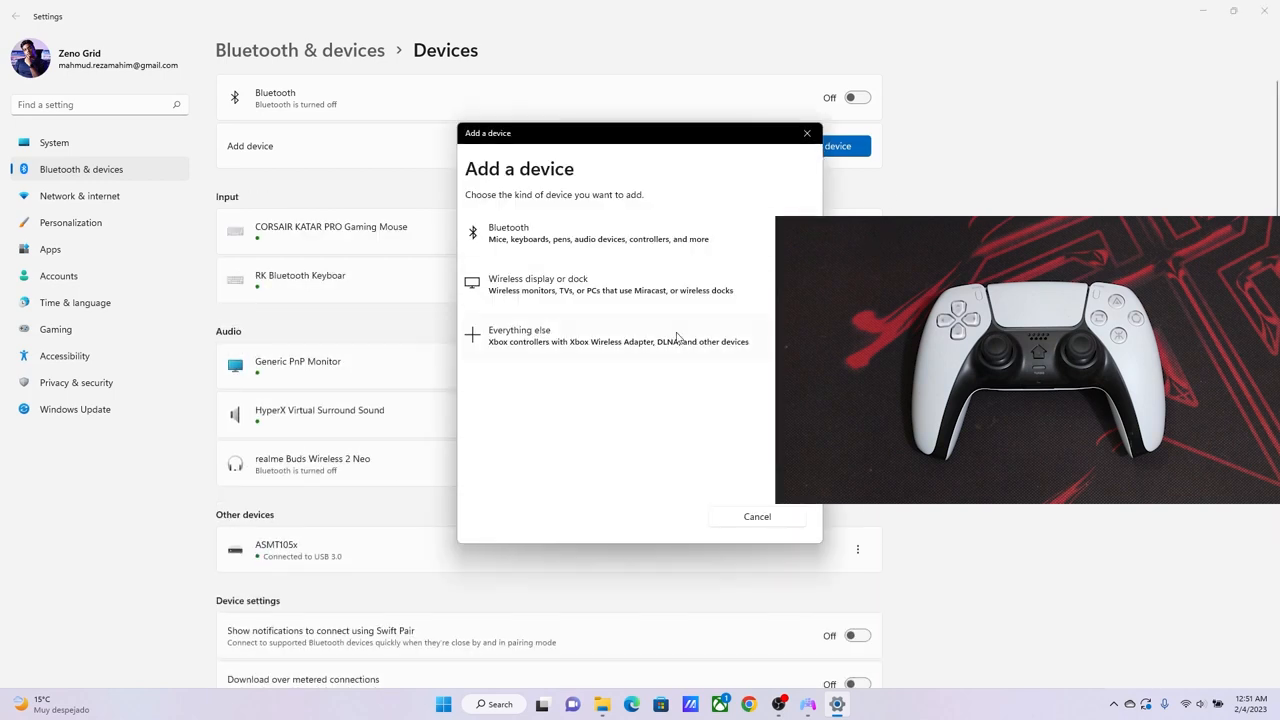
pyautogui.click(508, 232)
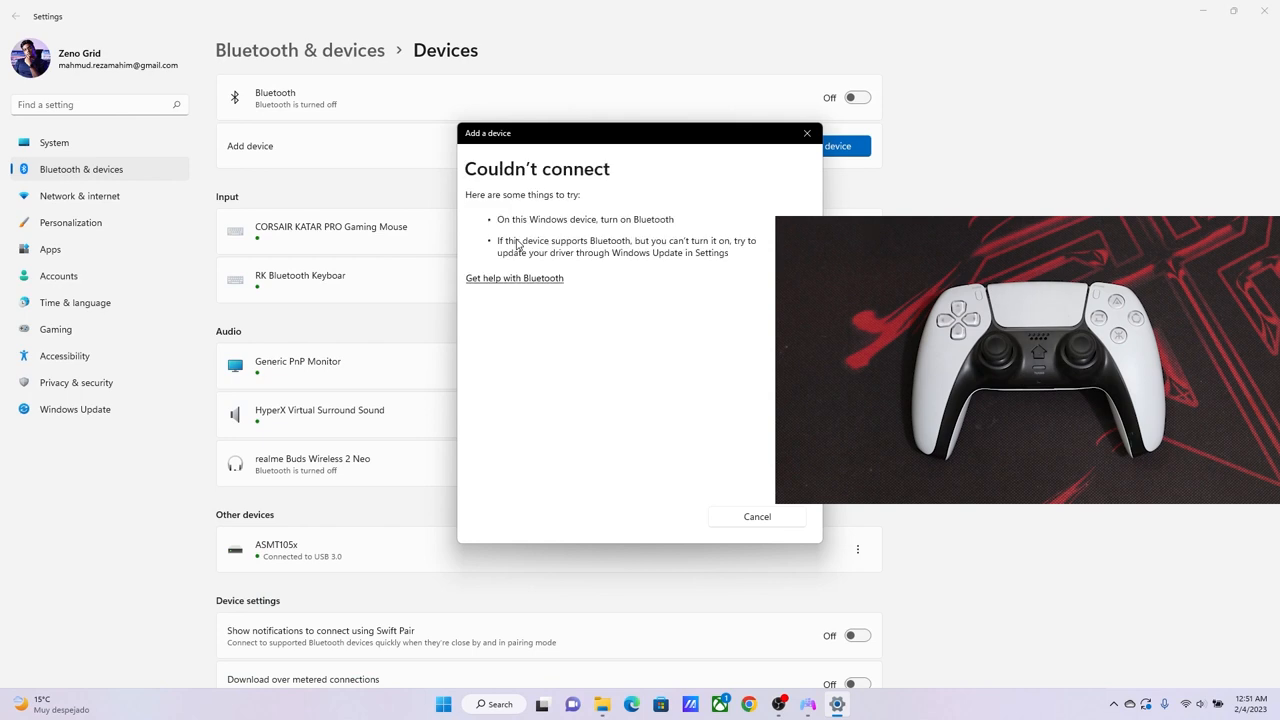
pyautogui.moveTo(701, 315)
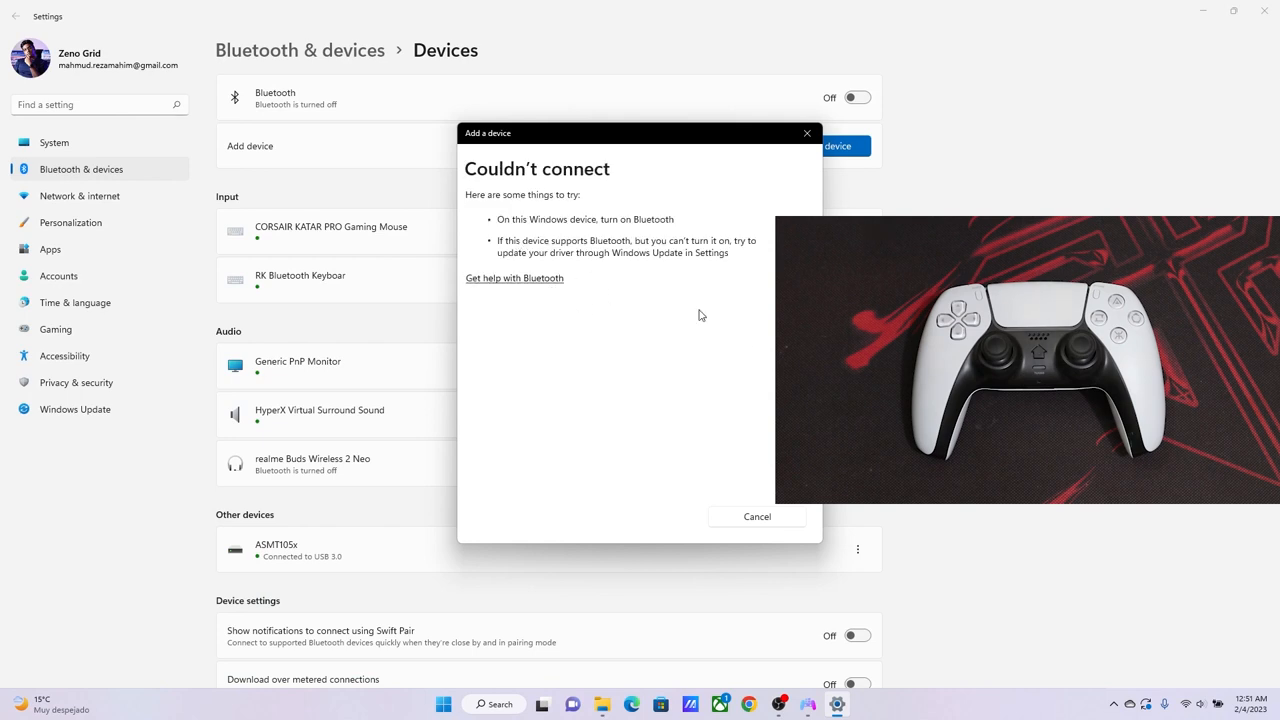
pyautogui.click(756, 516)
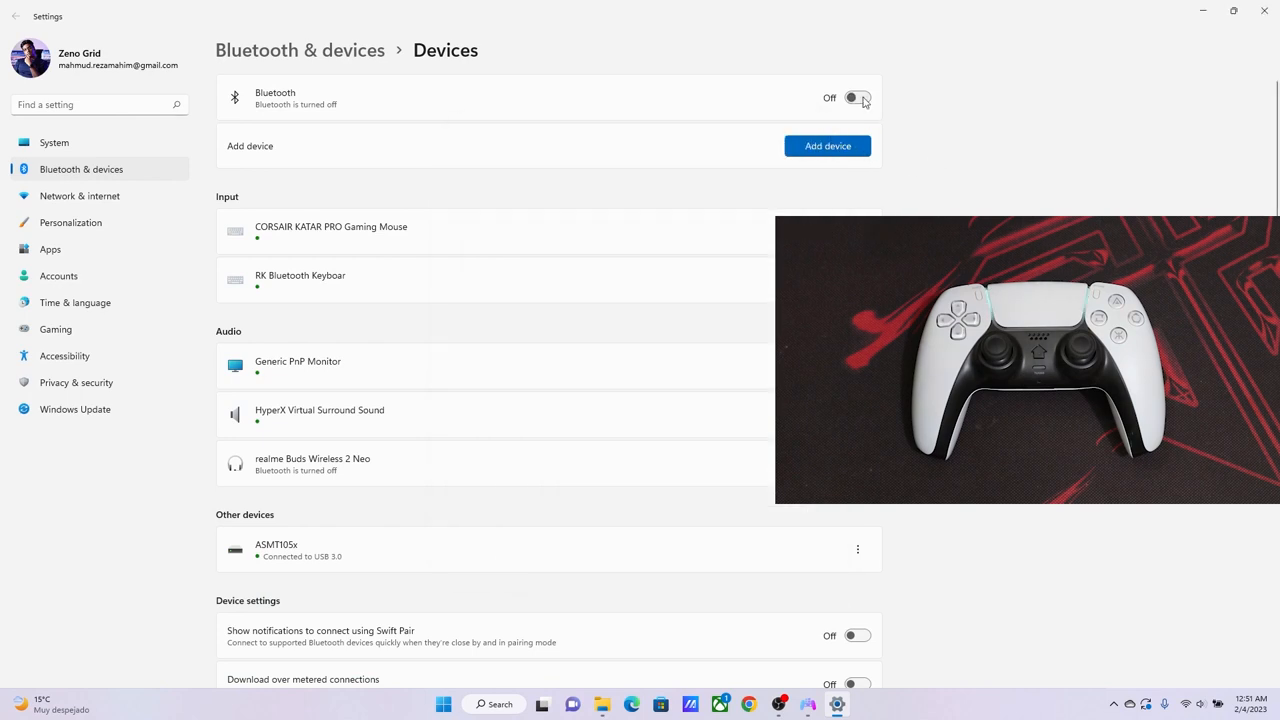
# Step: Turn Bluetooth on and pair the Wireless Controller
pyautogui.click(857, 97)
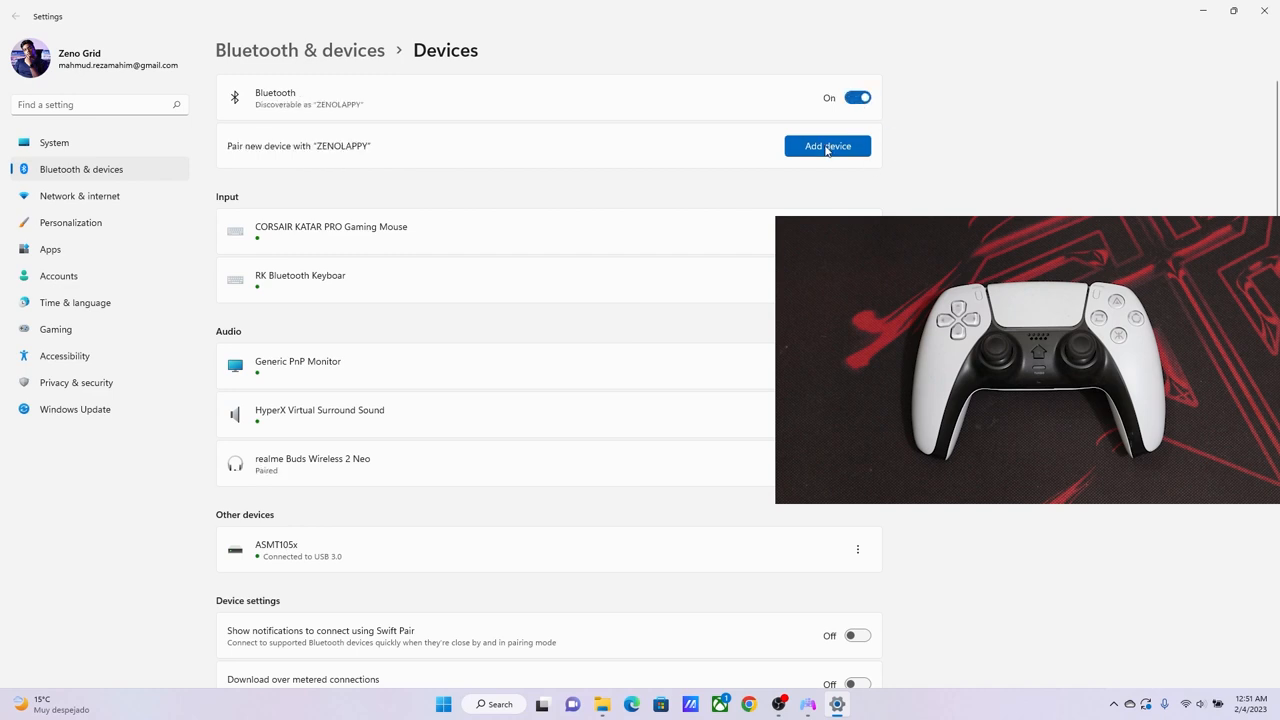
pyautogui.click(827, 146)
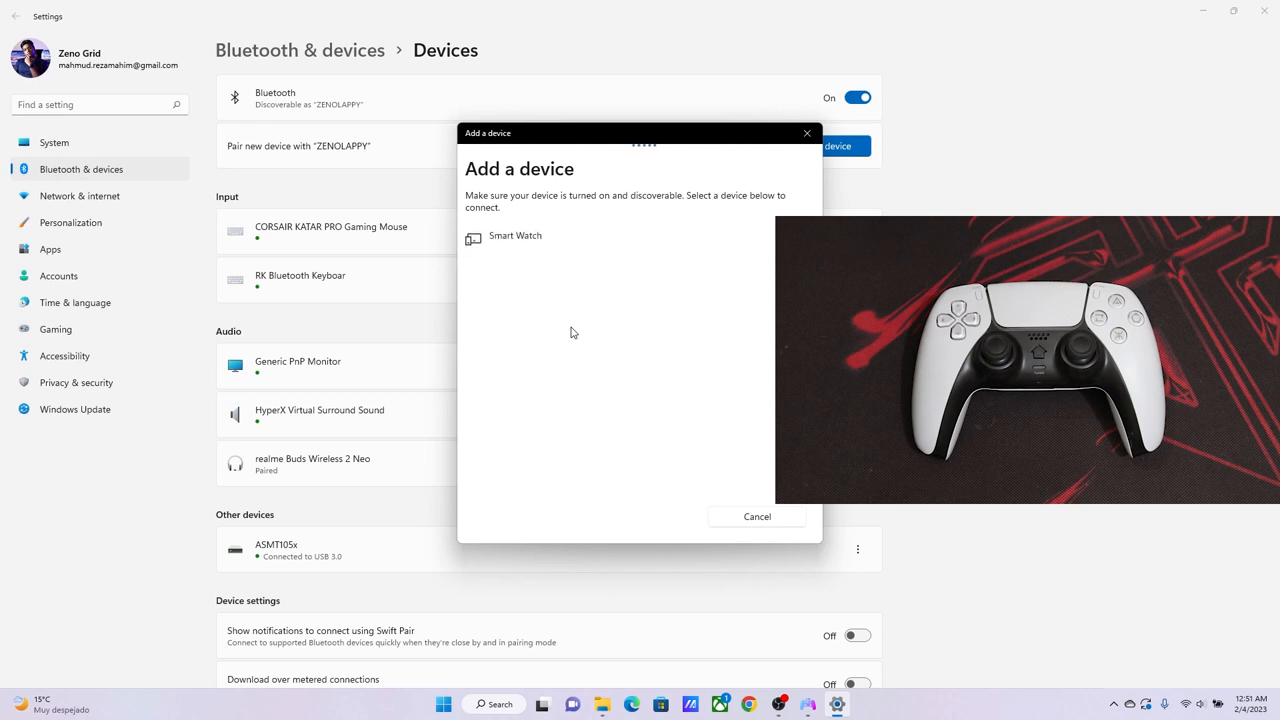
pyautogui.click(523, 321)
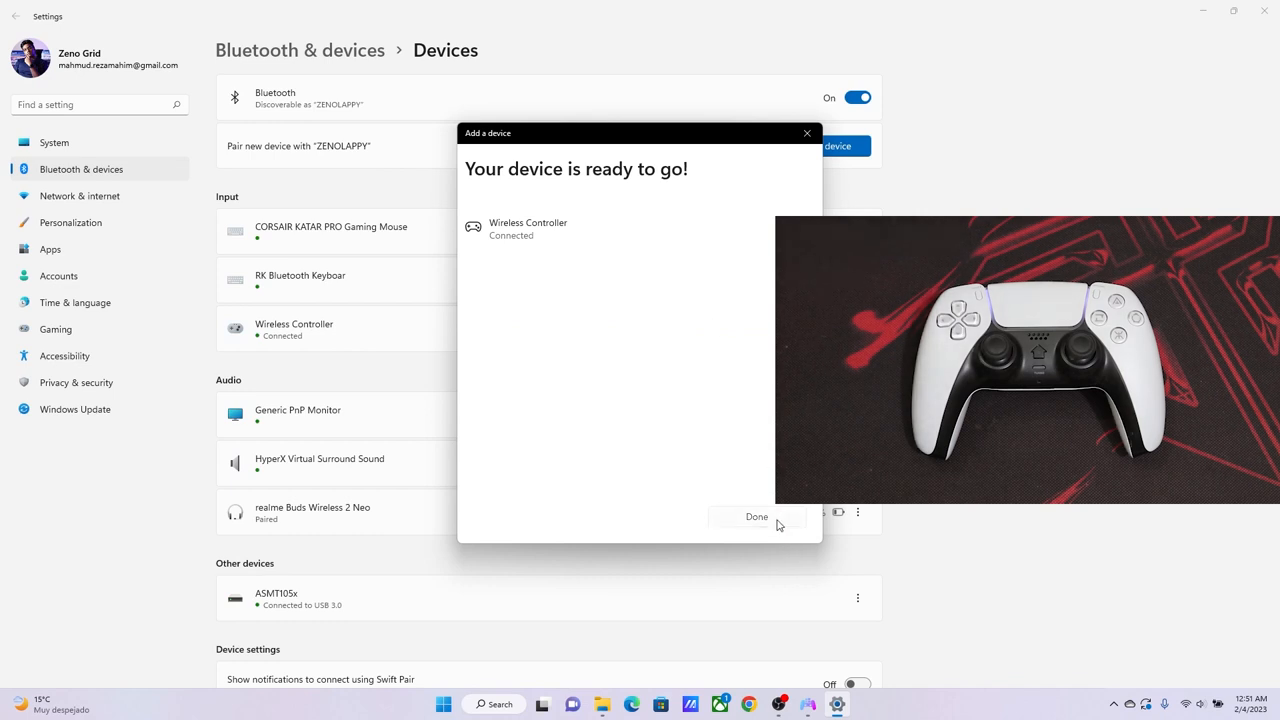
pyautogui.click(756, 517)
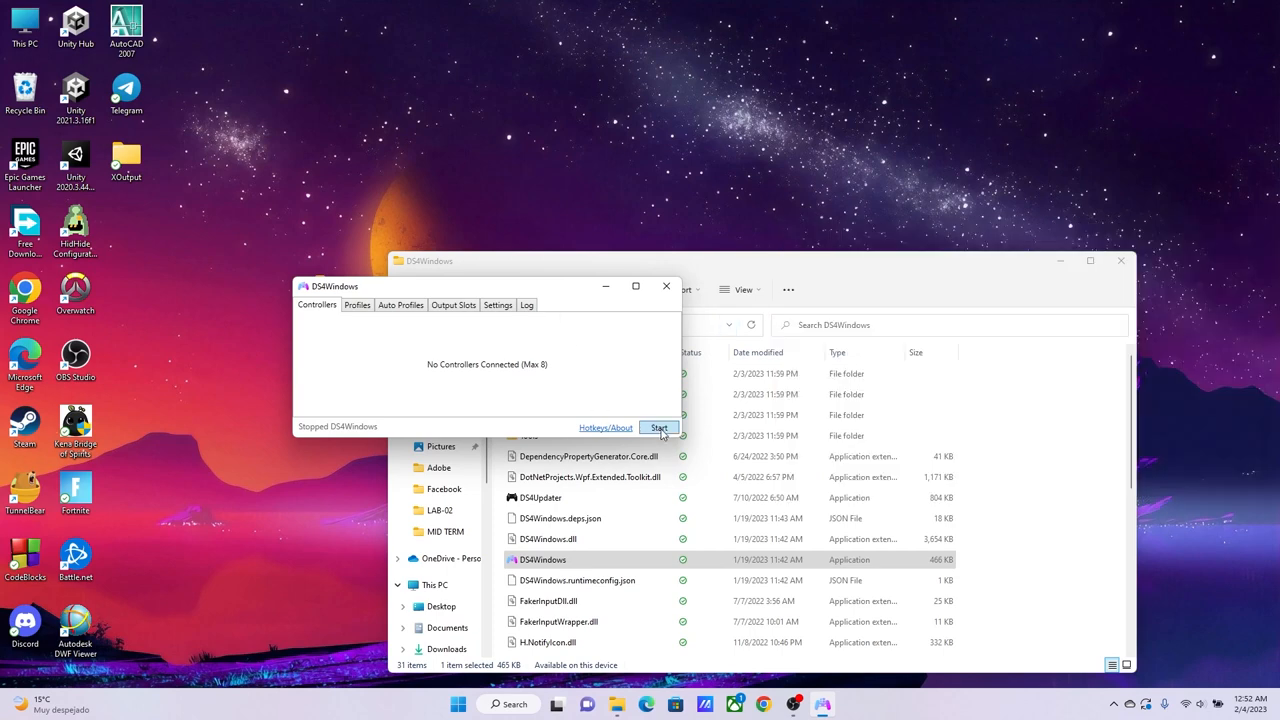
# Step: Start DS4Windows so it detects the Bluetooth controller at 100% battery
pyautogui.click(659, 427)
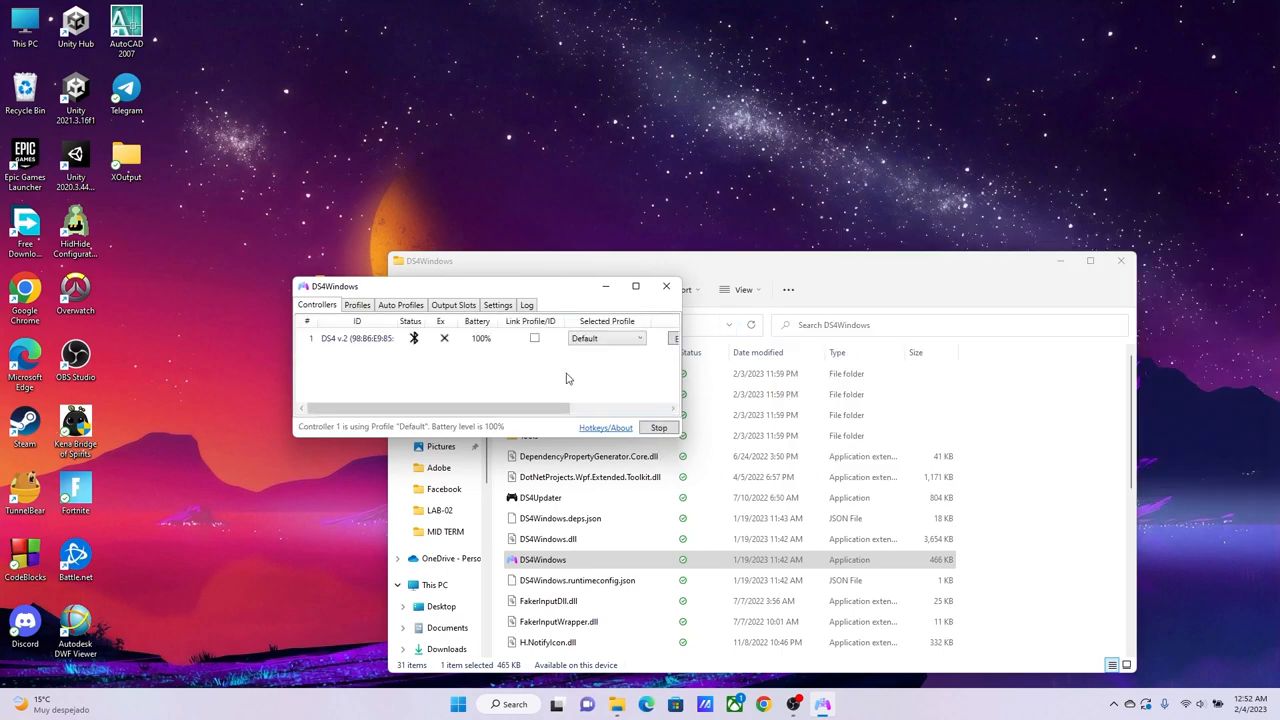
pyautogui.moveTo(426, 357)
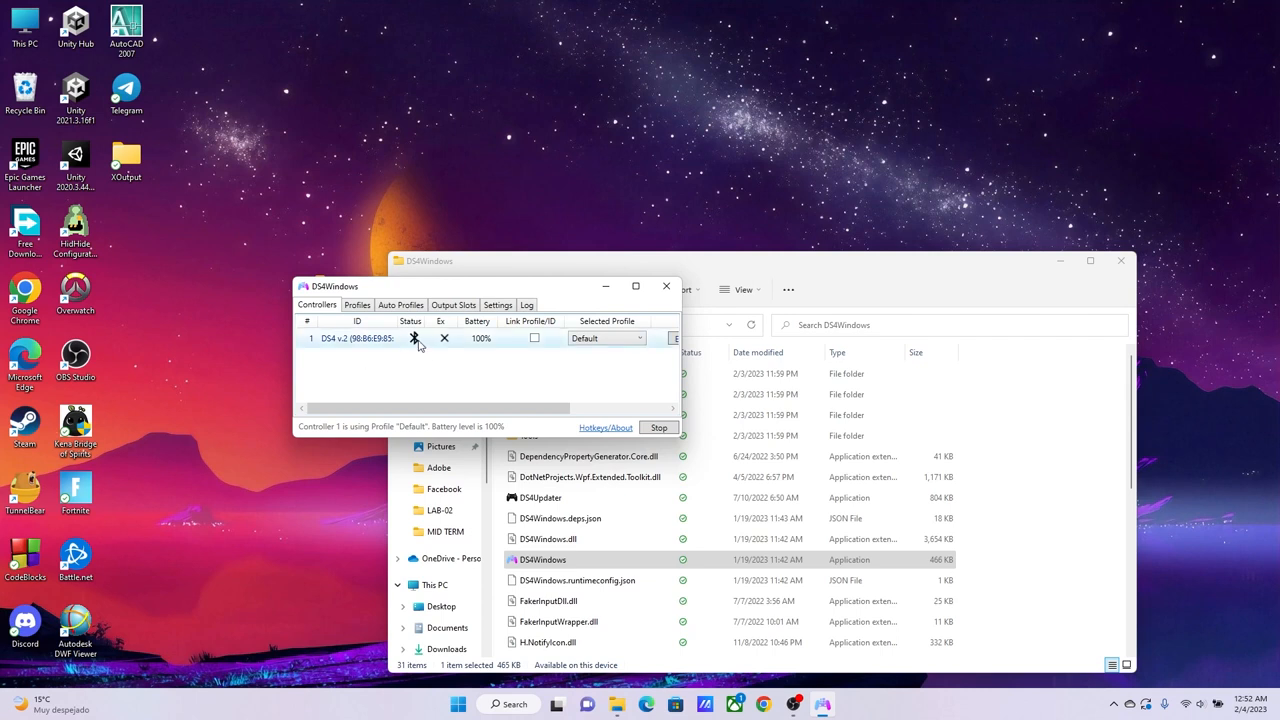
pyautogui.moveTo(414, 338)
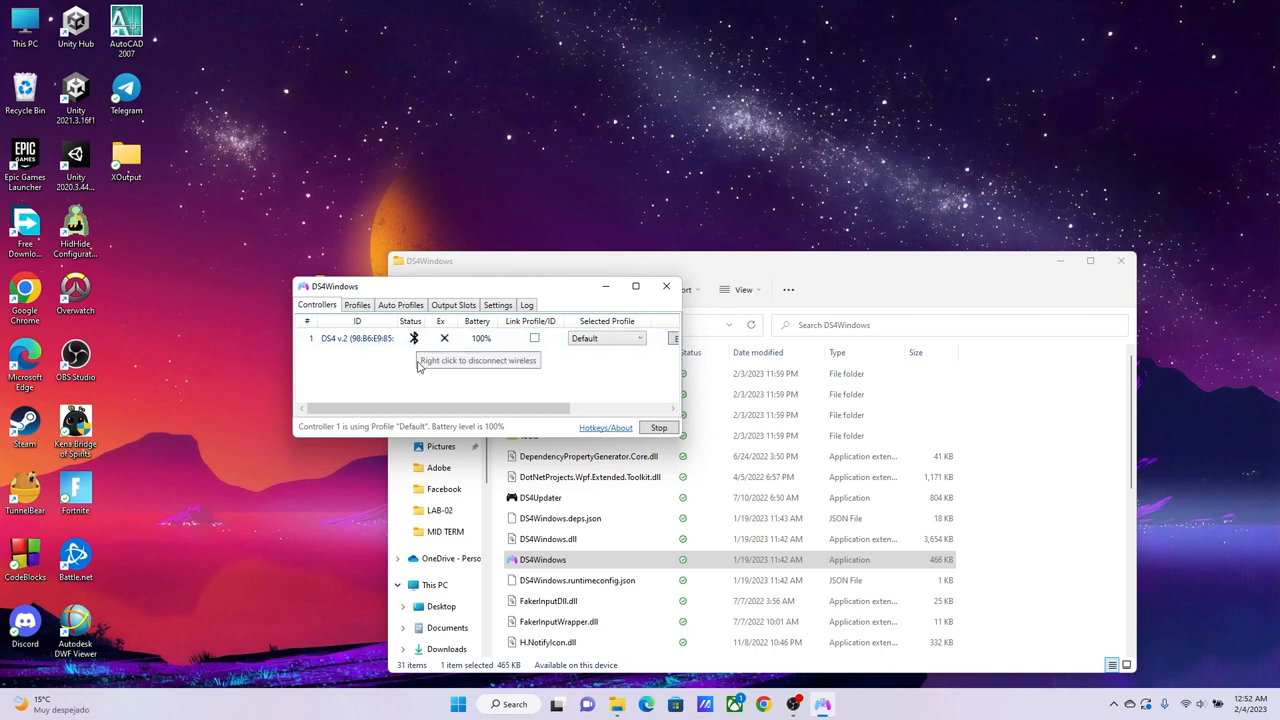
pyautogui.moveTo(443, 338)
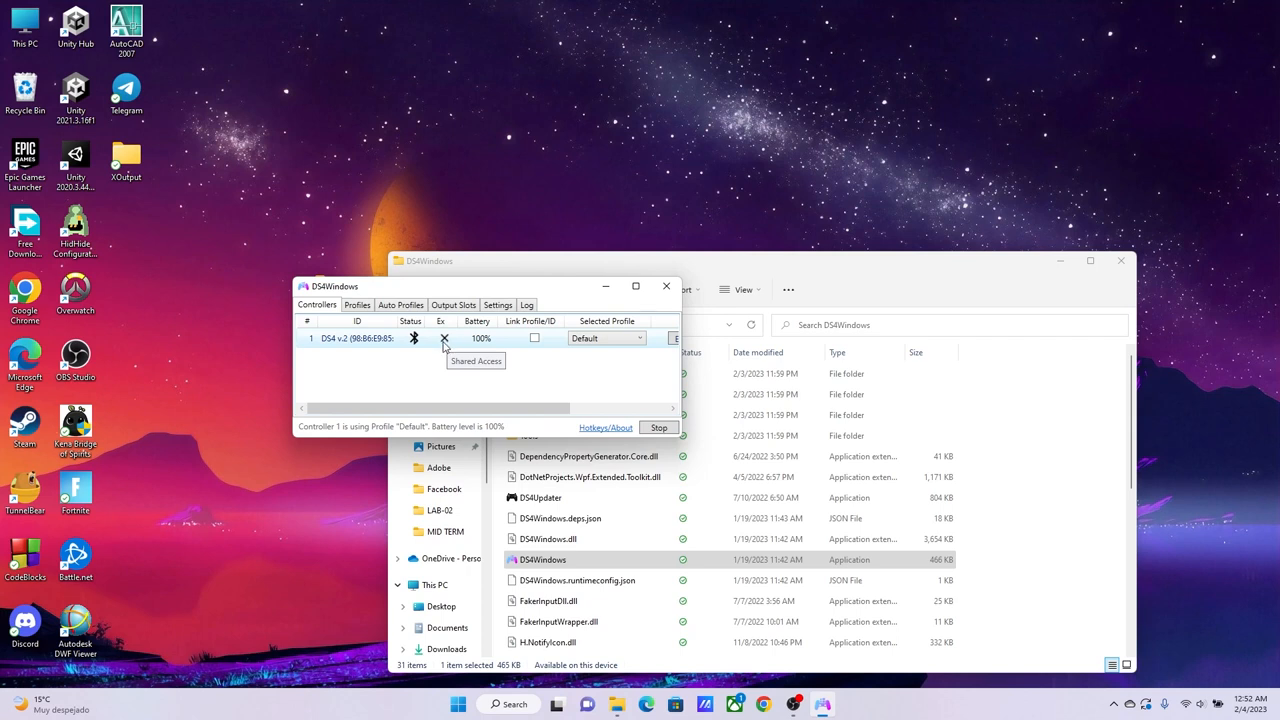
pyautogui.moveTo(476, 385)
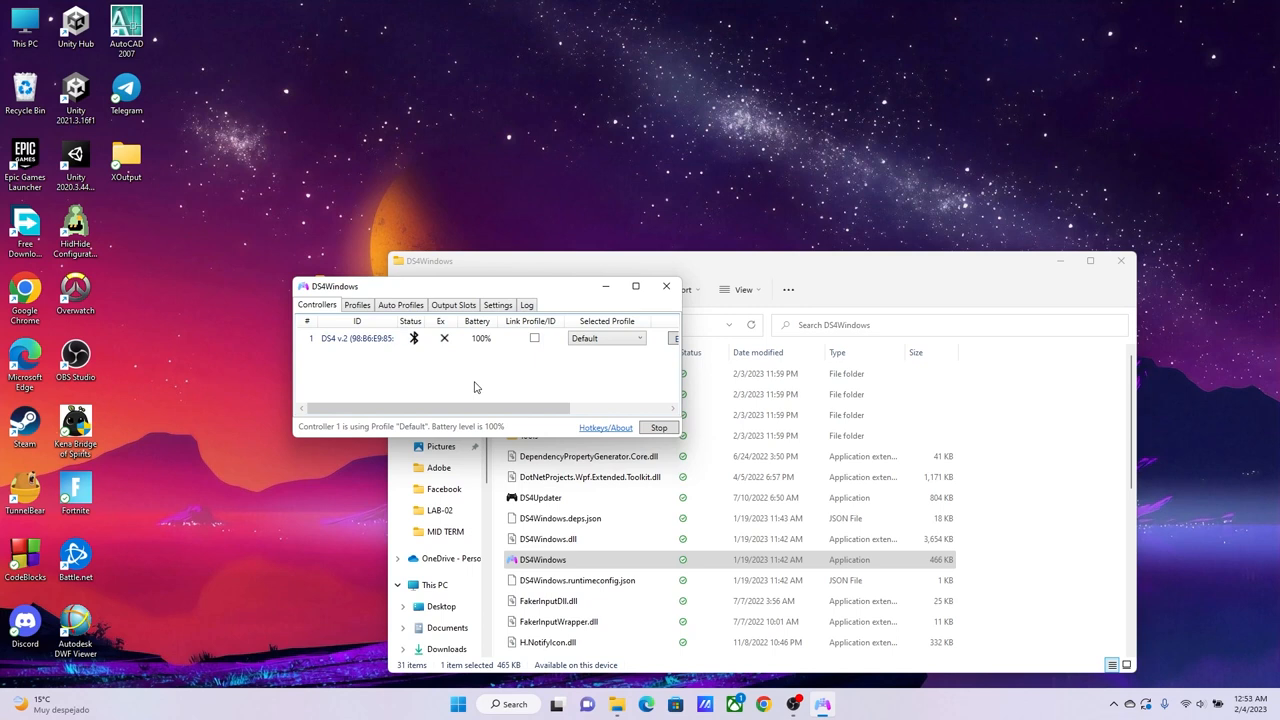
pyautogui.moveTo(514, 380)
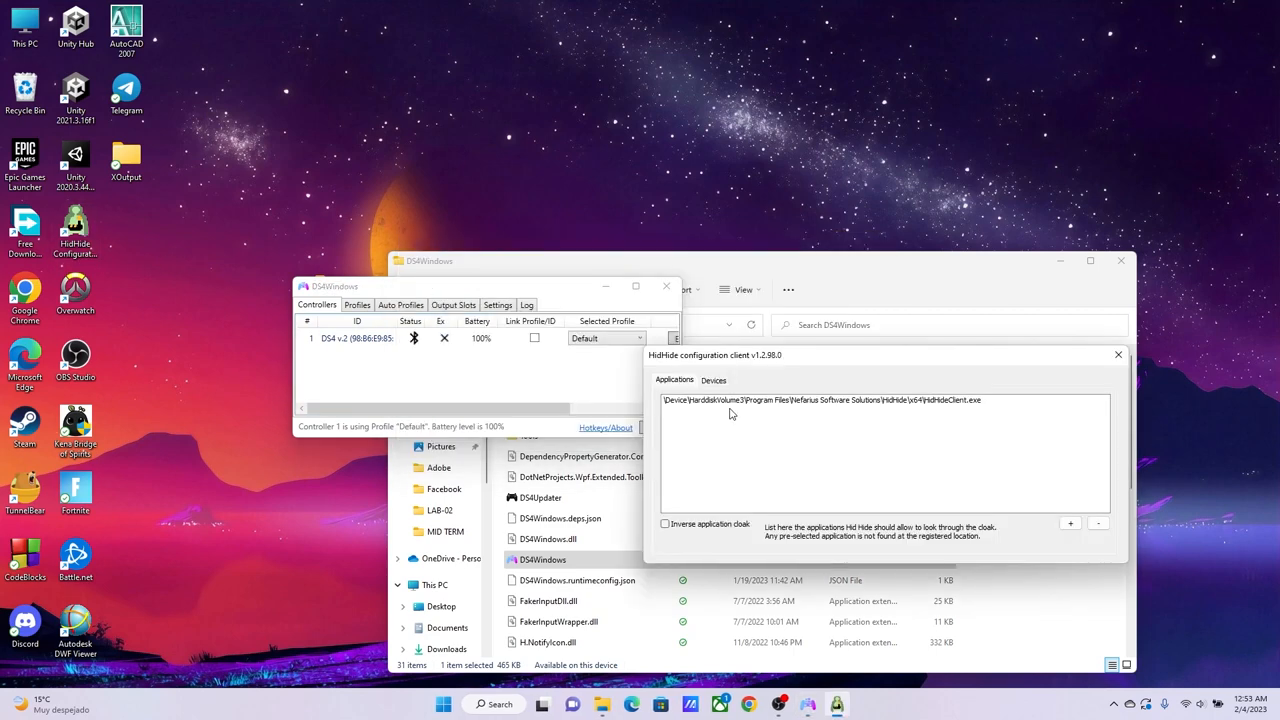
# Step: Add DS4Windows.exe from Desktop\DS4 to HidHide's allowed applications, then view the device list
pyautogui.click(1069, 522)
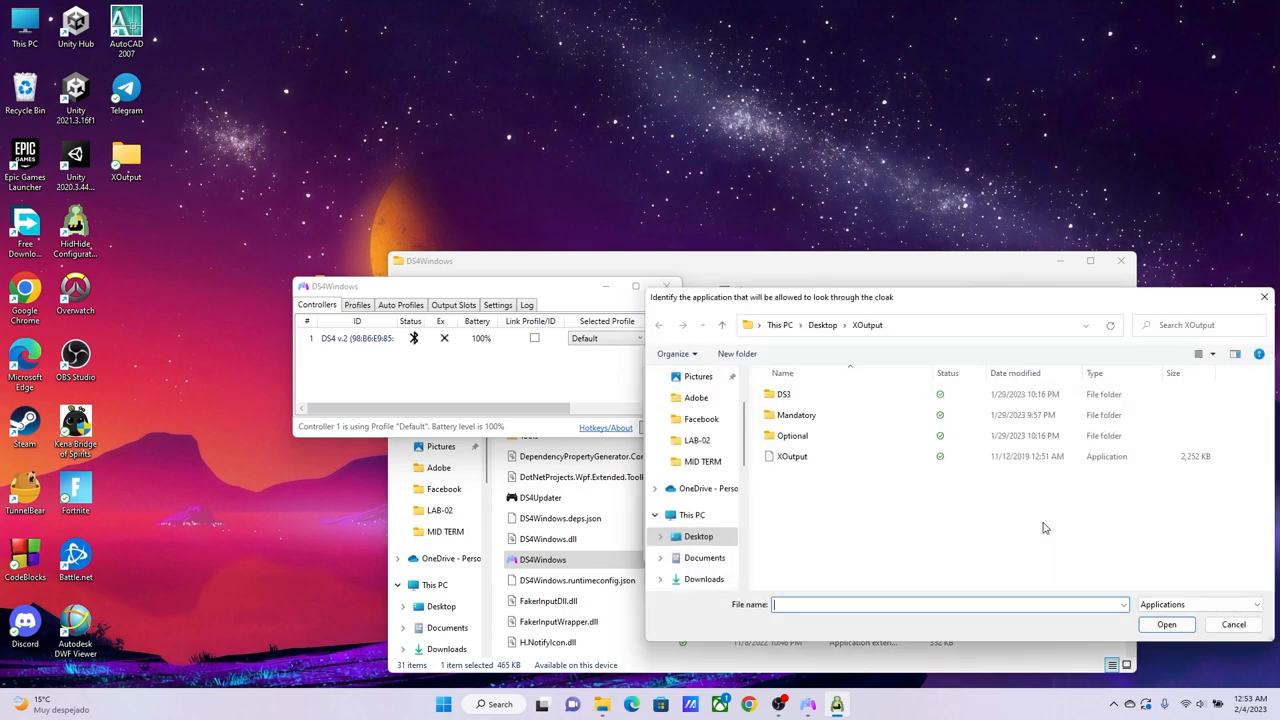
pyautogui.click(695, 536)
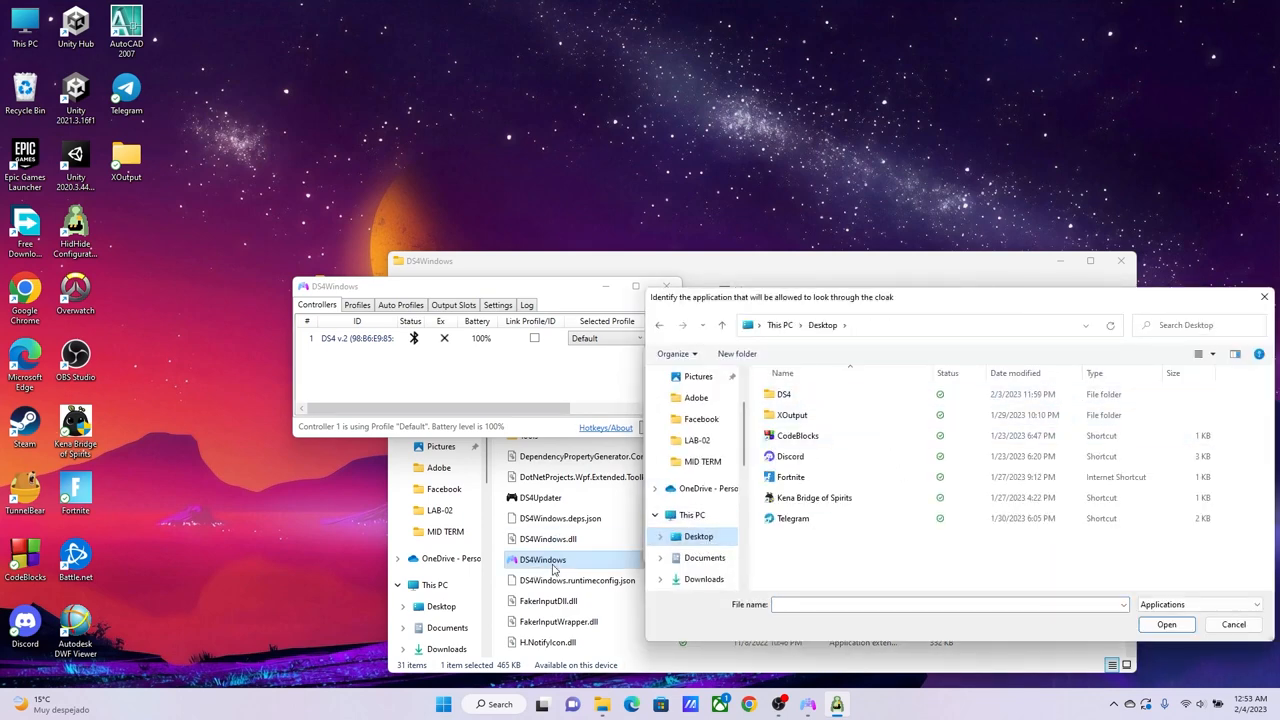
pyautogui.click(782, 394)
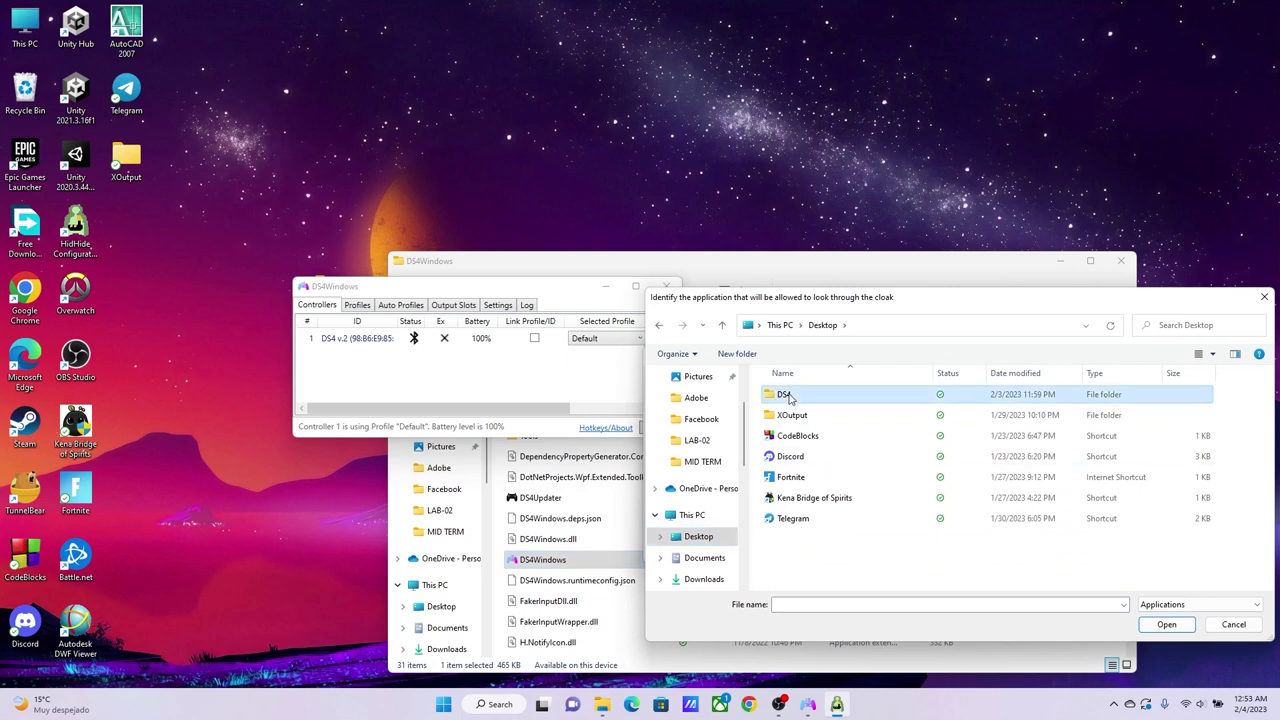
pyautogui.doubleClick(784, 394)
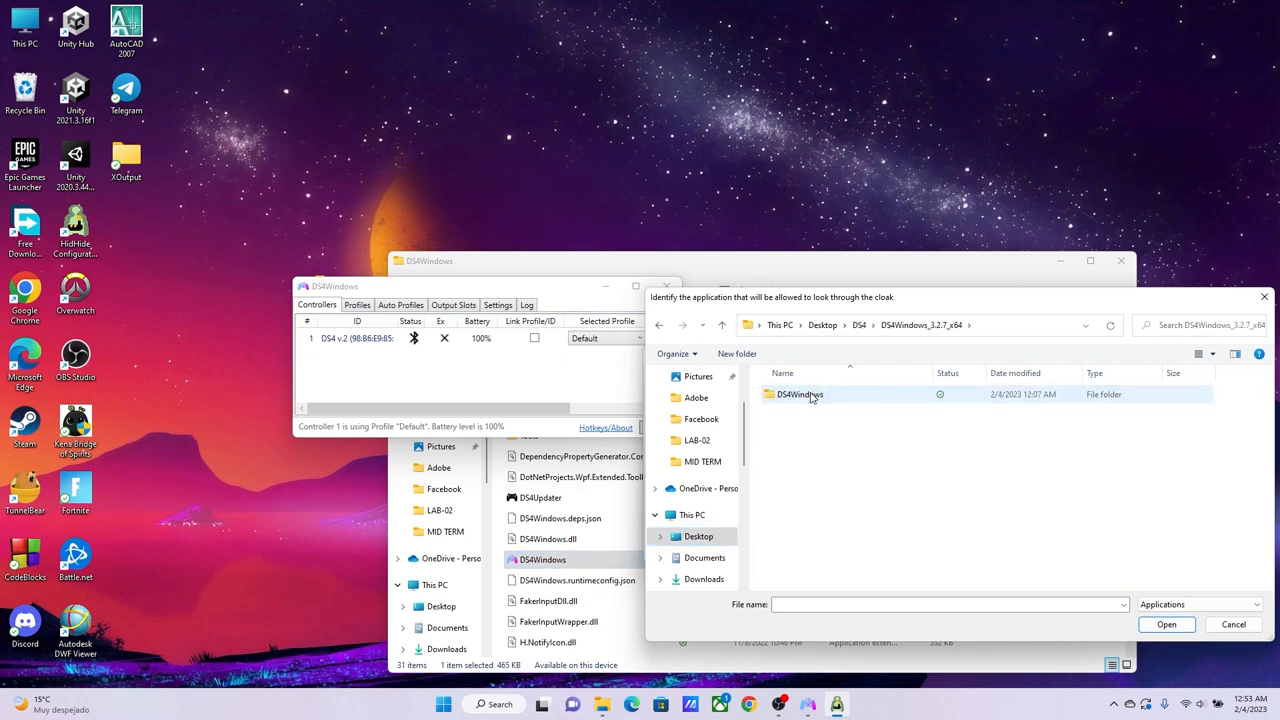
pyautogui.doubleClick(798, 394)
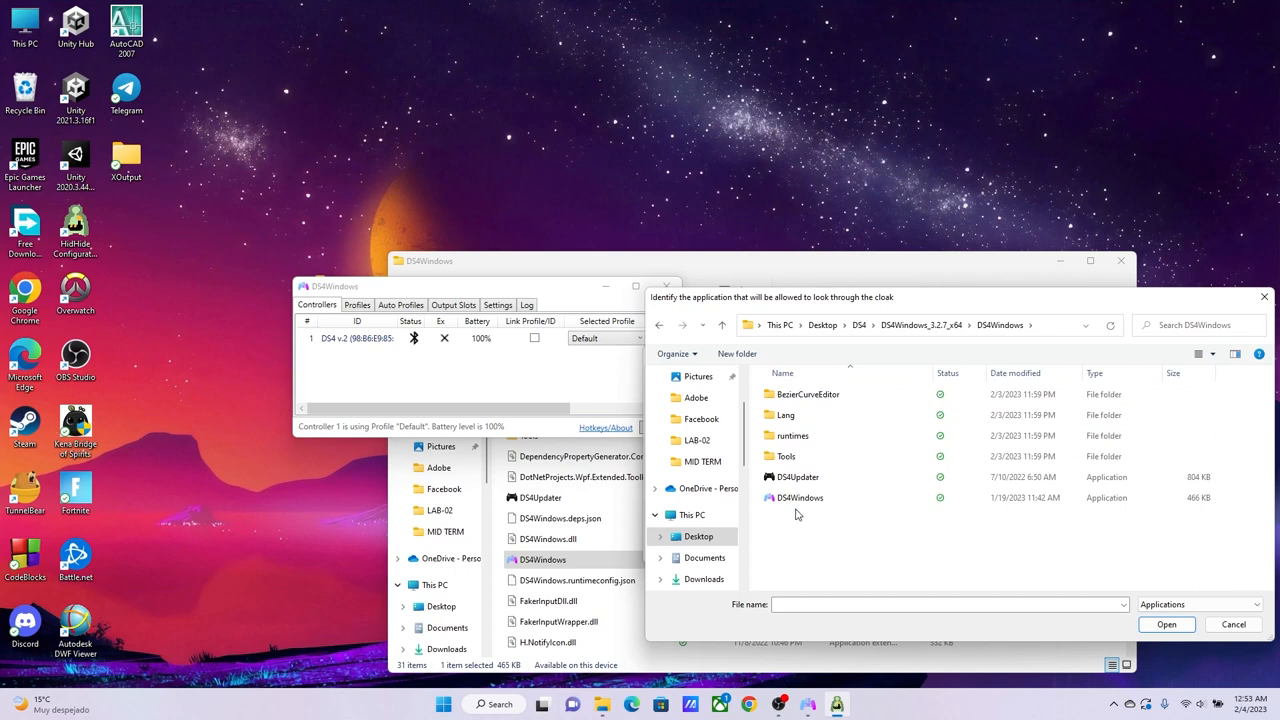
pyautogui.moveTo(1017, 515)
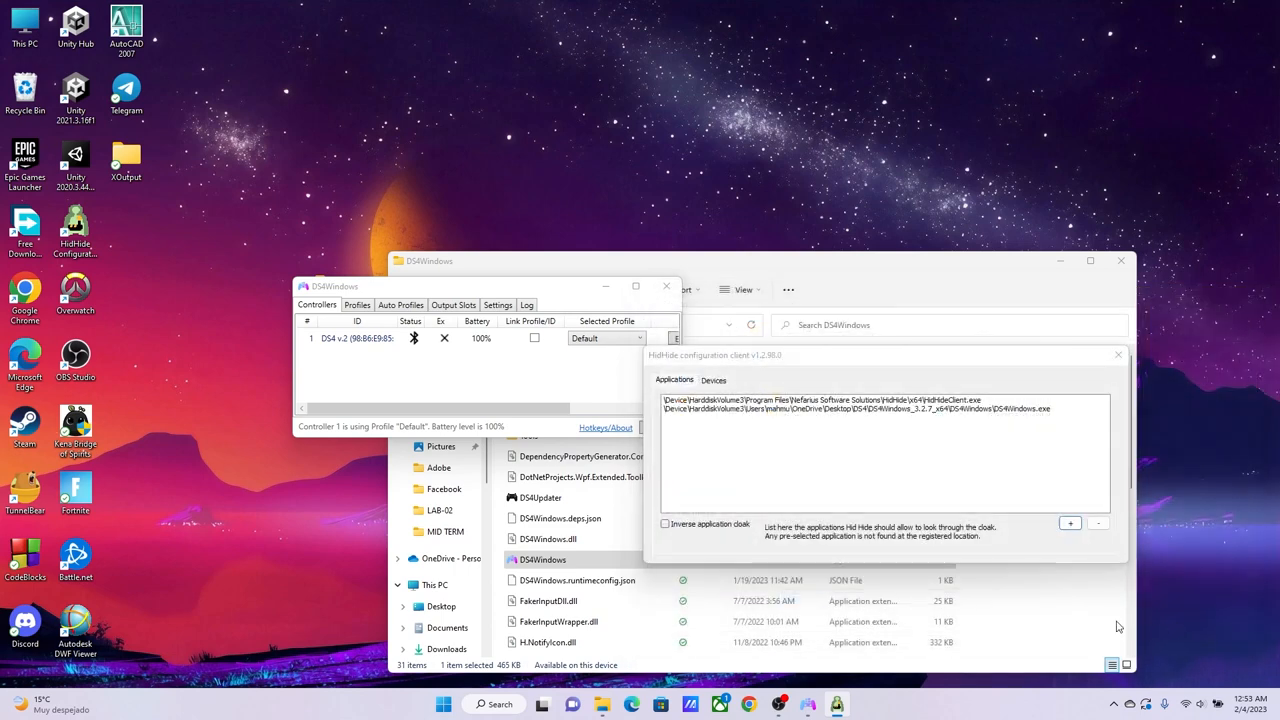
pyautogui.moveTo(864, 470)
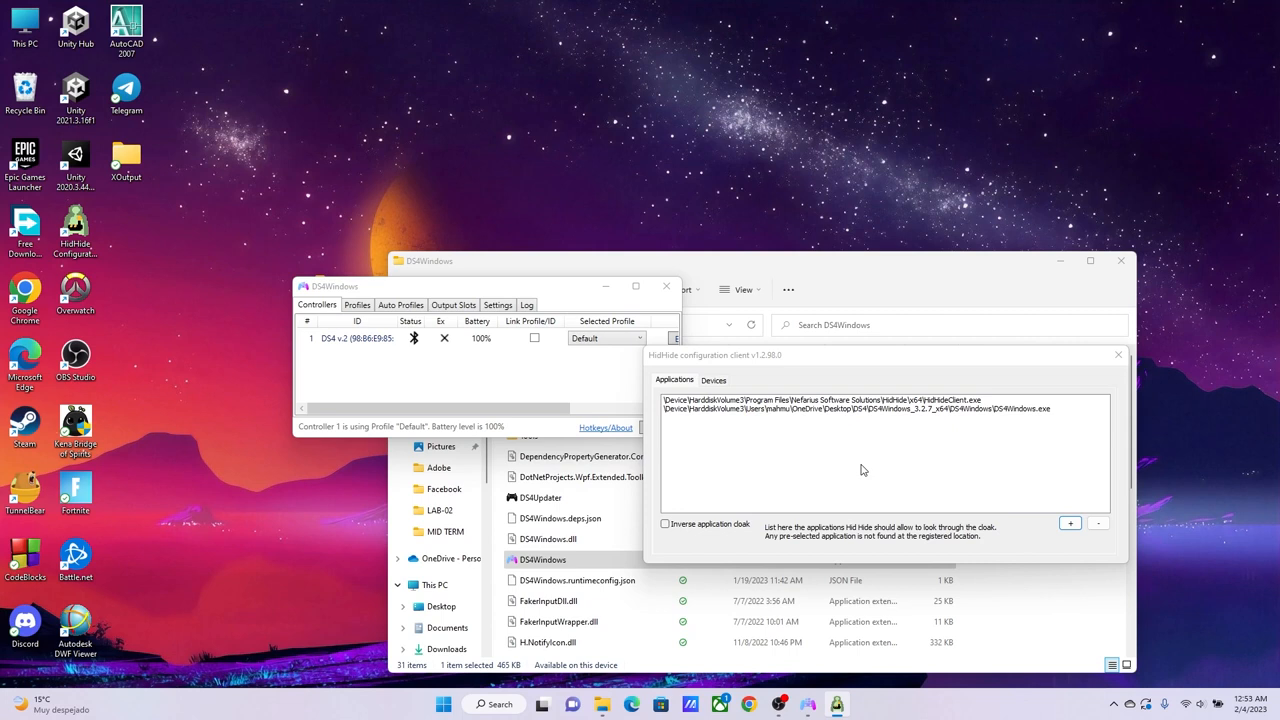
pyautogui.moveTo(947, 436)
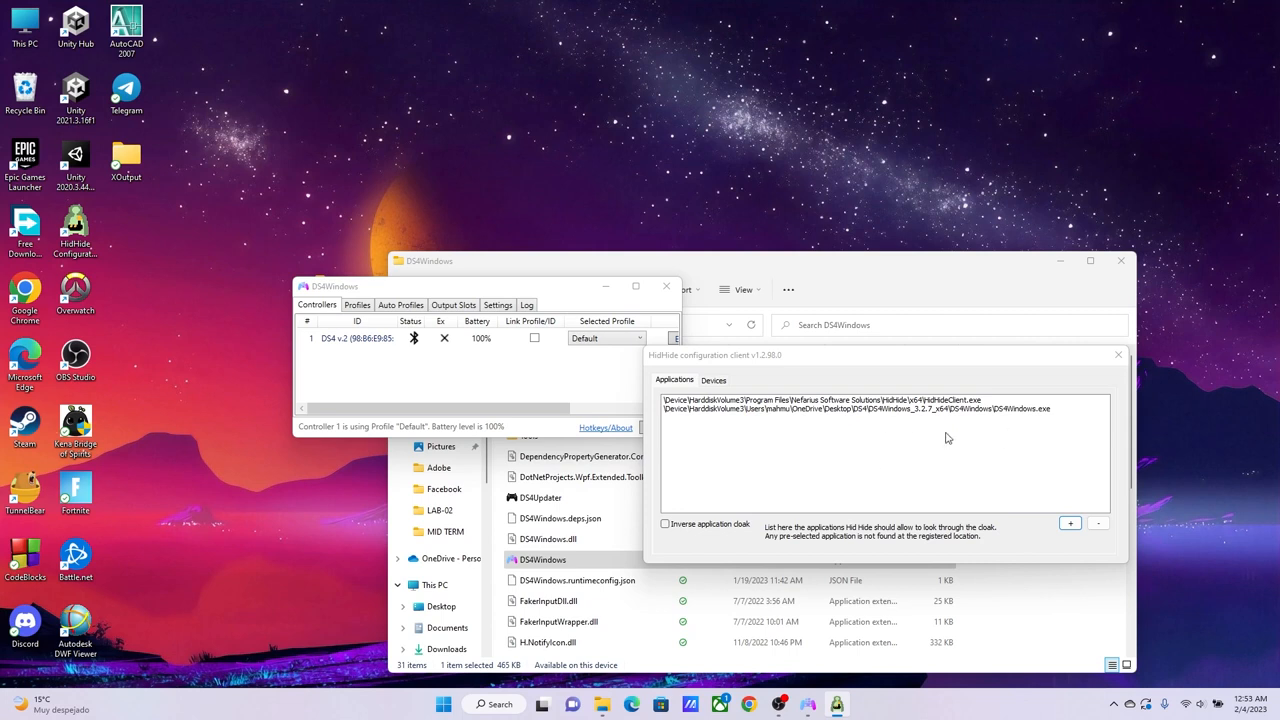
pyautogui.moveTo(742, 385)
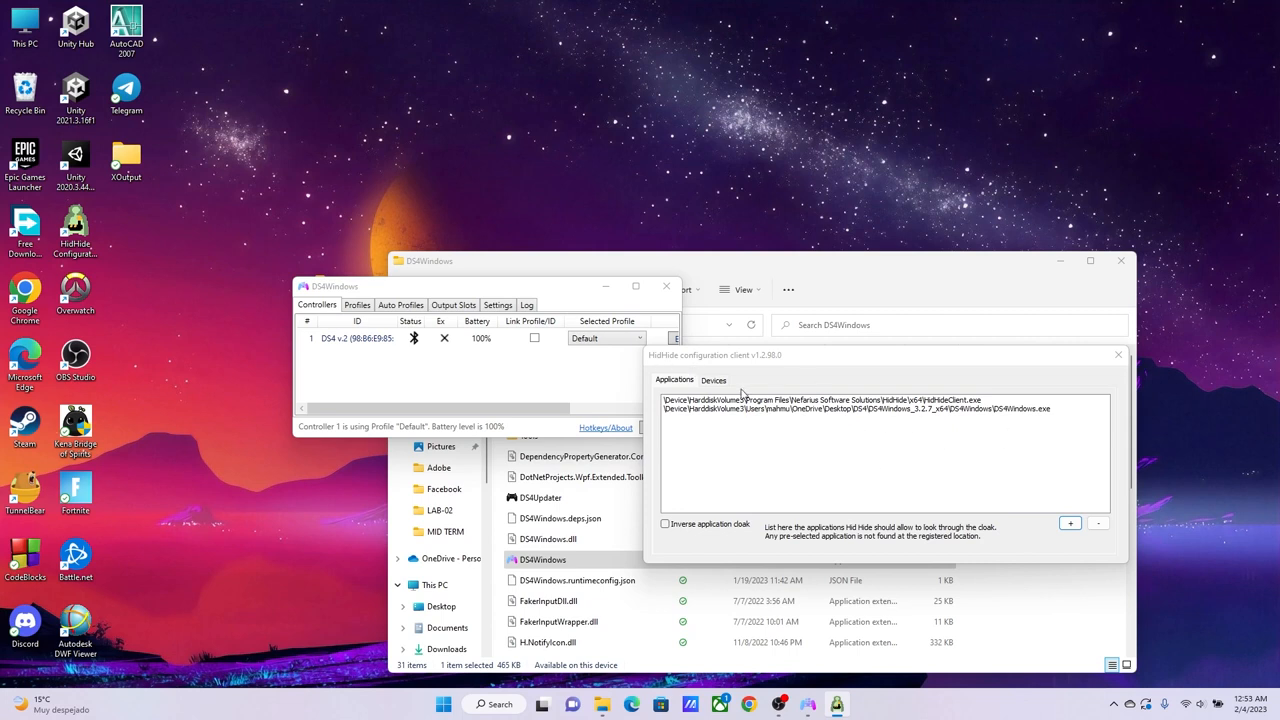
pyautogui.moveTo(530, 398)
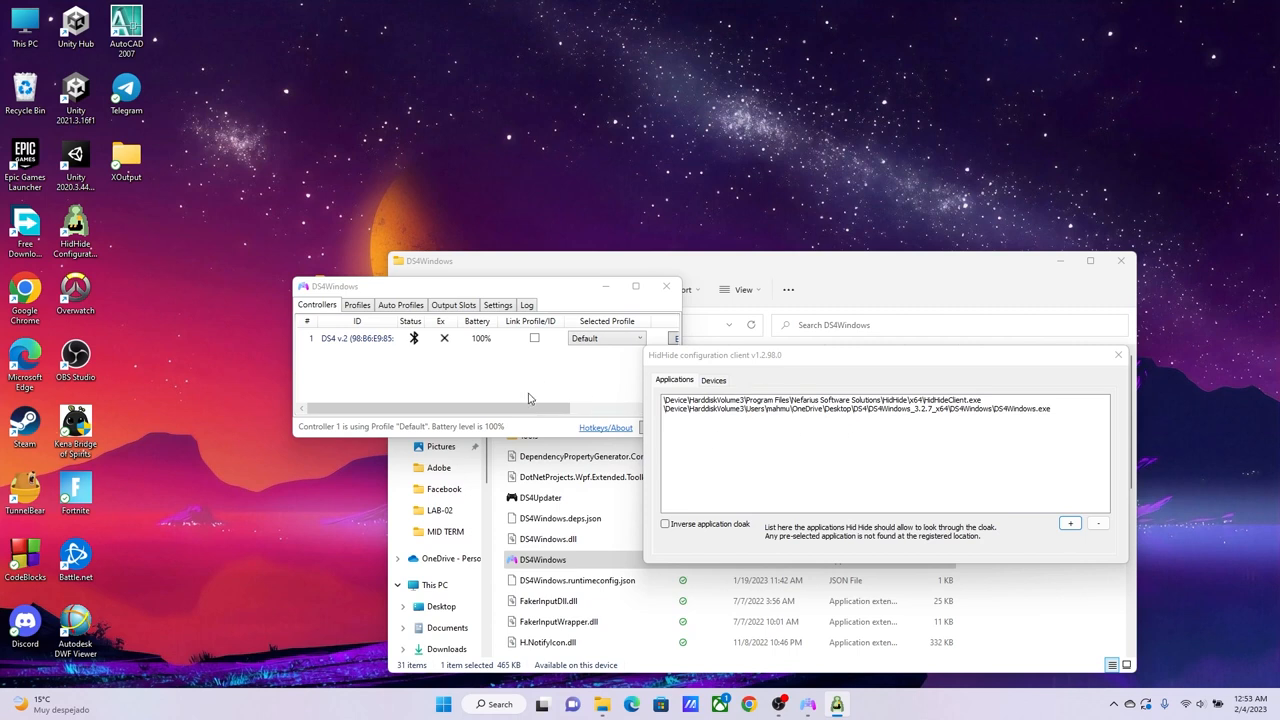
pyautogui.moveTo(806, 466)
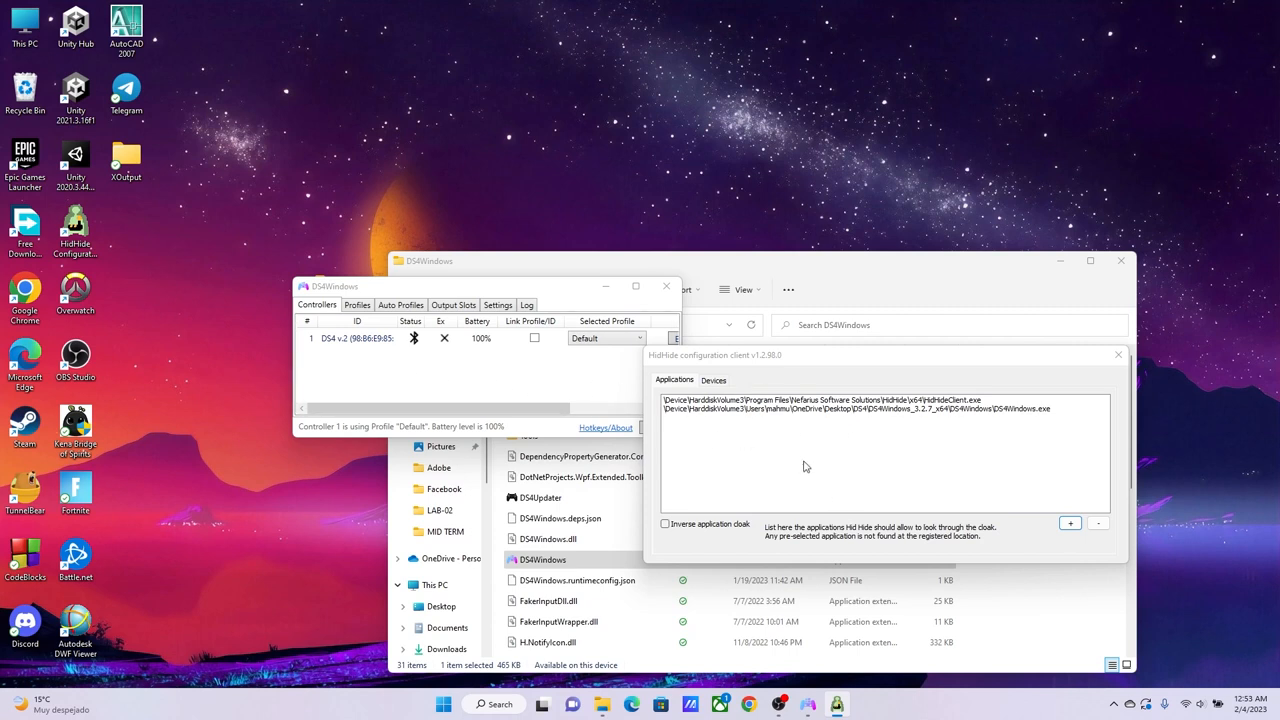
pyautogui.click(713, 380)
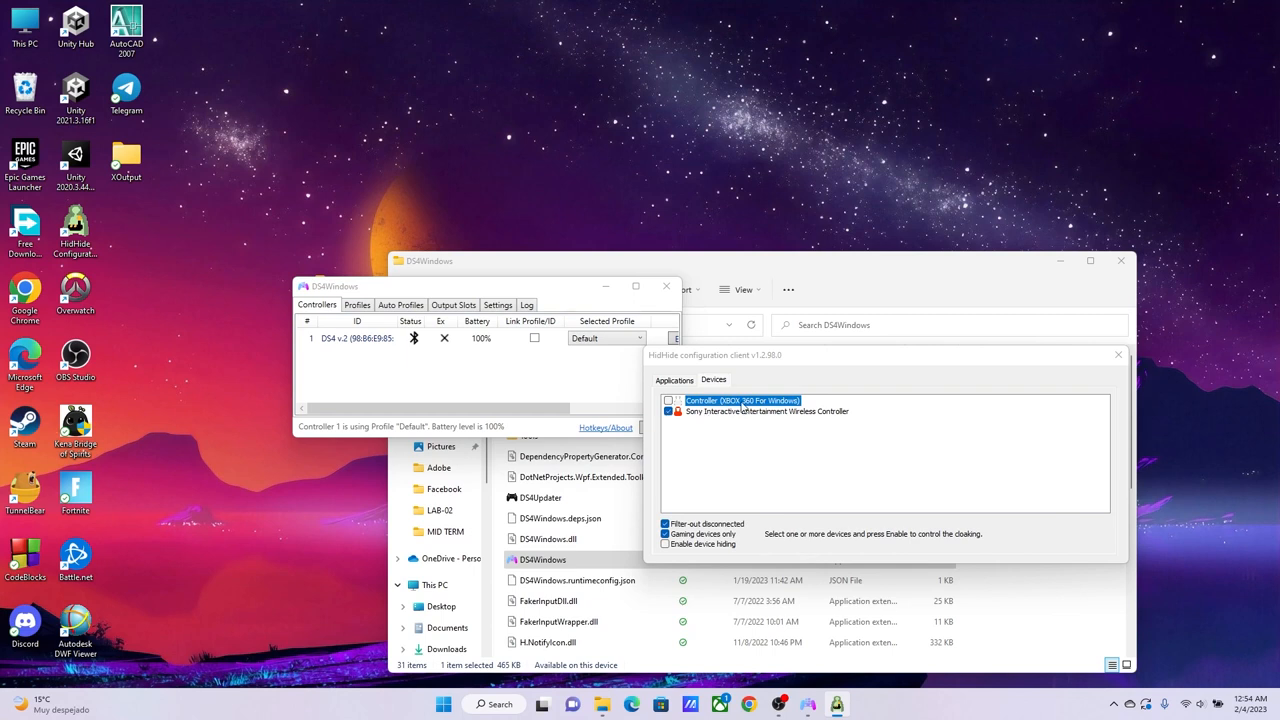
pyautogui.moveTo(708, 411)
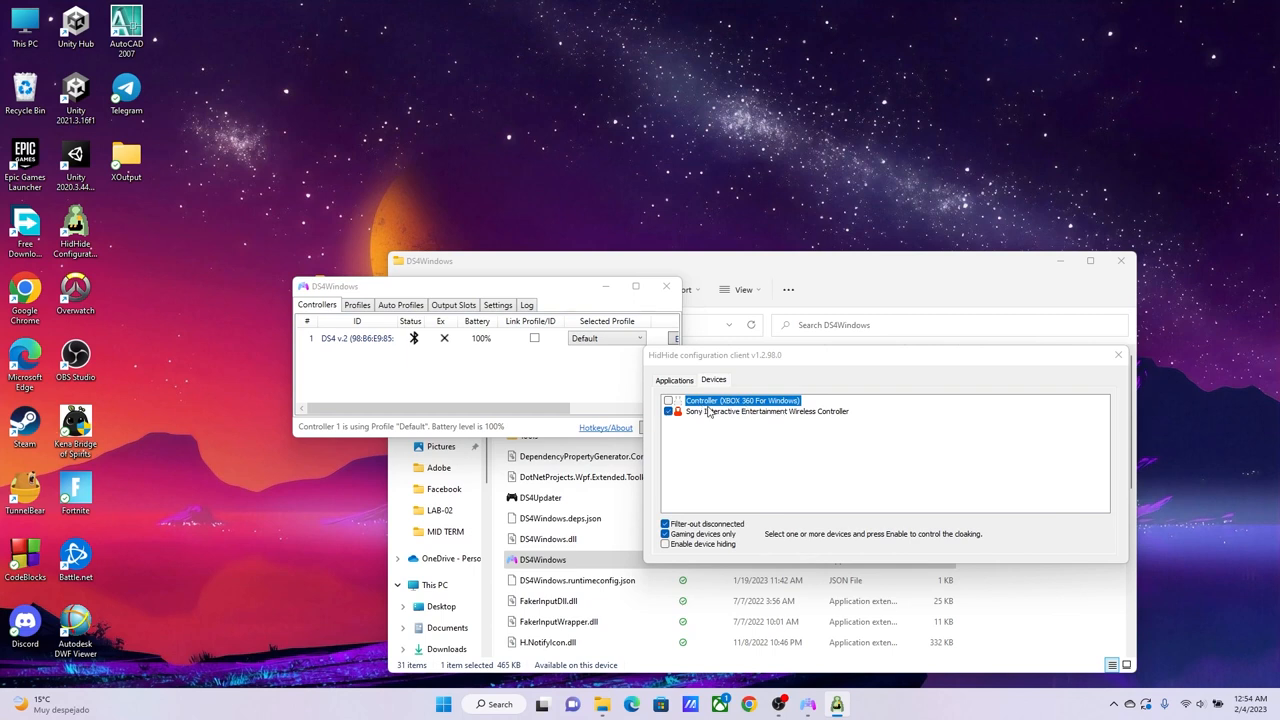
pyautogui.moveTo(1096, 415)
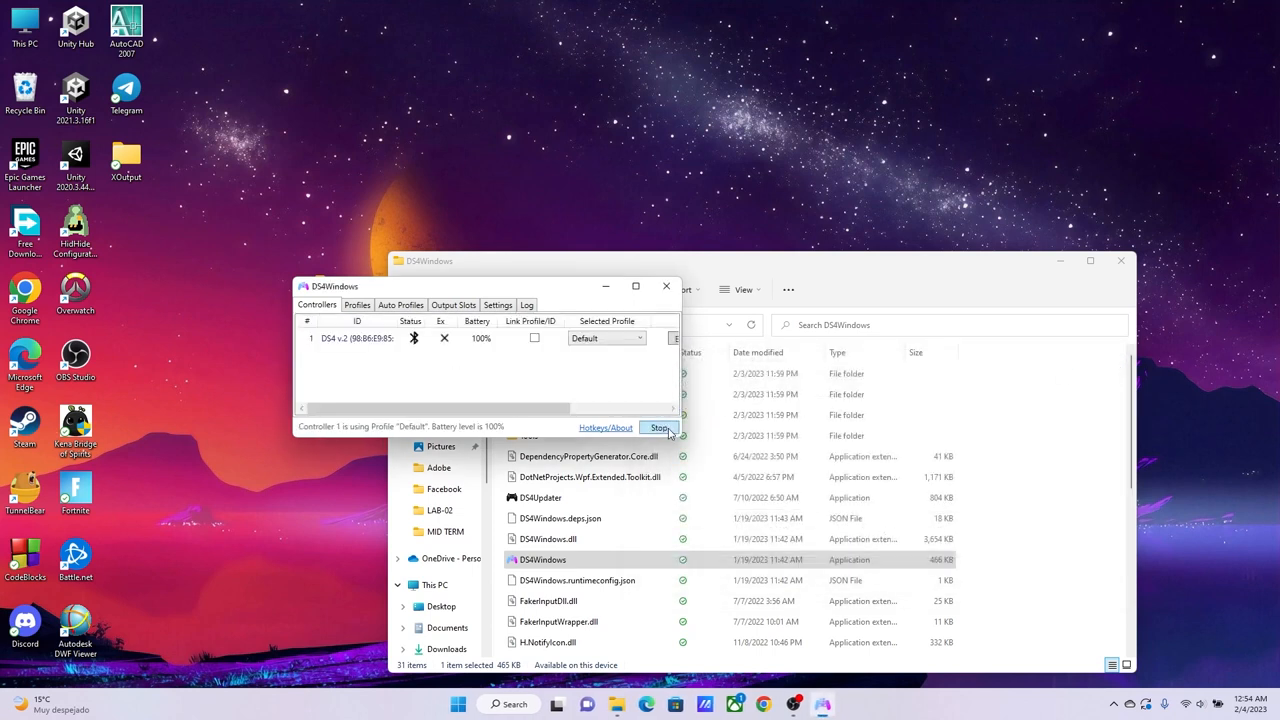
# Step: Stop DS4Windows, relaunch it from its folder, and start the service again
pyautogui.click(657, 427)
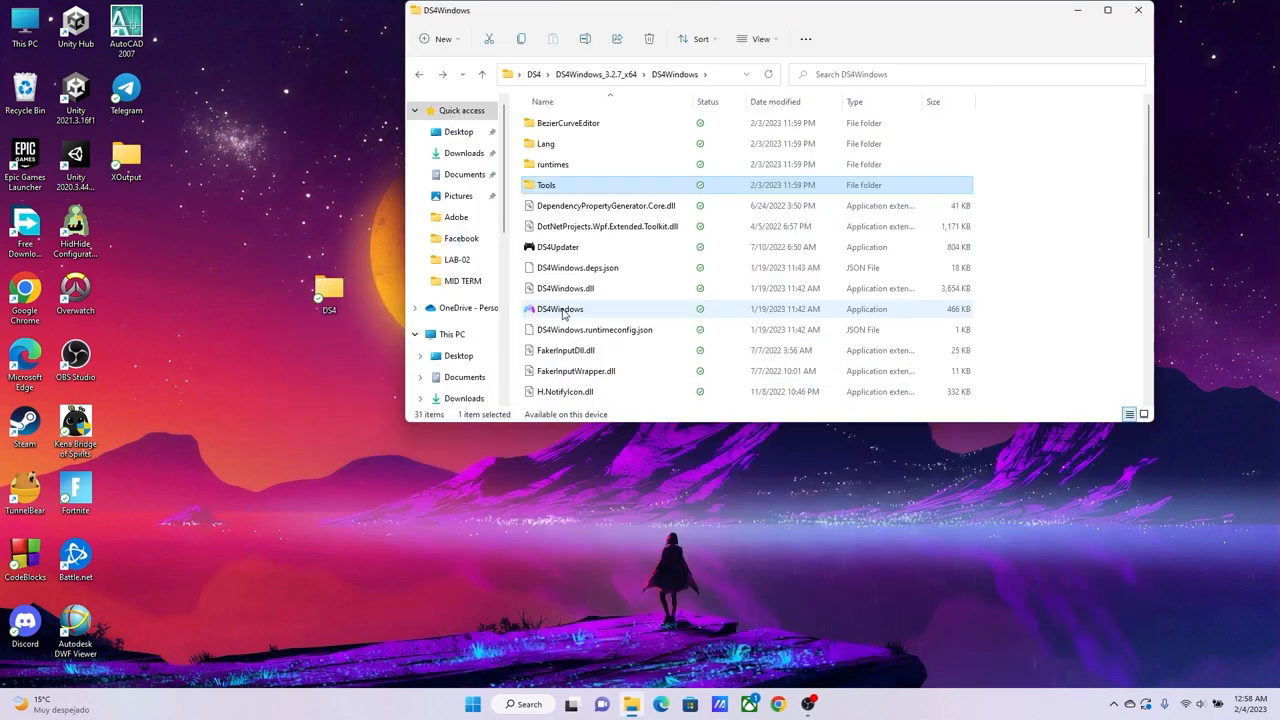
pyautogui.doubleClick(557, 308)
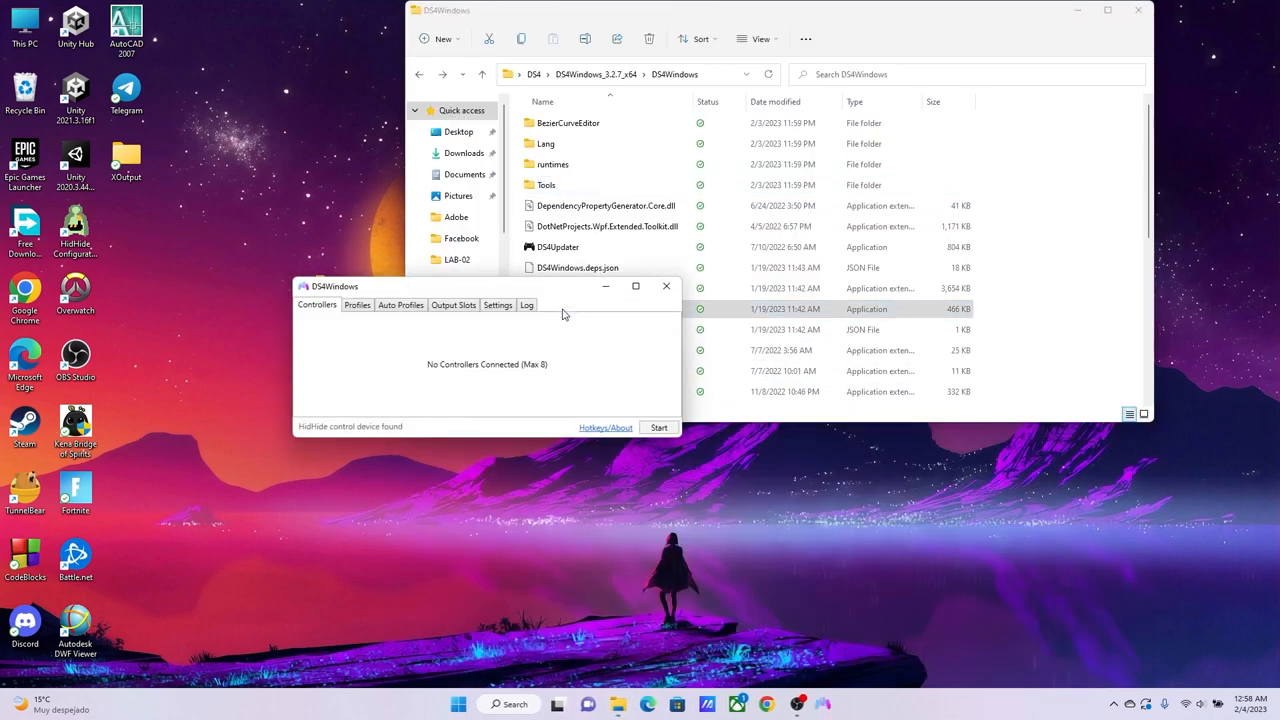
pyautogui.click(658, 427)
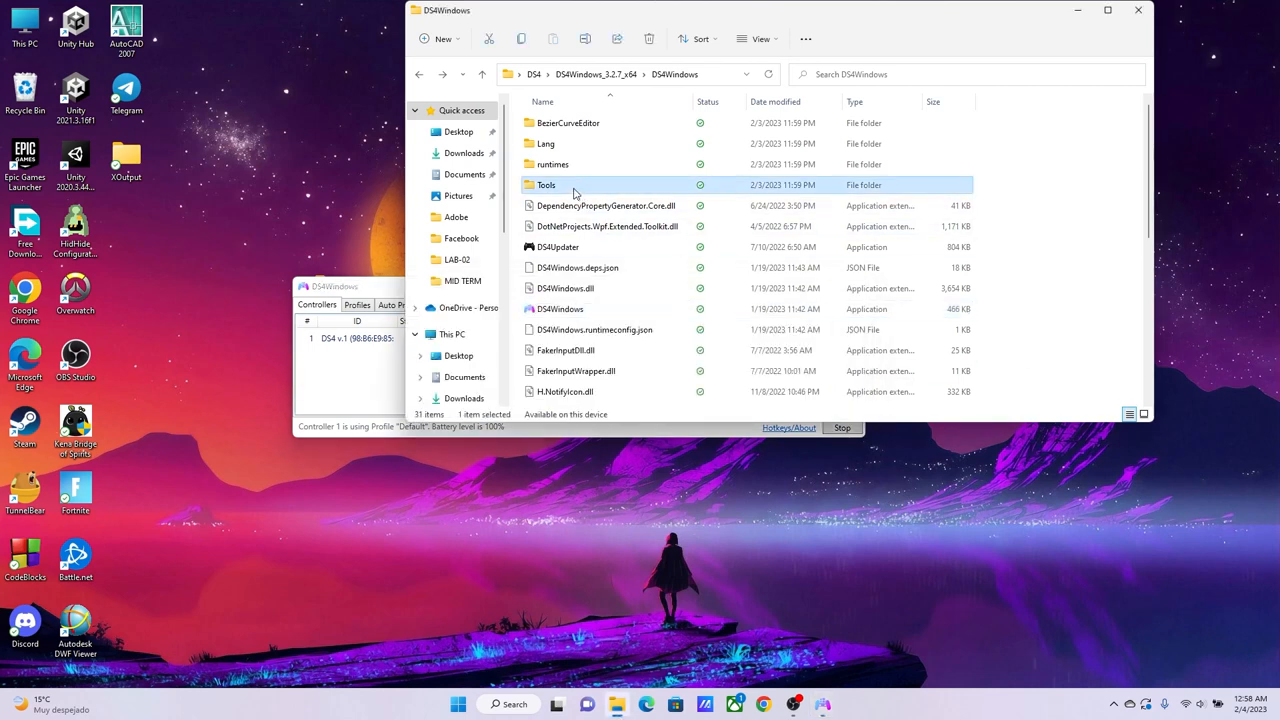
# Step: Run XInputChecker from Tools to confirm controller #1 is connected, then close HidHide
pyautogui.doubleClick(545, 185)
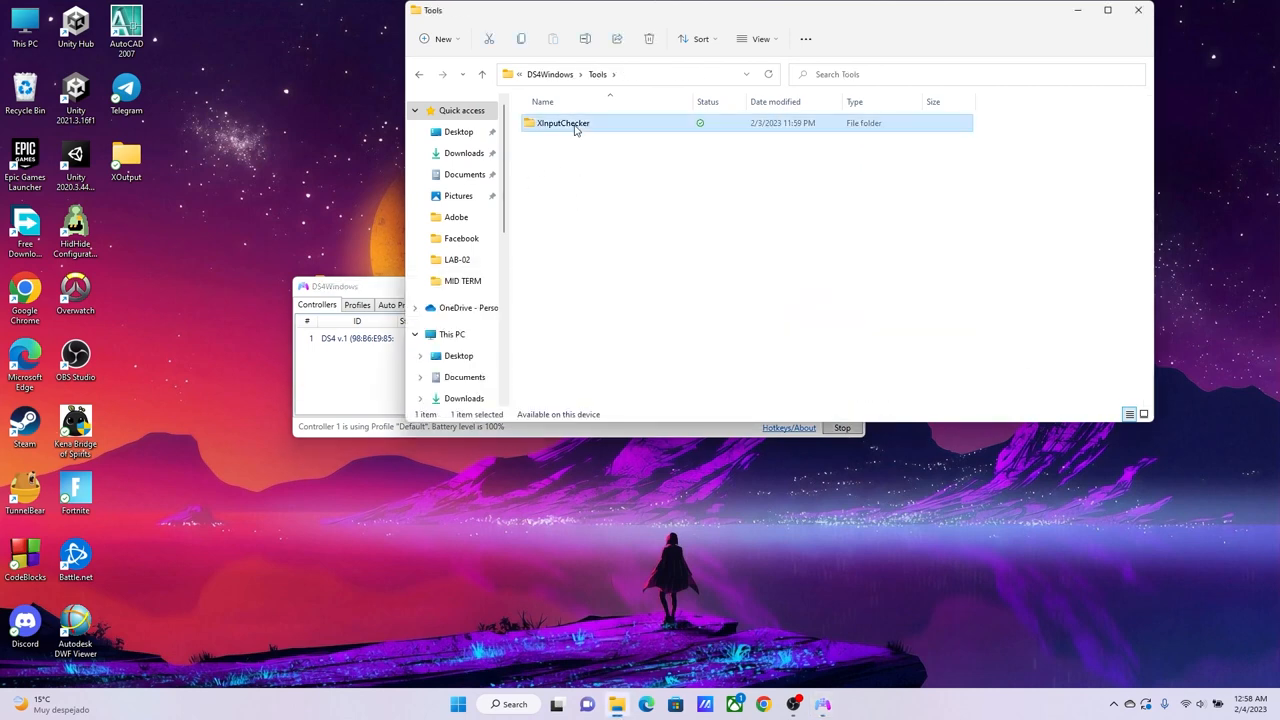
pyautogui.doubleClick(561, 122)
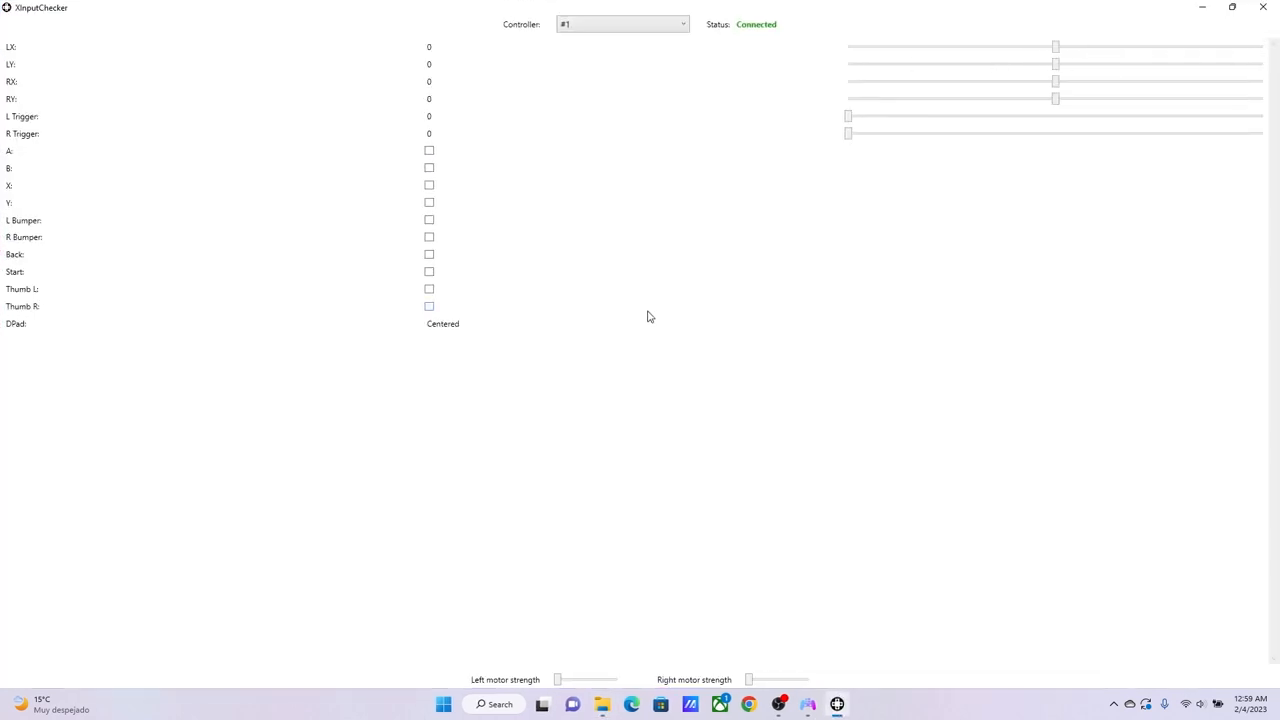
pyautogui.click(428, 185)
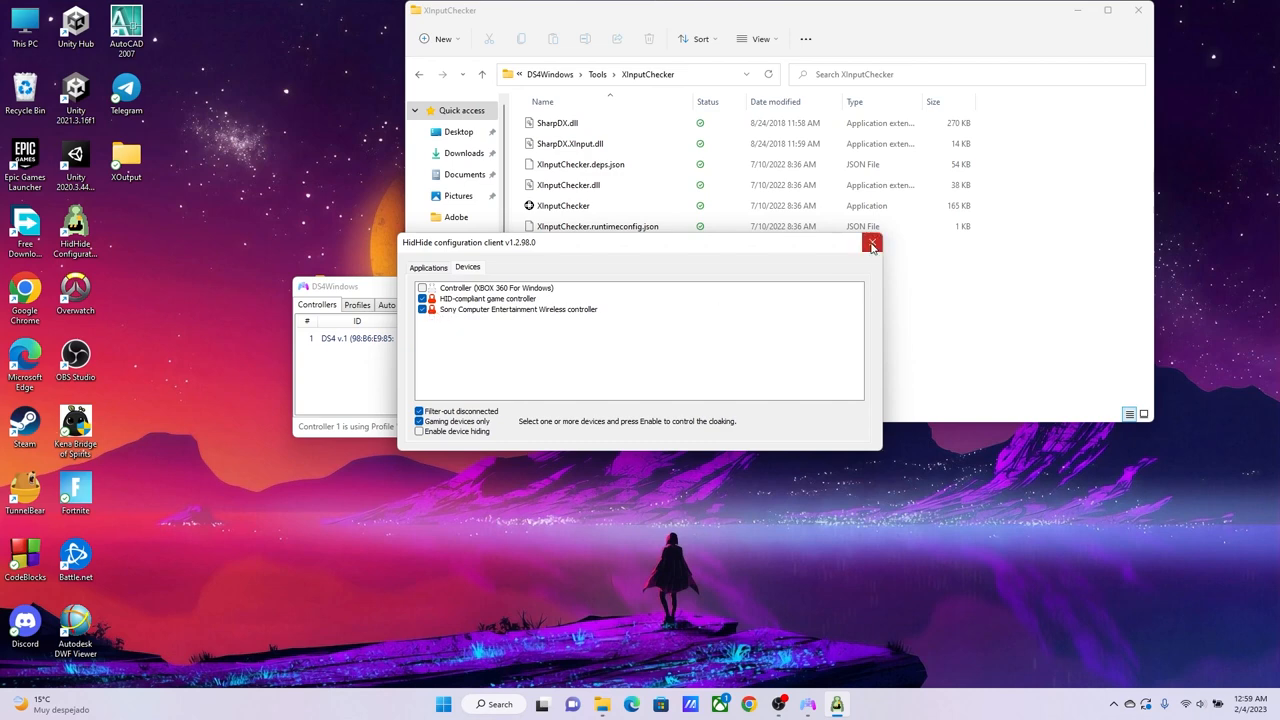
pyautogui.click(872, 243)
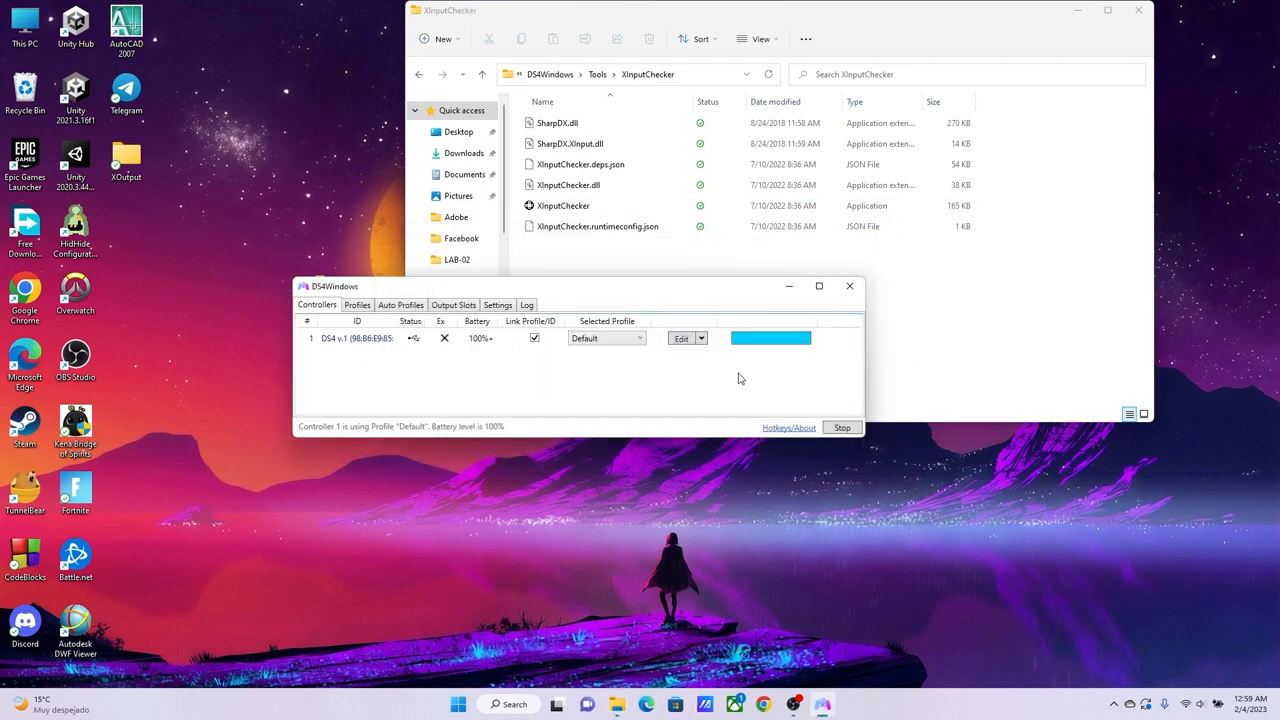
pyautogui.moveTo(673, 366)
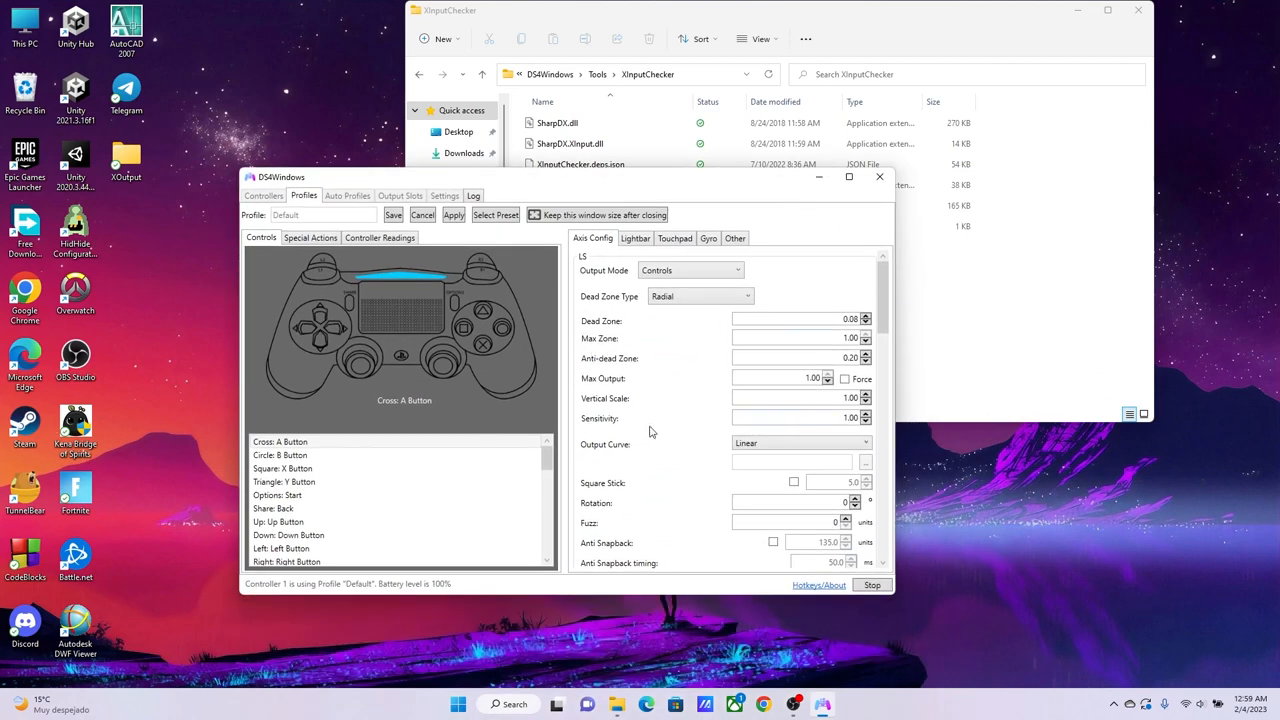
pyautogui.moveTo(638, 415)
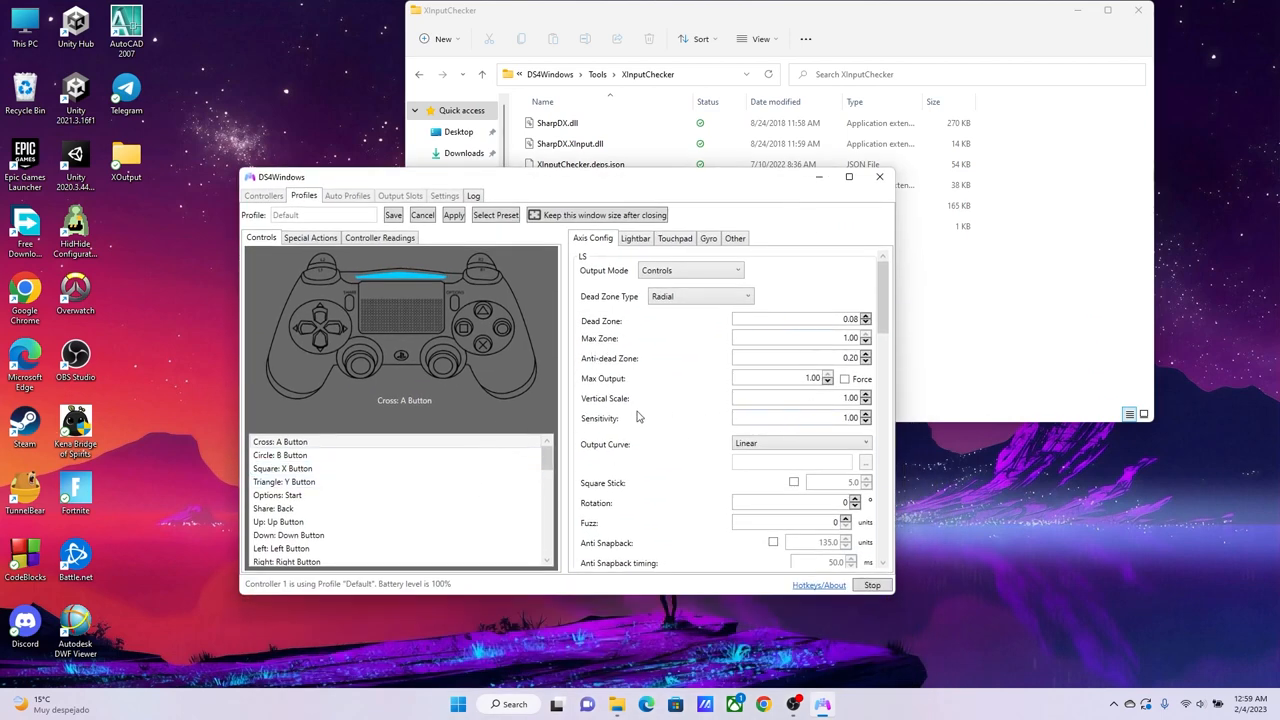
# Step: Scroll the Default profile editor, open the preset choices, and cancel without applying
pyautogui.scroll(-3)
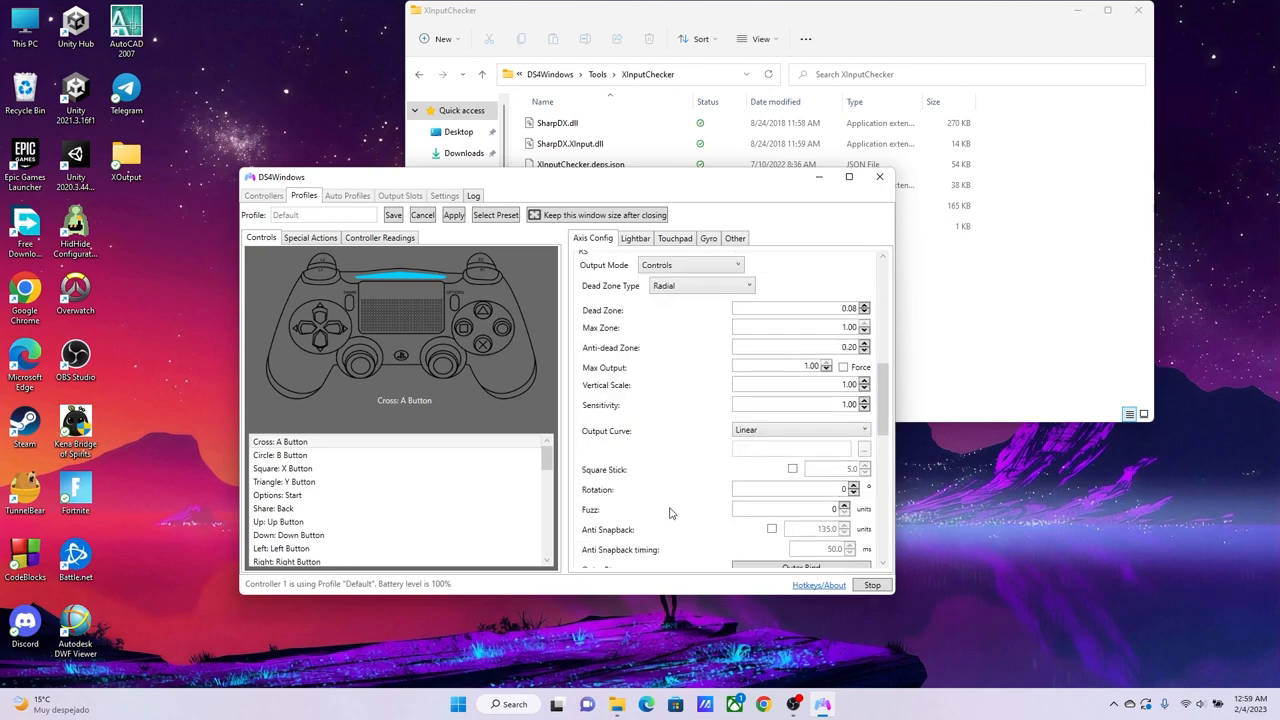
pyautogui.click(495, 214)
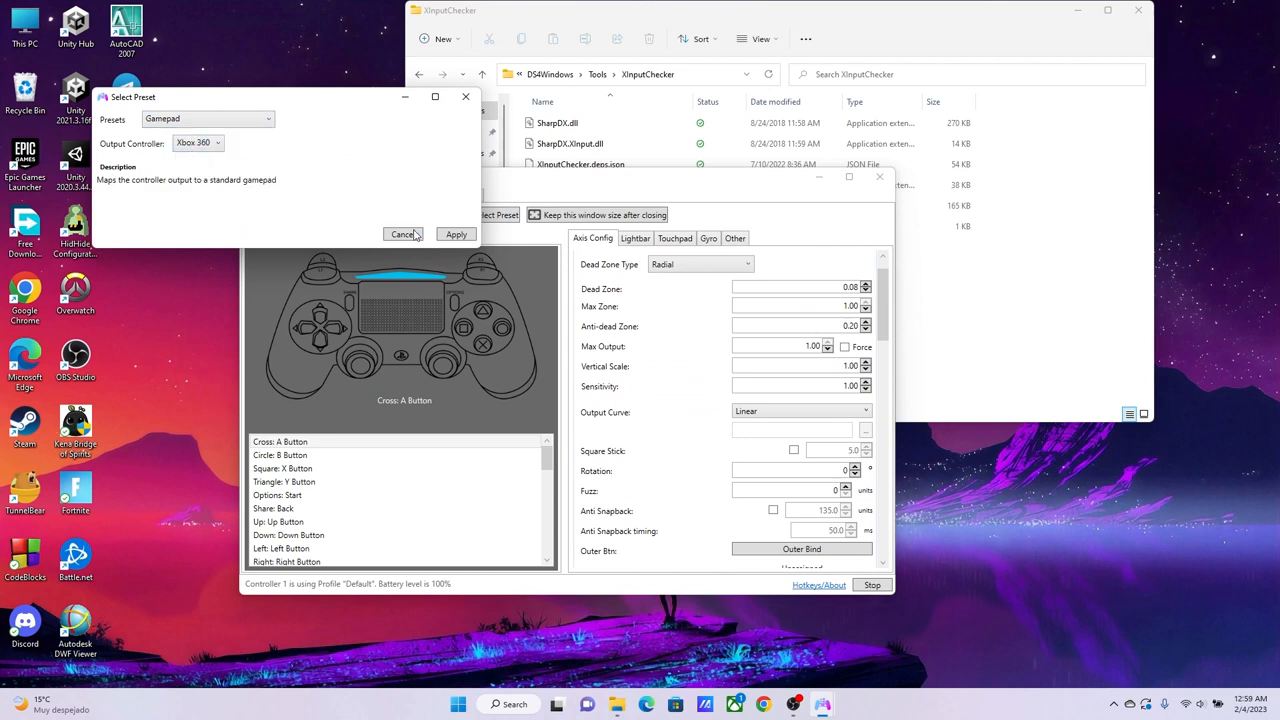
pyautogui.click(401, 234)
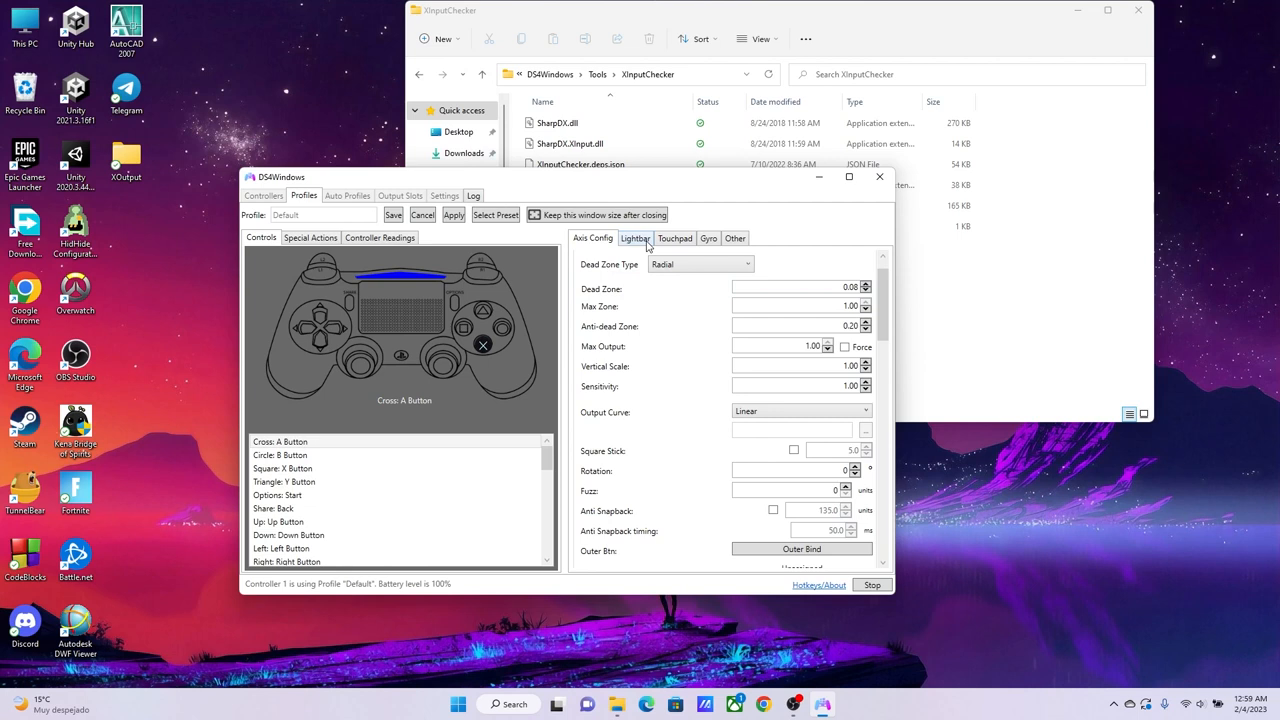
# Step: Look through the Default profile's Lightbar, Touchpad, Gyro and remaining settings tabs
pyautogui.click(635, 238)
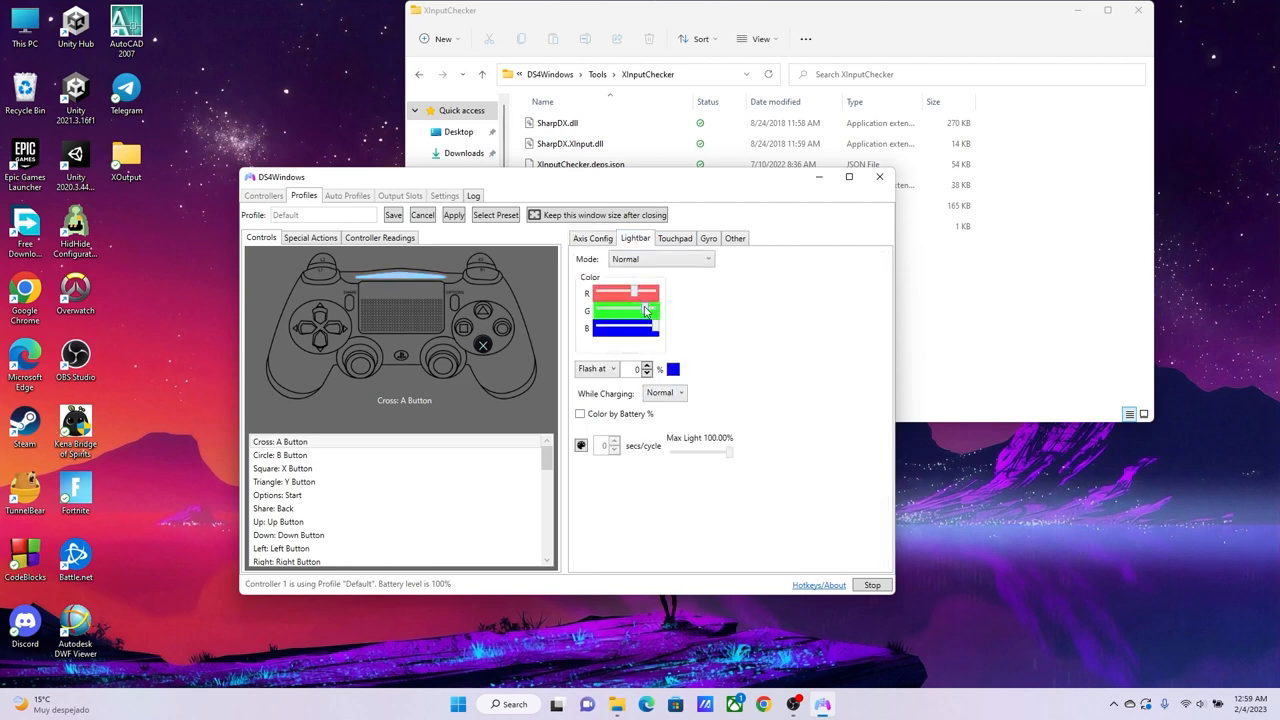
pyautogui.click(675, 238)
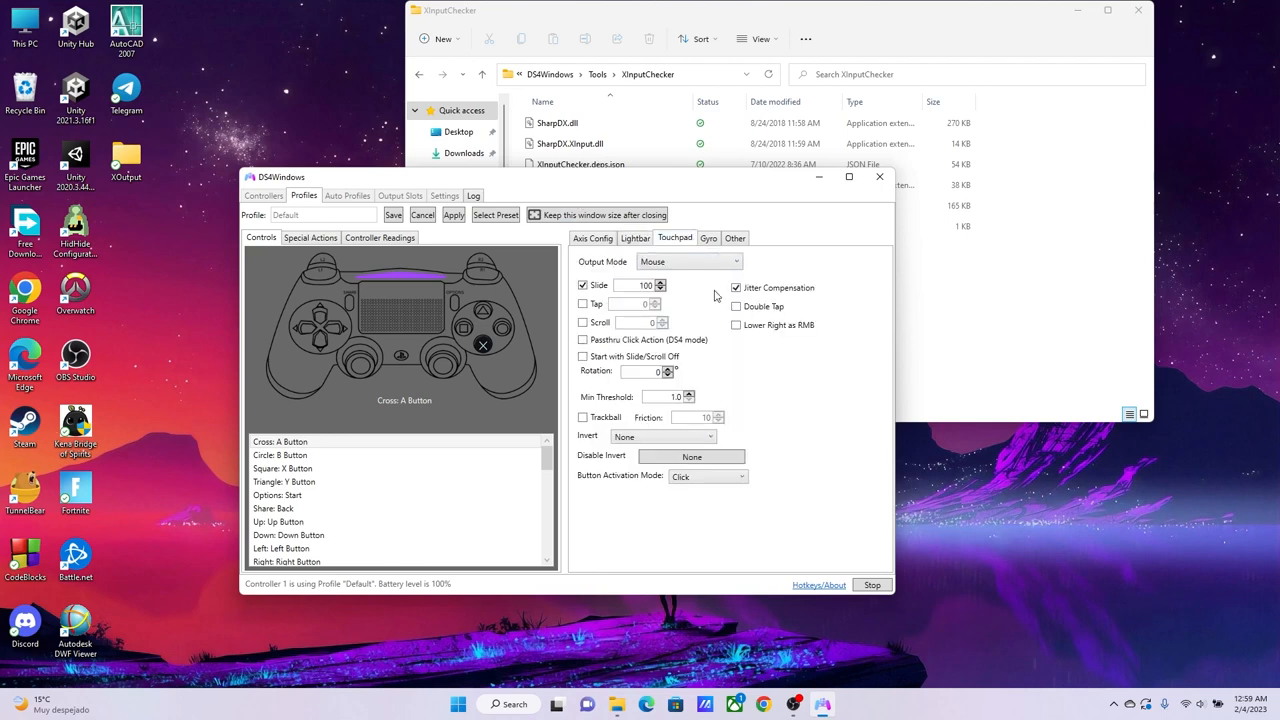
pyautogui.click(708, 238)
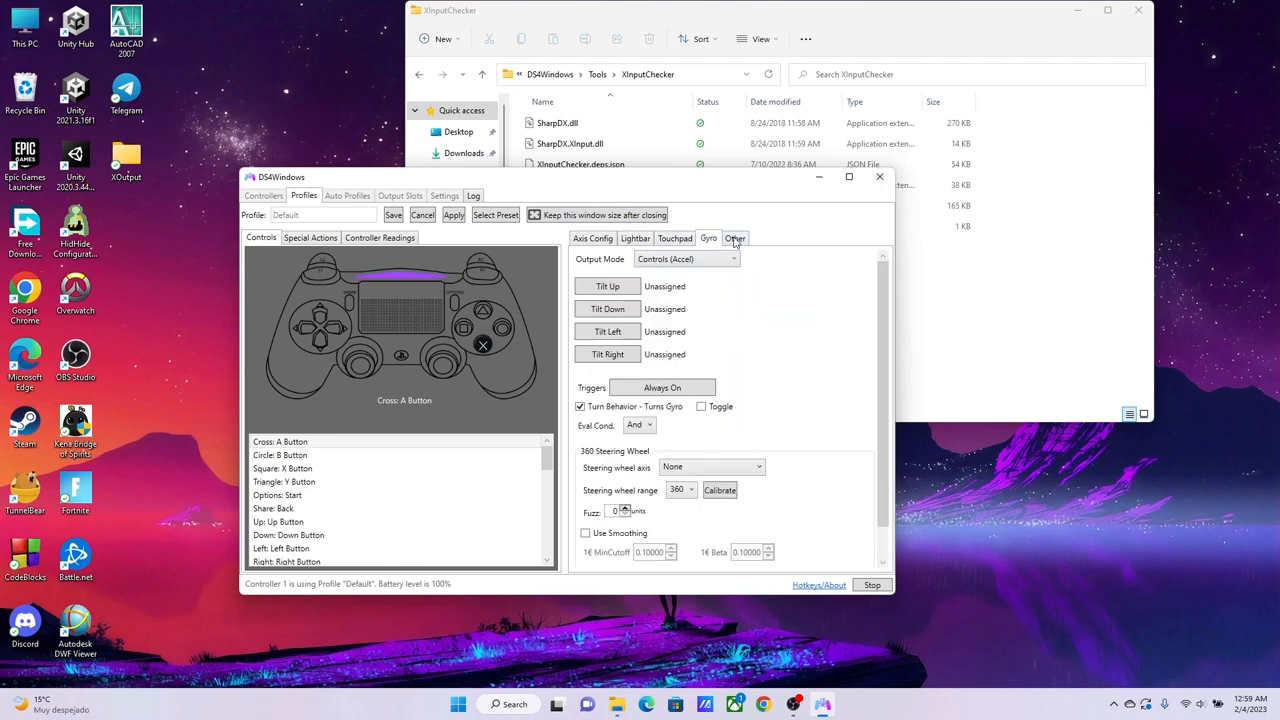
pyautogui.click(592, 238)
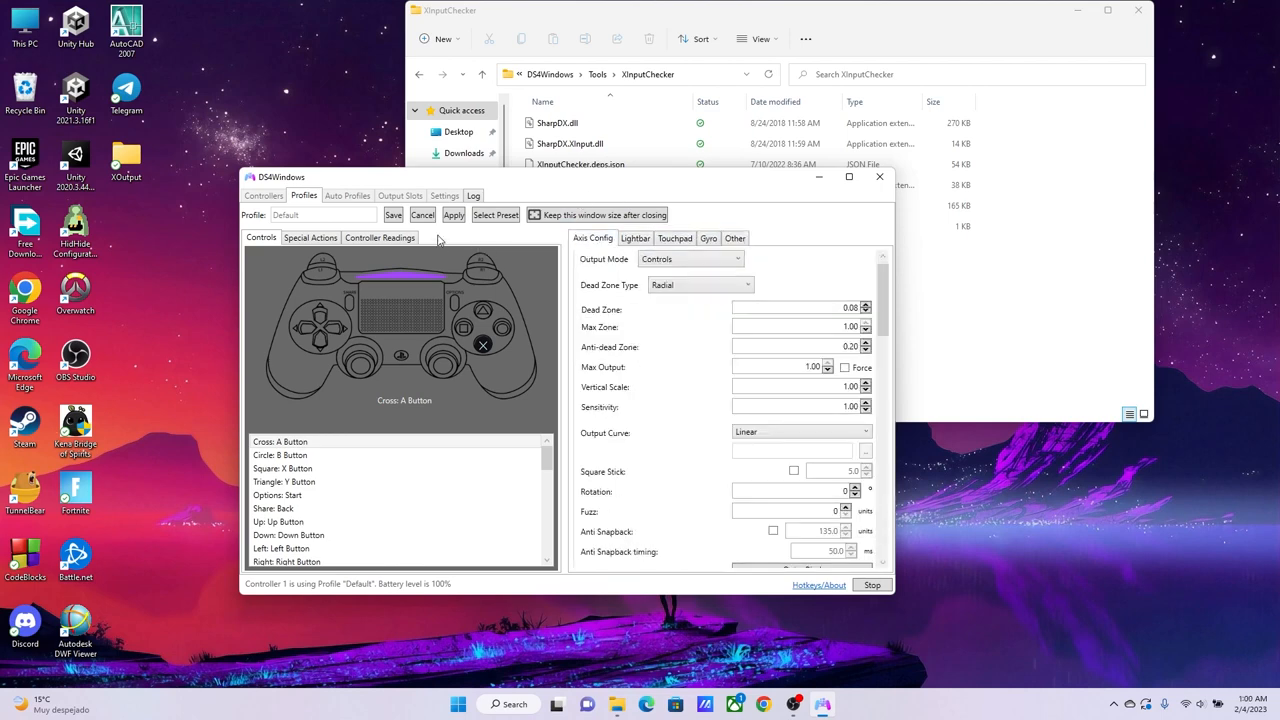
pyautogui.moveTo(649, 506)
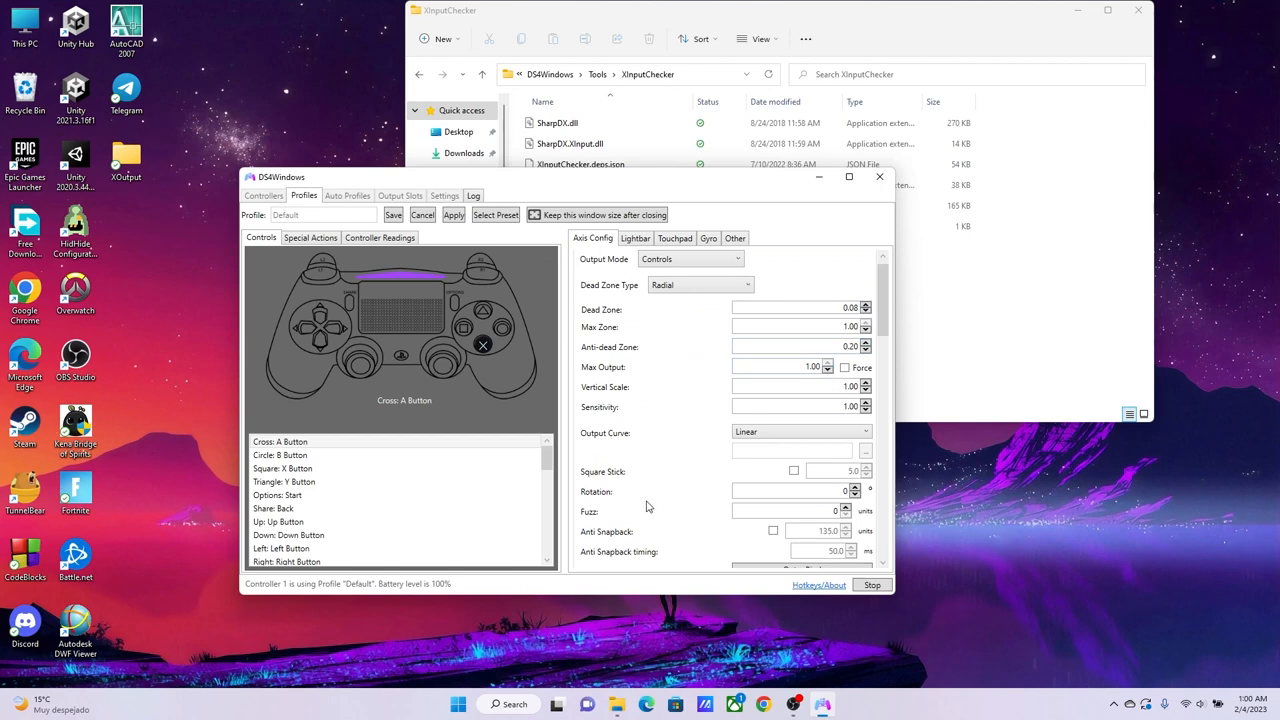
# Step: Save the edited Default profile and return to the controller list
pyautogui.click(263, 195)
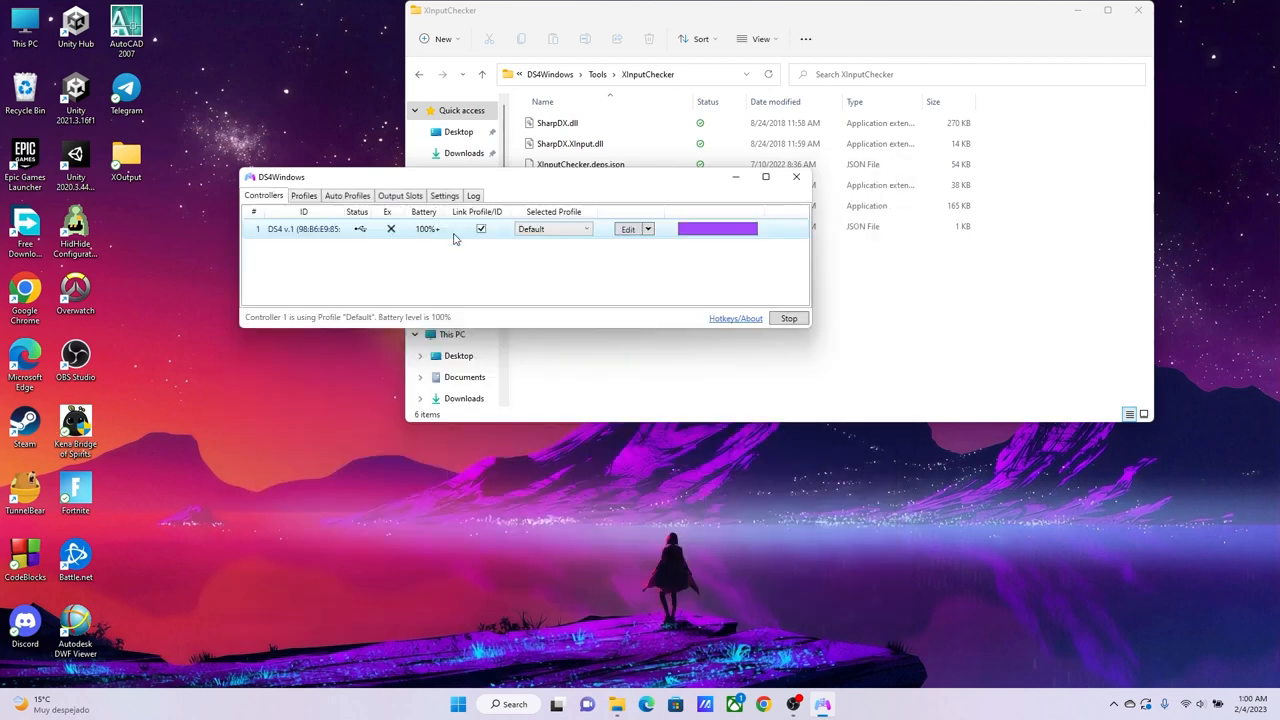
pyautogui.moveTo(495, 279)
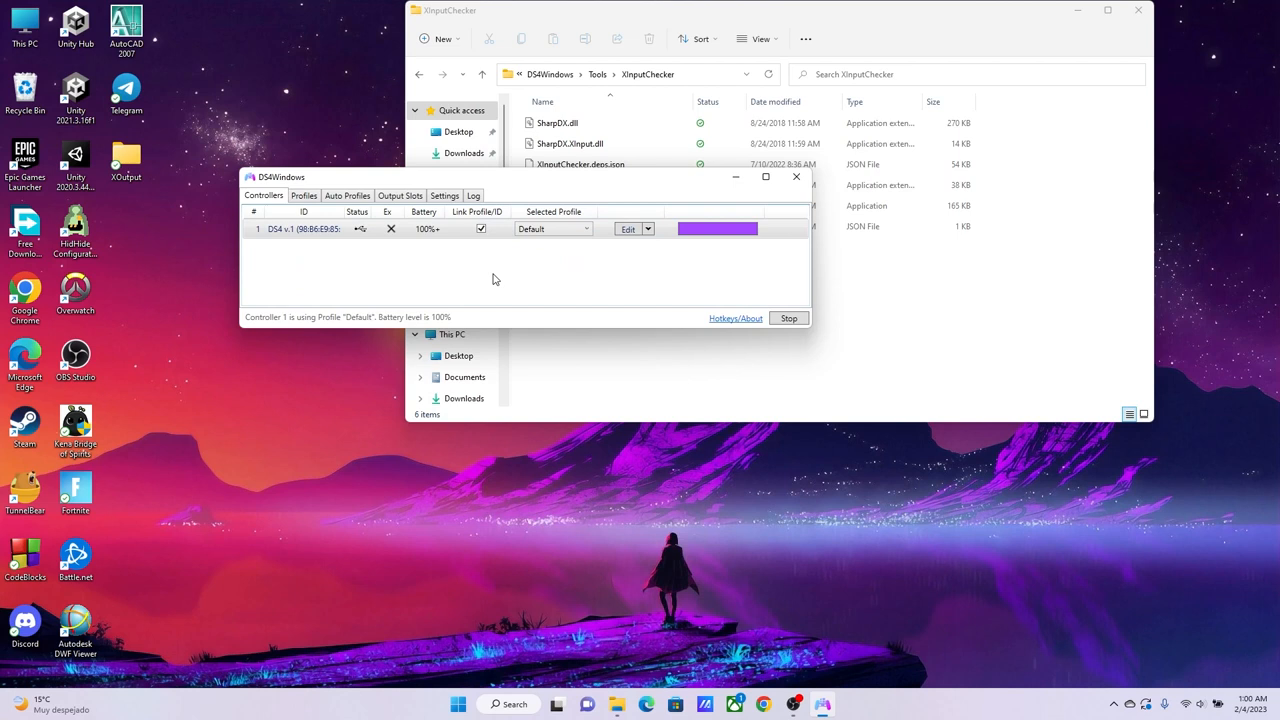
pyautogui.moveTo(748, 297)
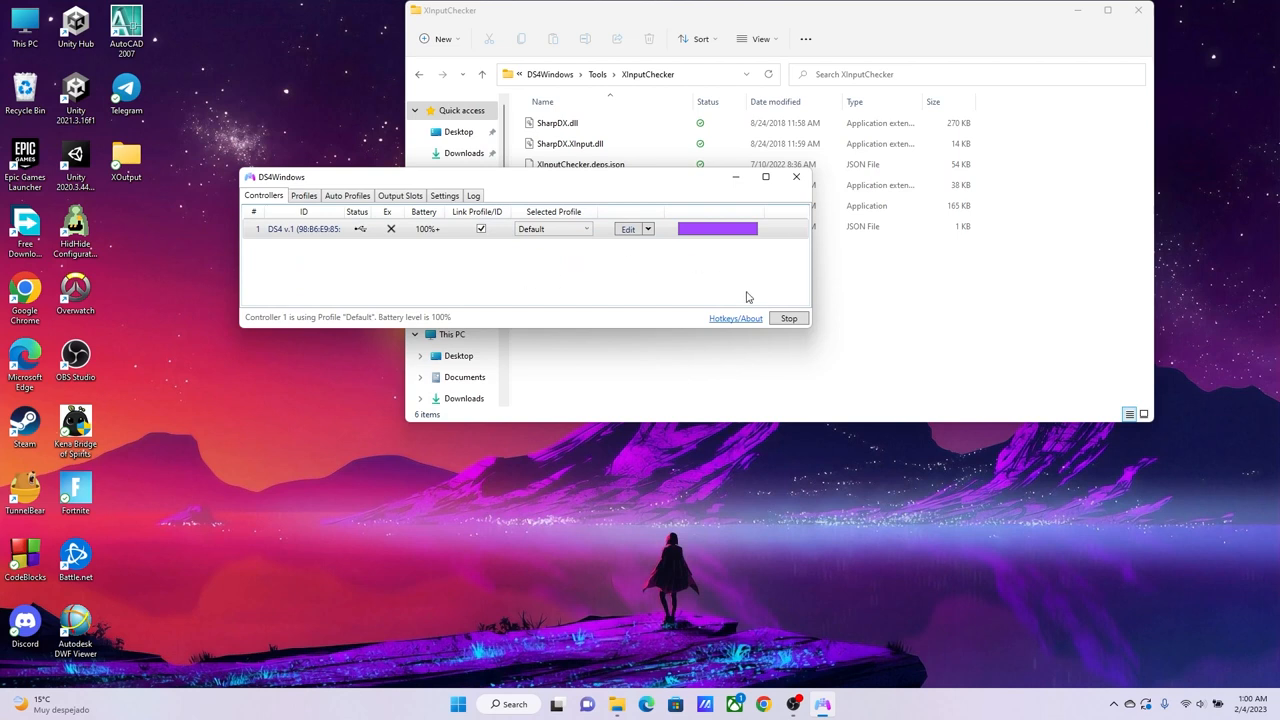